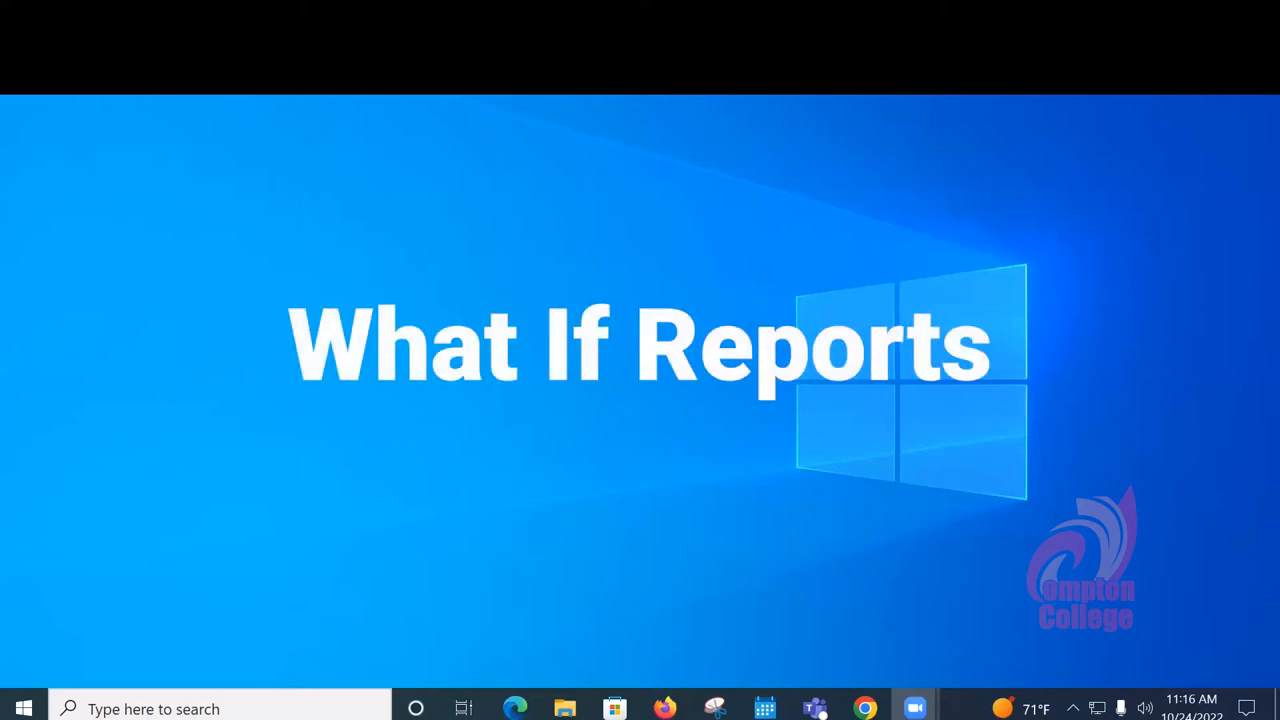
mouse_move(800, 468)
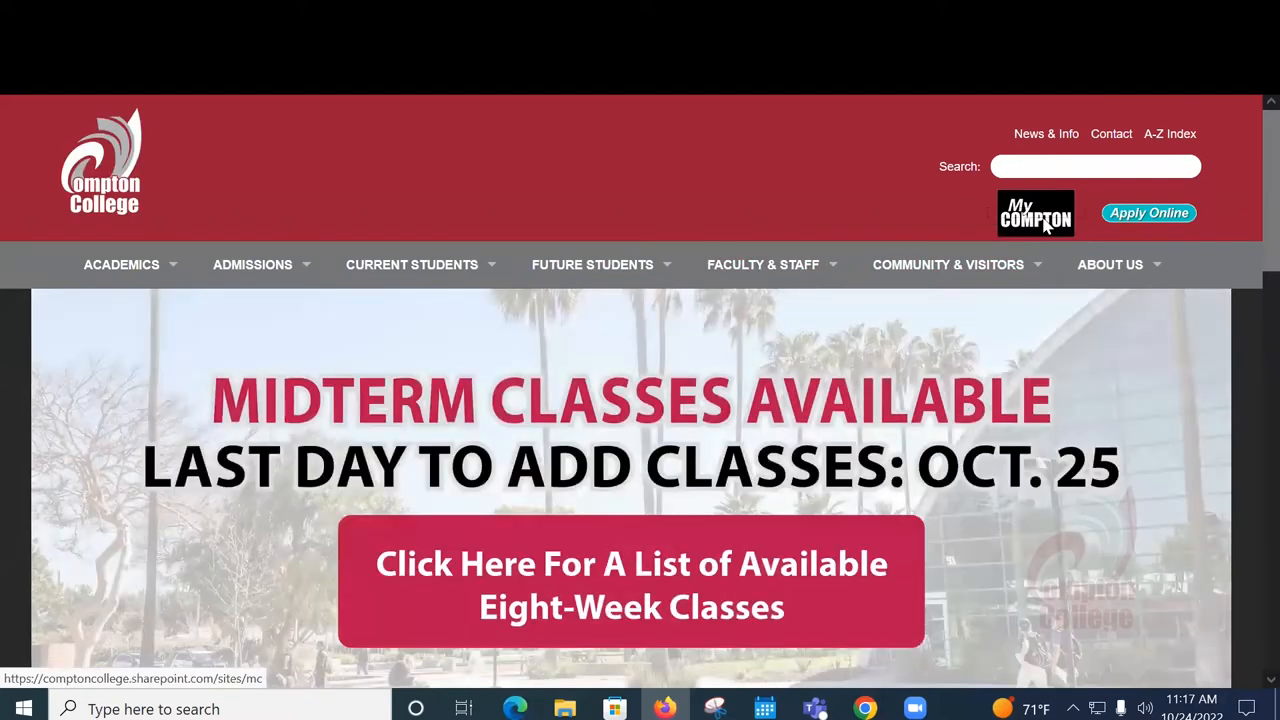
Sign in to MyCompton and scroll down to the Ed Plan tile on the portal.
click(1035, 213)
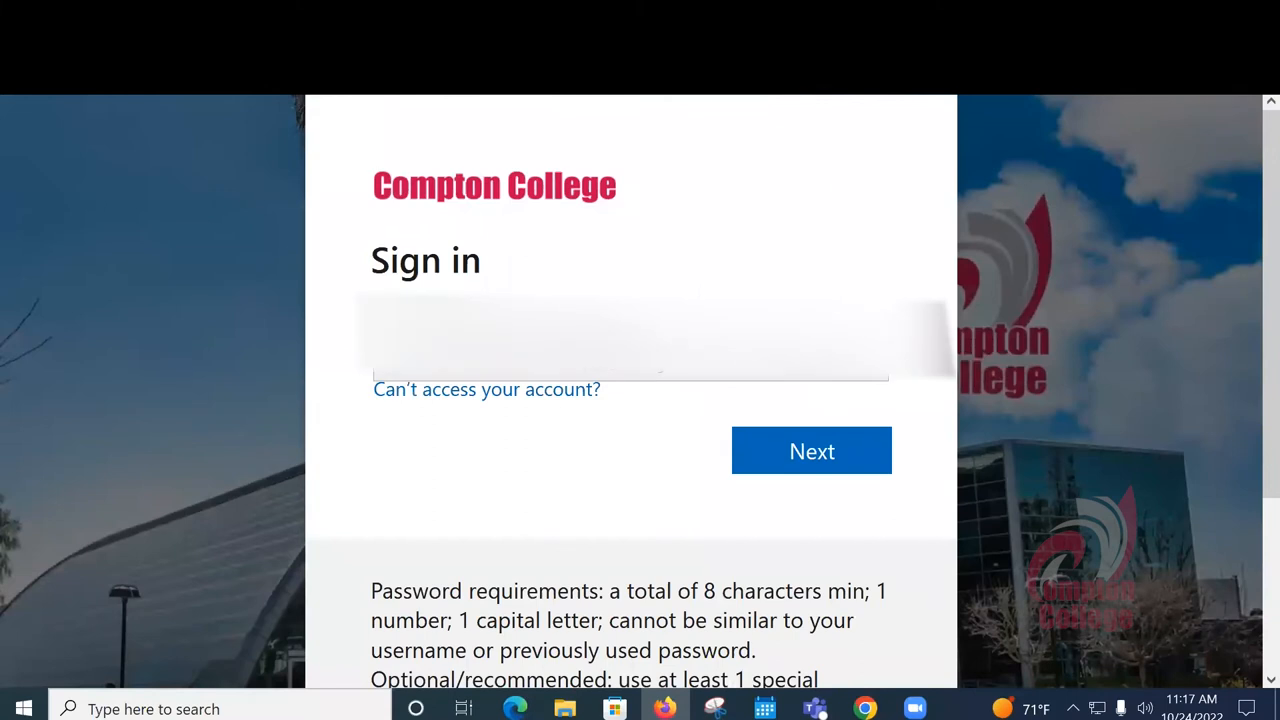
click(811, 451)
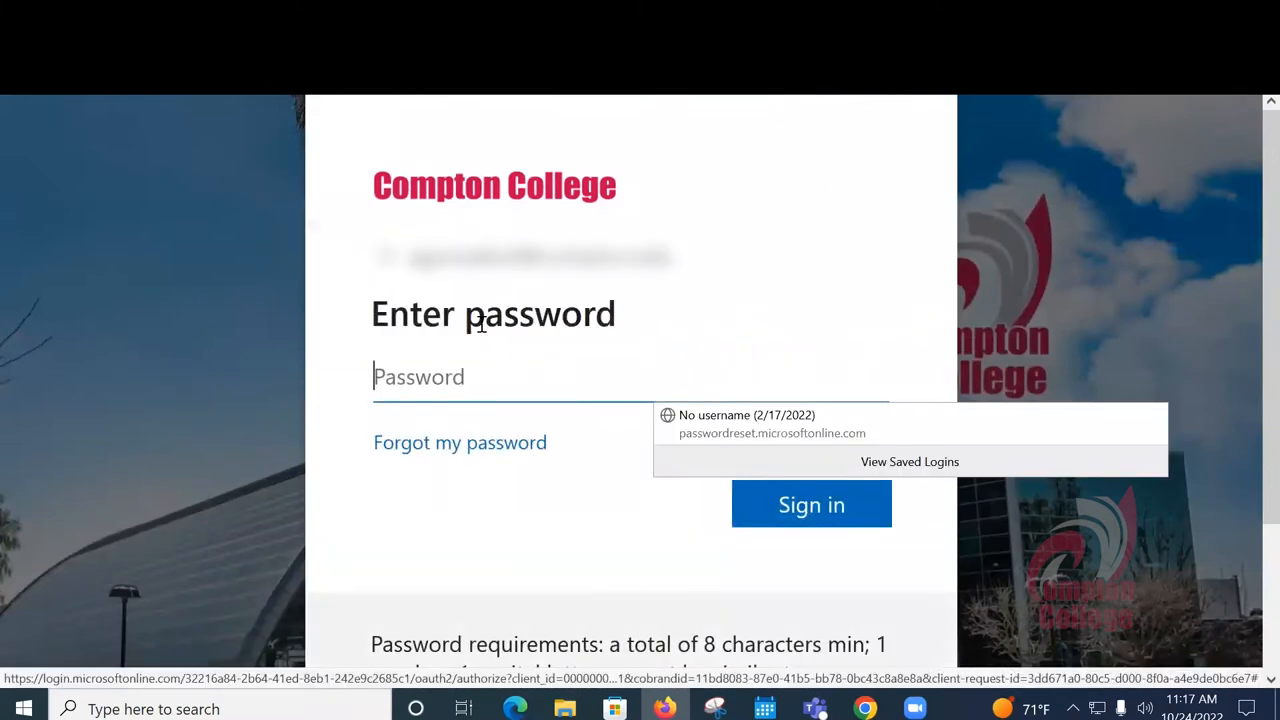
click(811, 504)
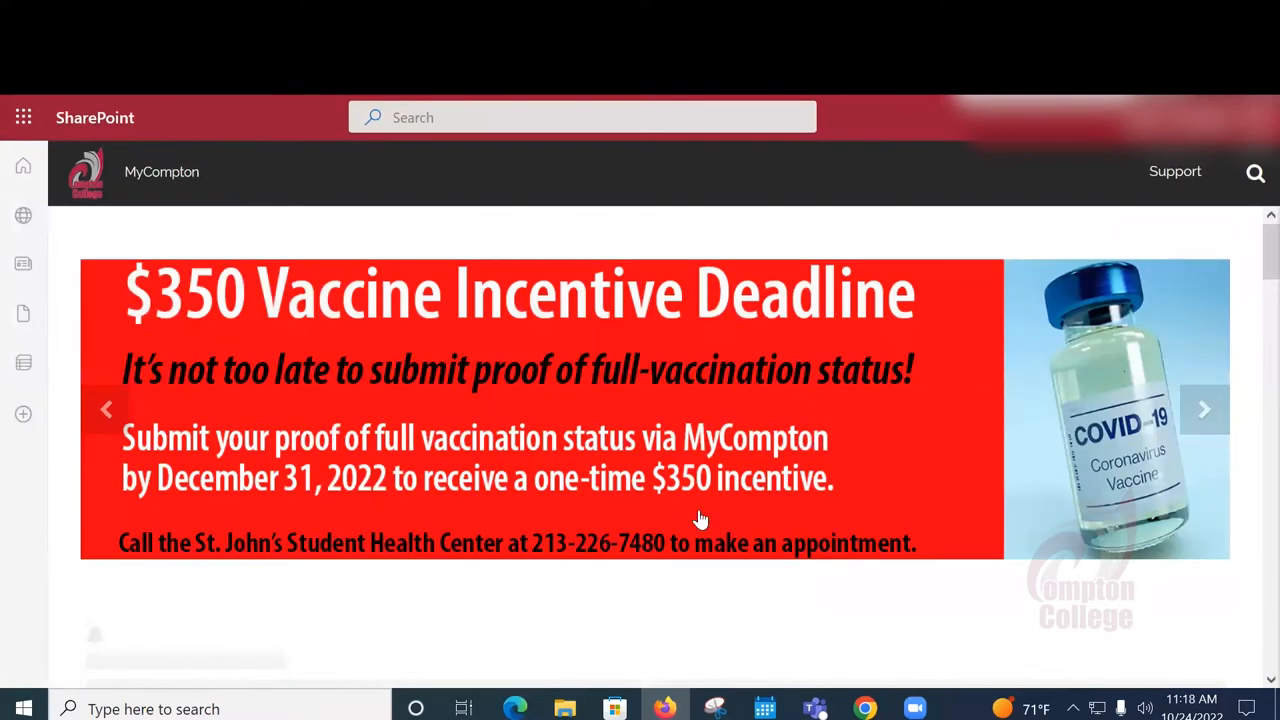
scroll(down, 3)
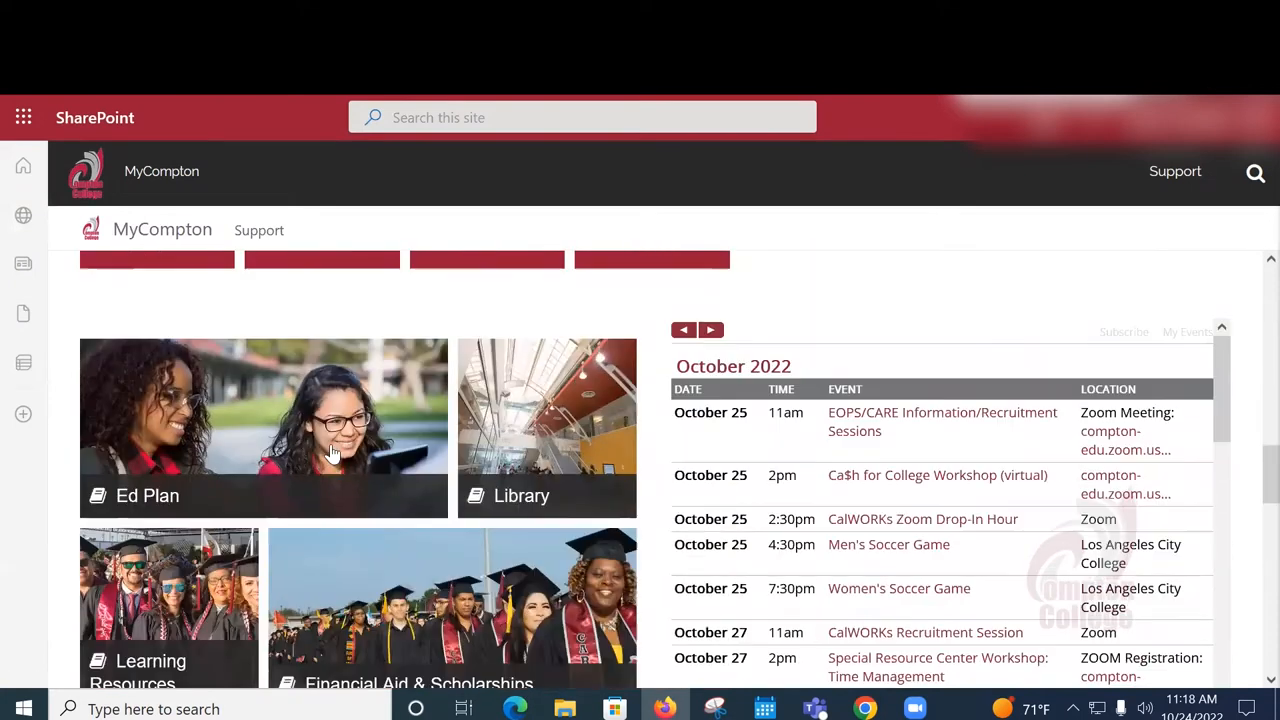
Open Degree Works from the Ed Plan tile and view the Plan List on the Plans page.
click(263, 427)
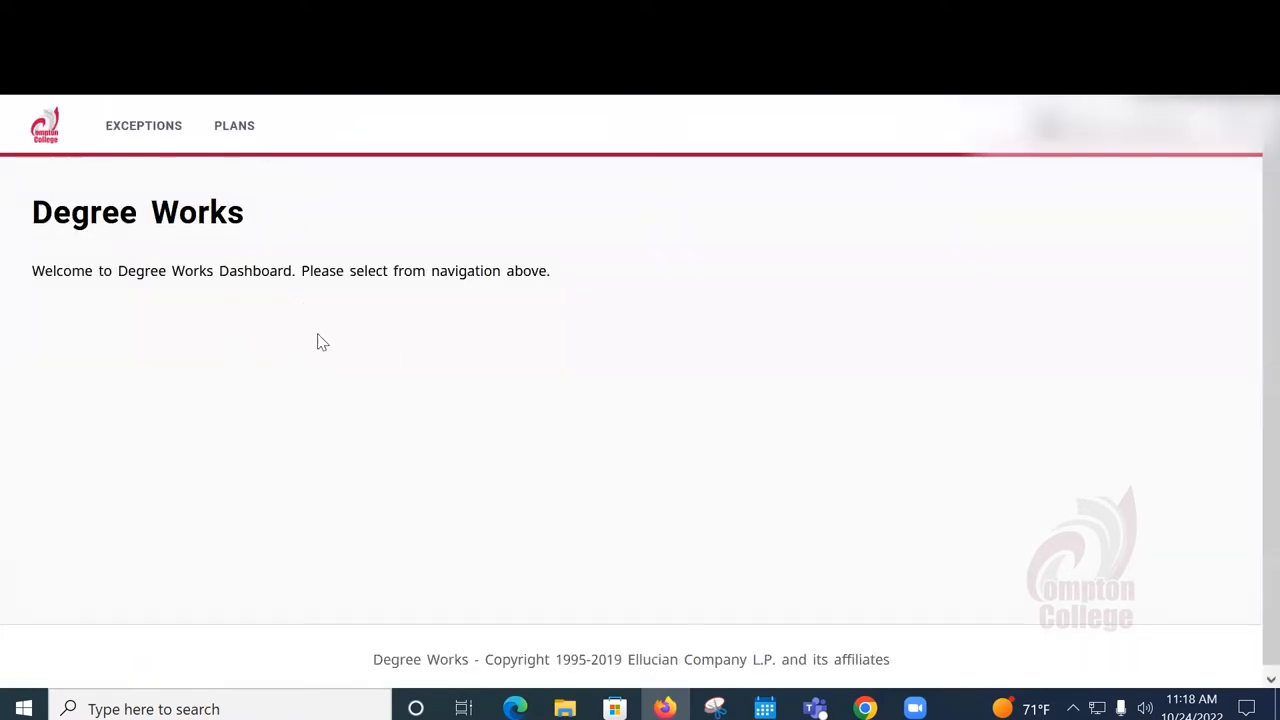
mouse_move(234, 125)
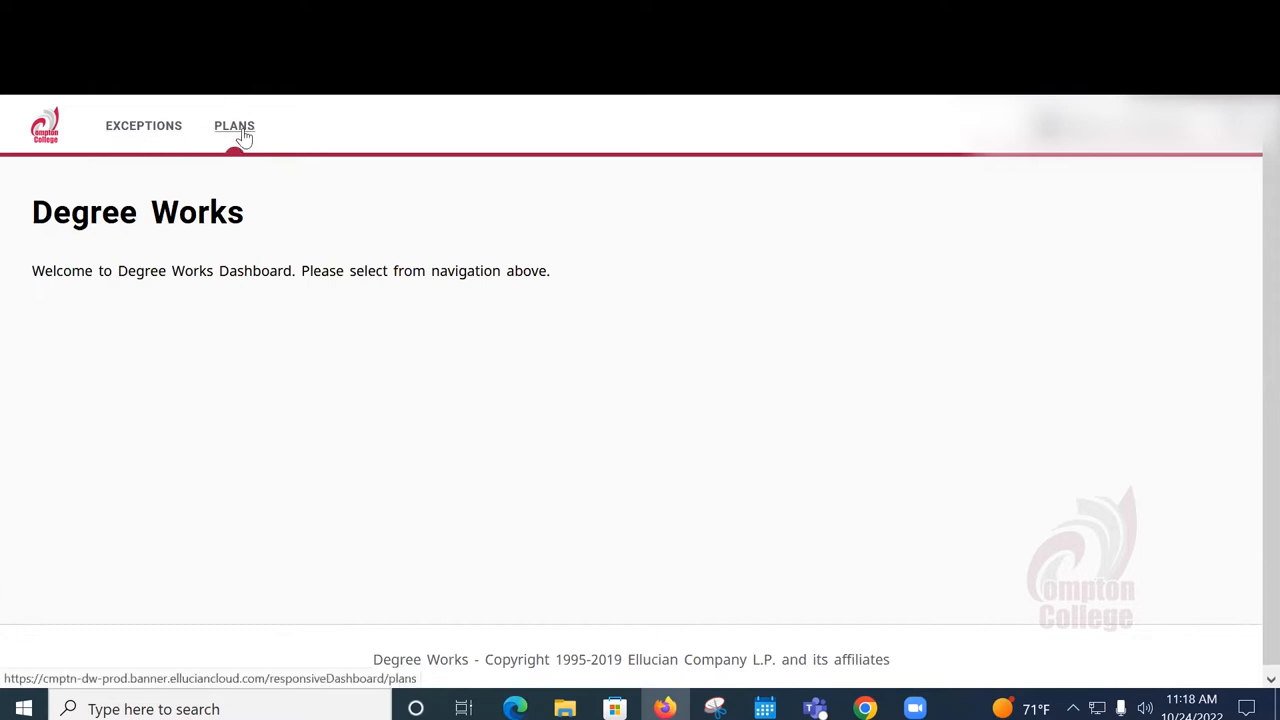
click(234, 125)
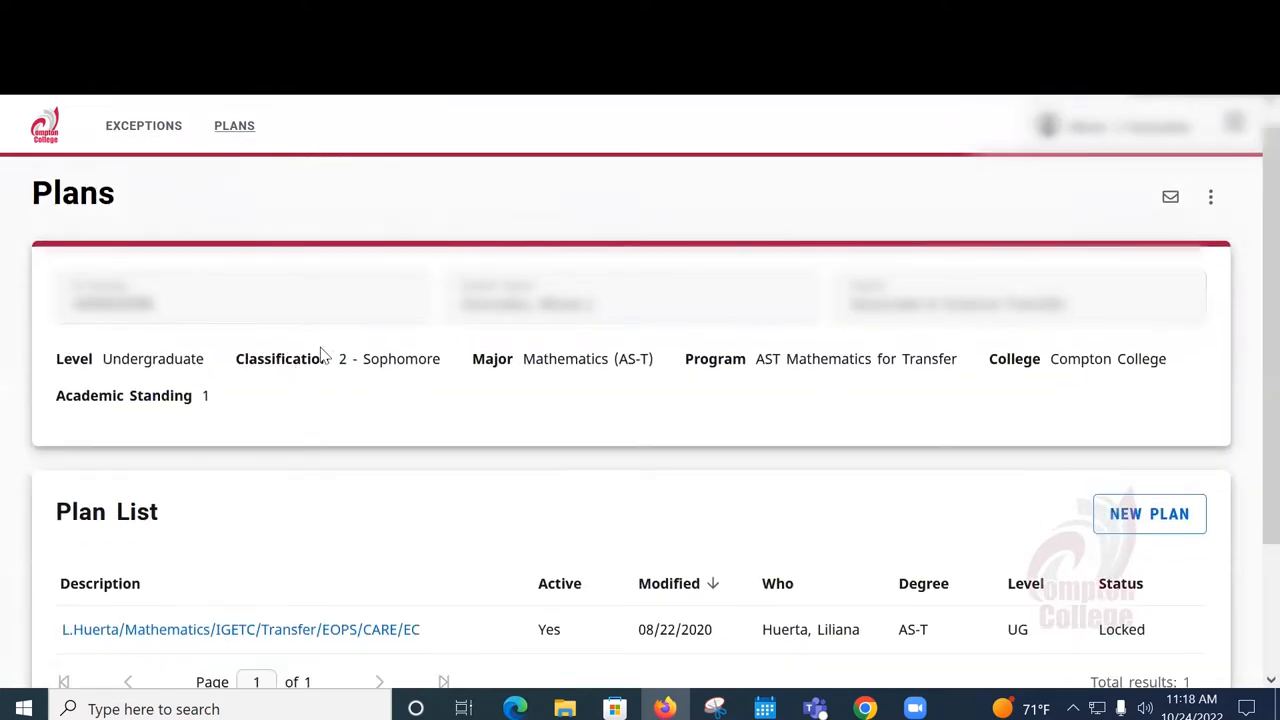
scroll(down, 3)
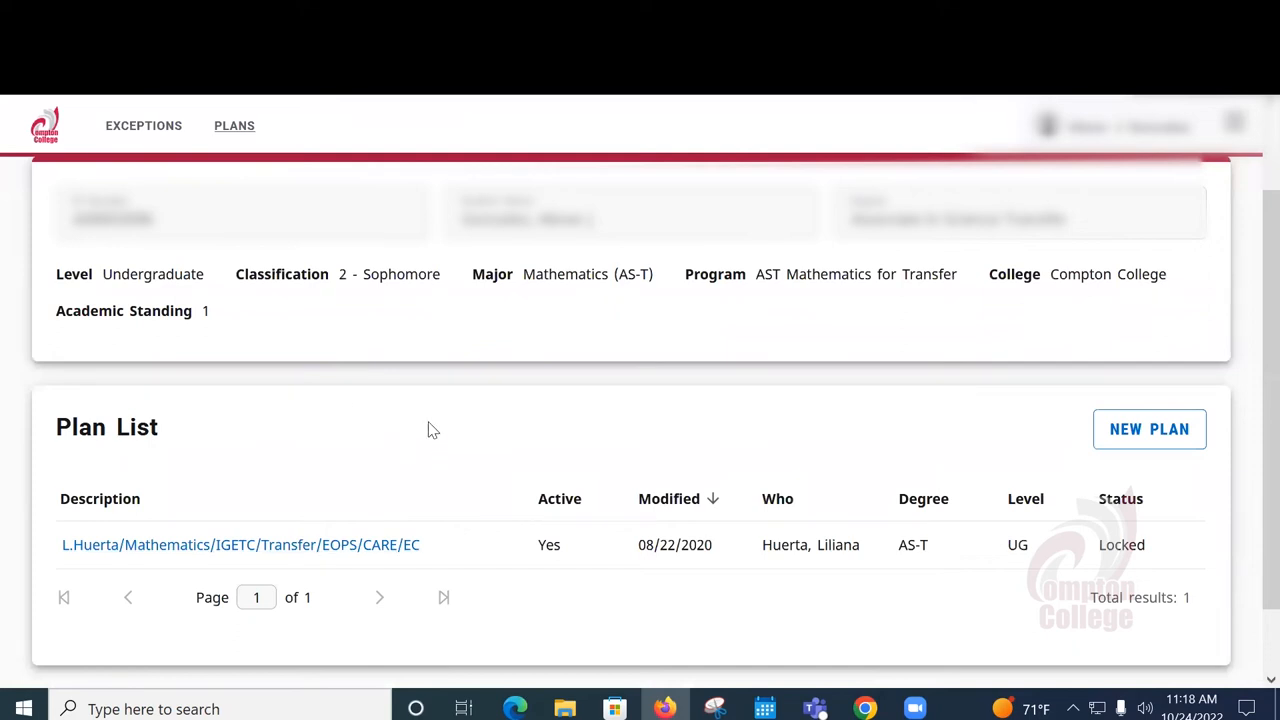
mouse_move(280, 545)
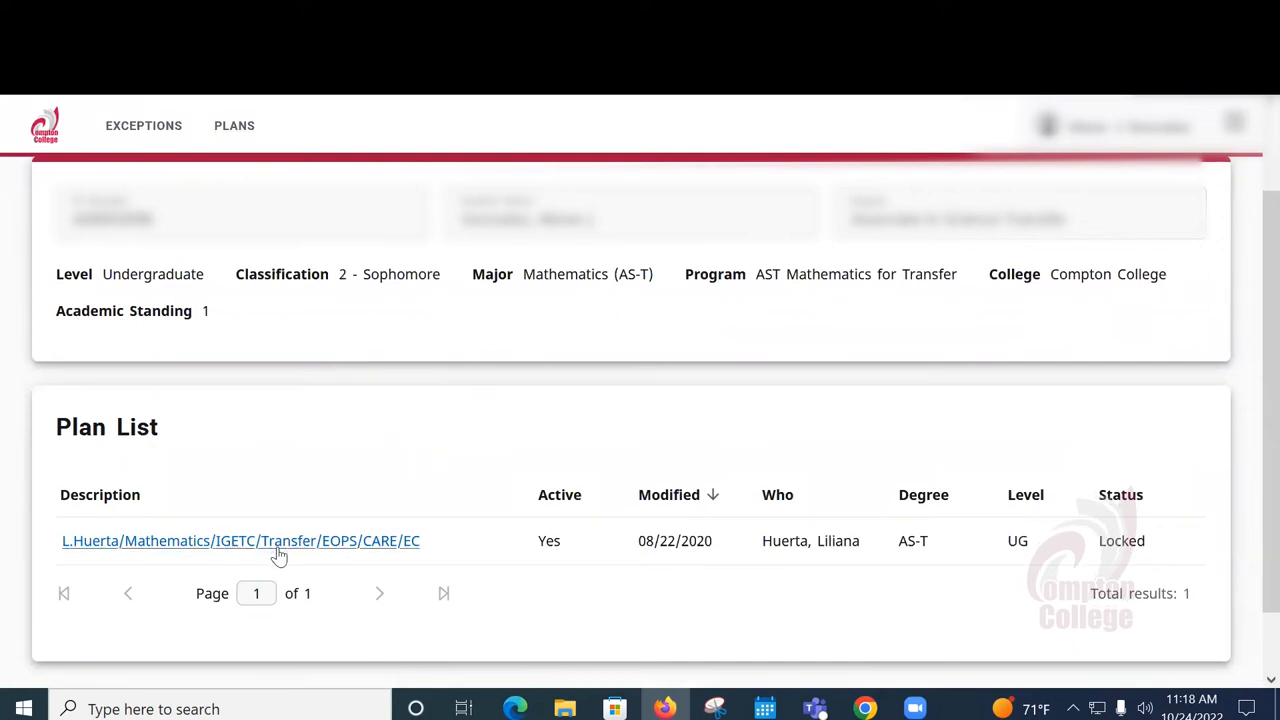
Open the locked Mathematics IGETC transfer plan from the Plan List.
click(240, 540)
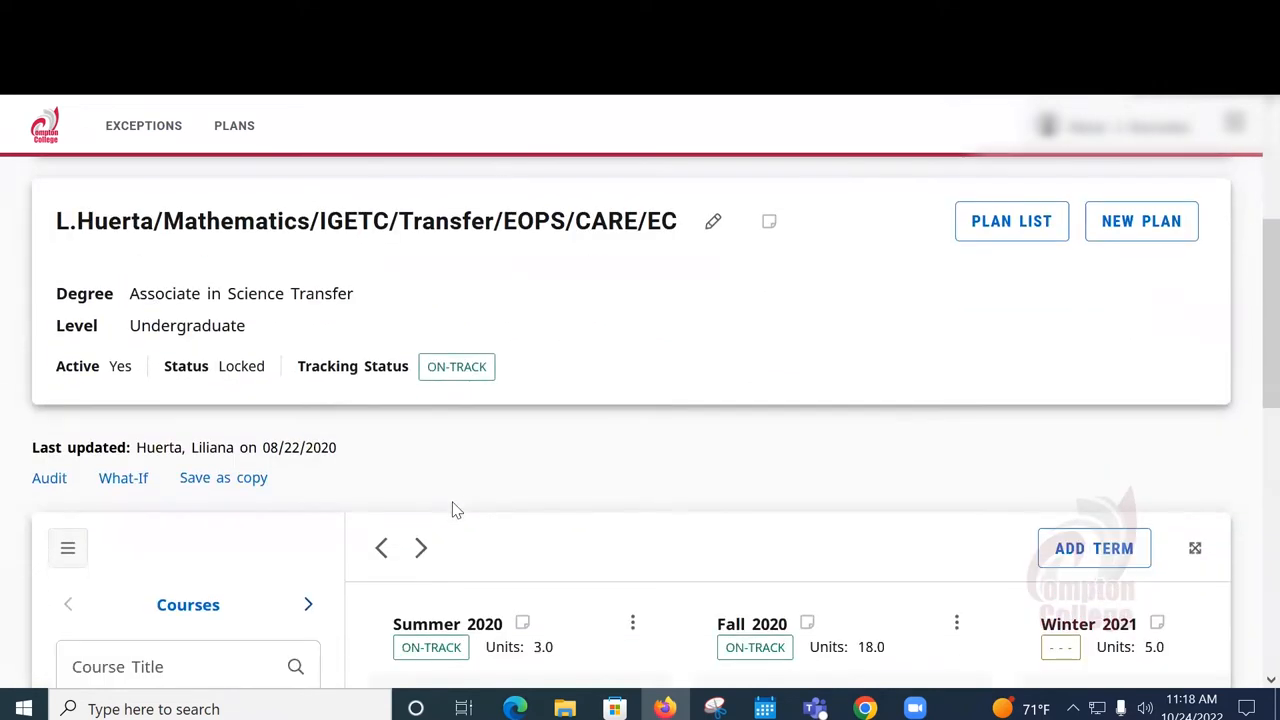
mouse_move(118, 477)
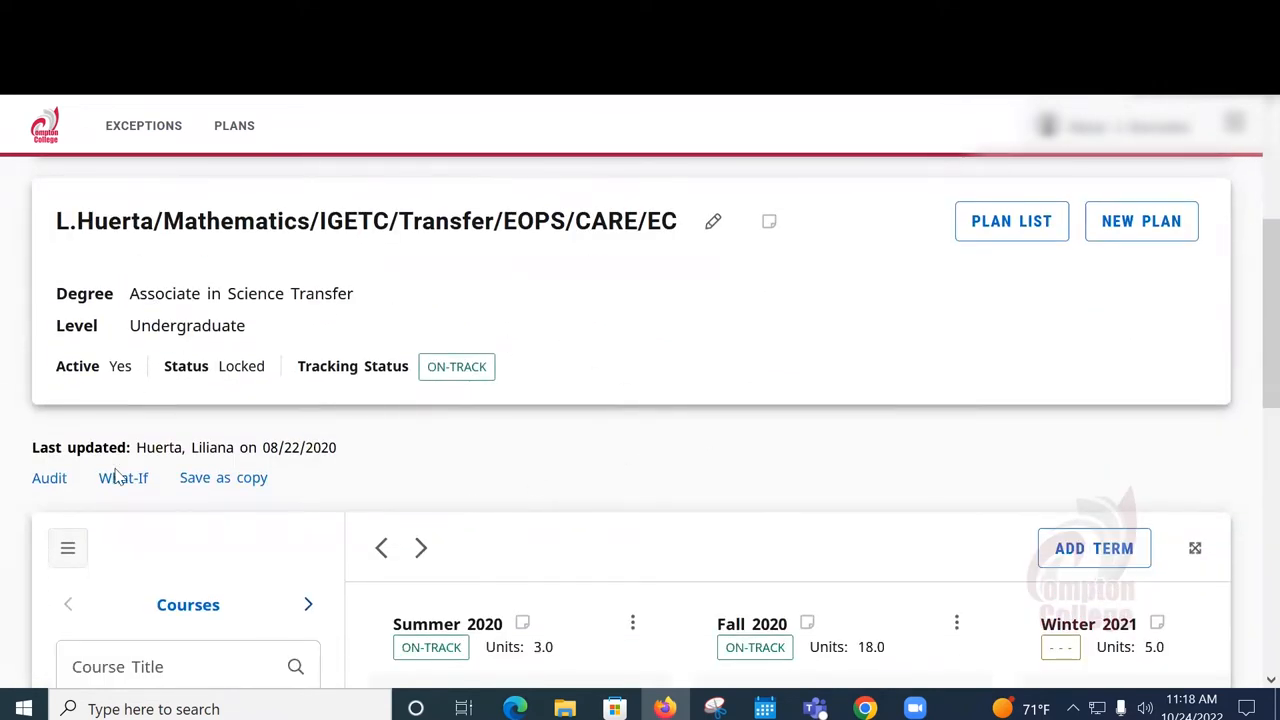
mouse_move(150, 460)
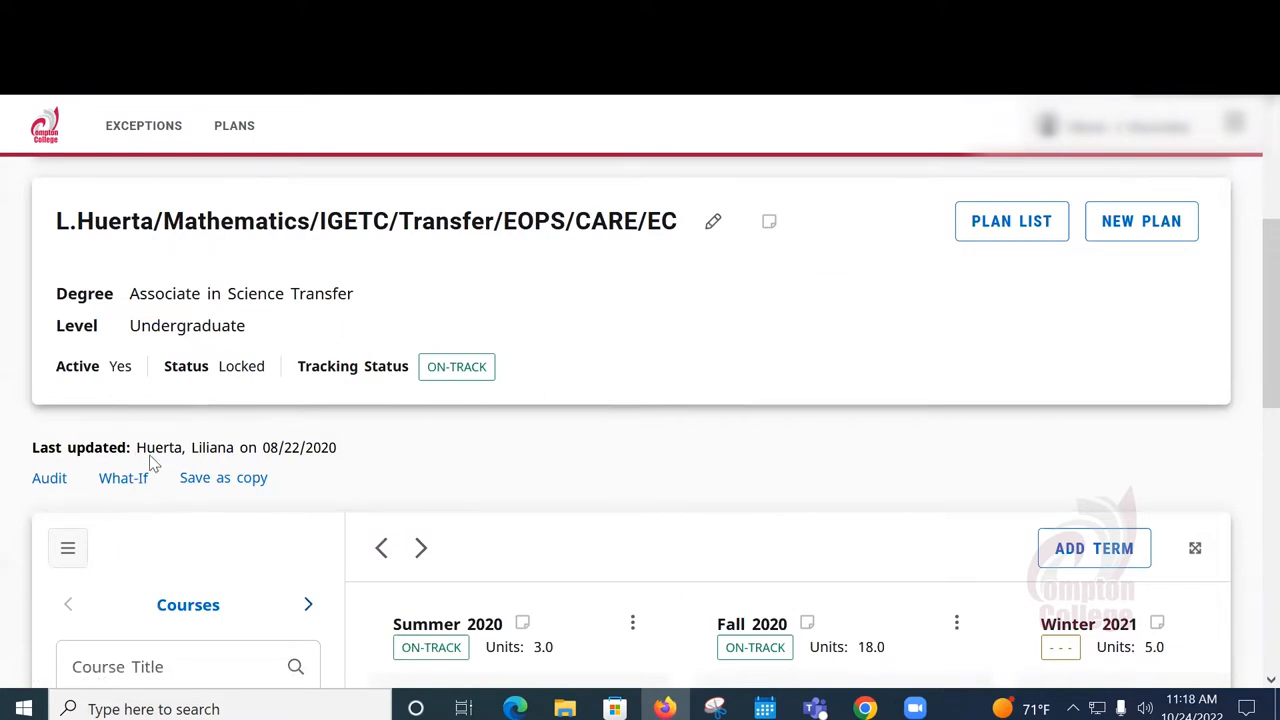
mouse_move(123, 477)
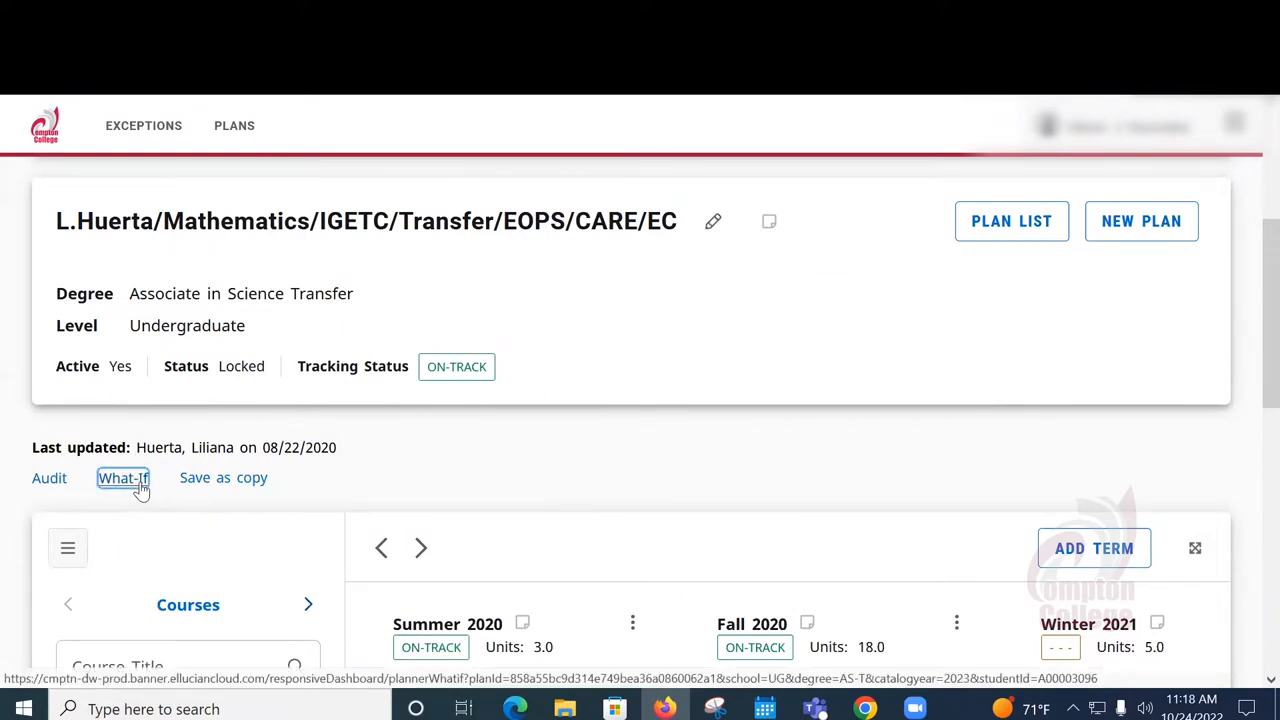
Start a What-If analysis for this plan and list the catalog year choices.
click(123, 477)
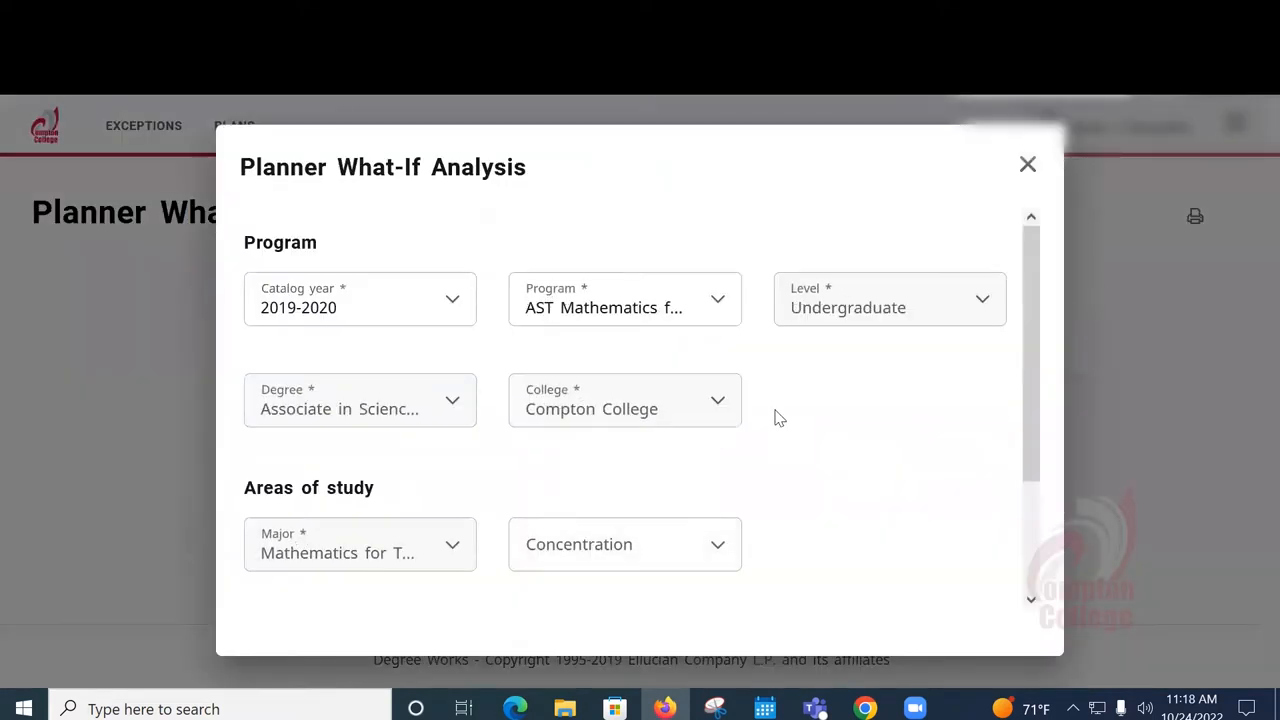
click(360, 299)
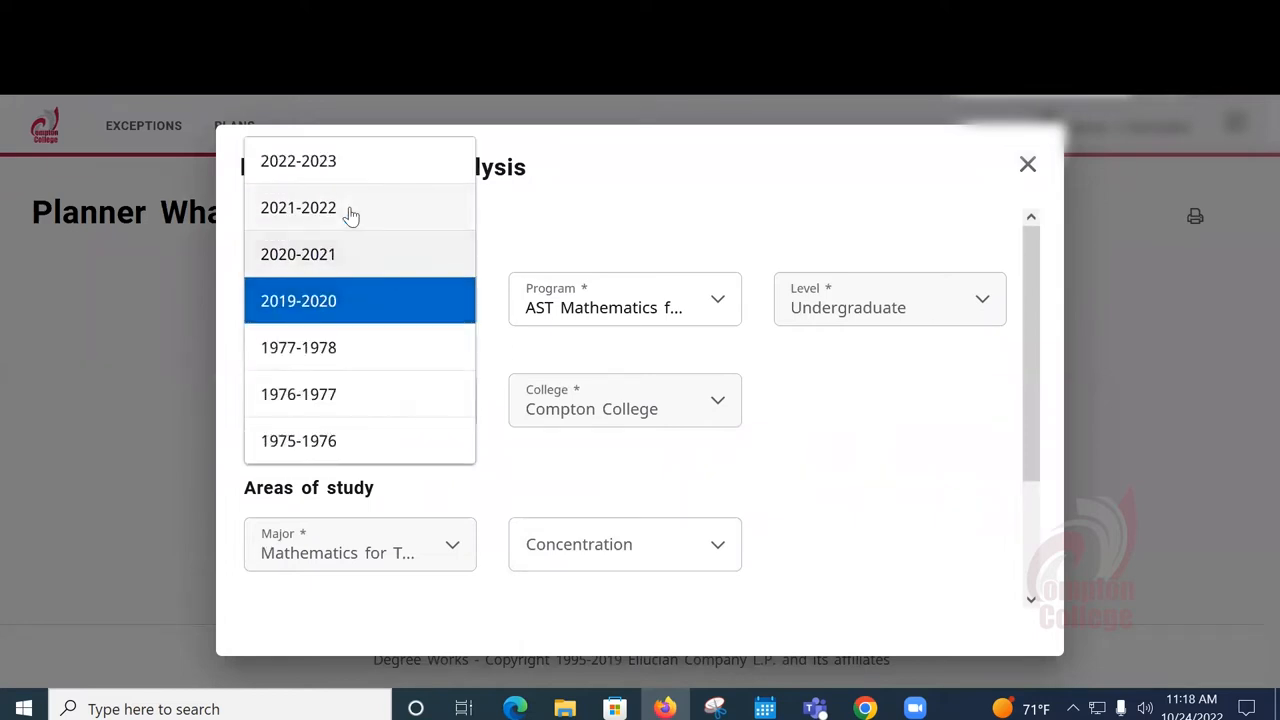
mouse_move(358, 262)
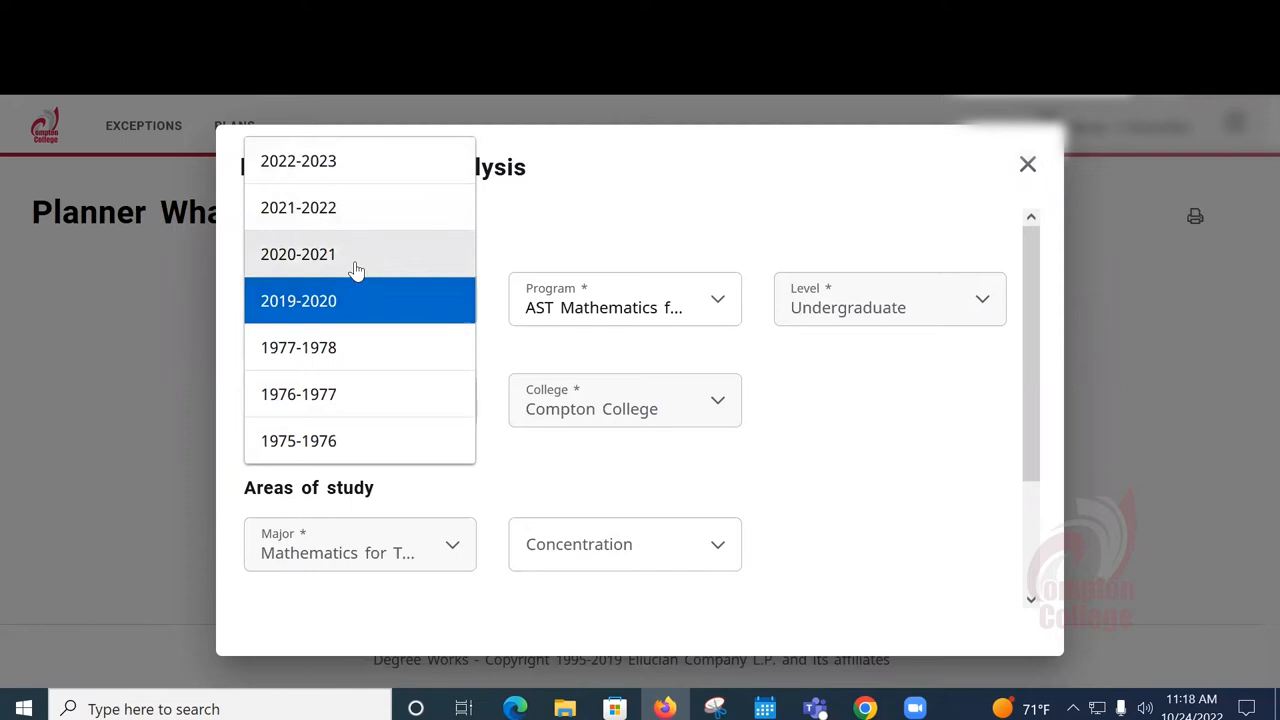
mouse_move(358, 165)
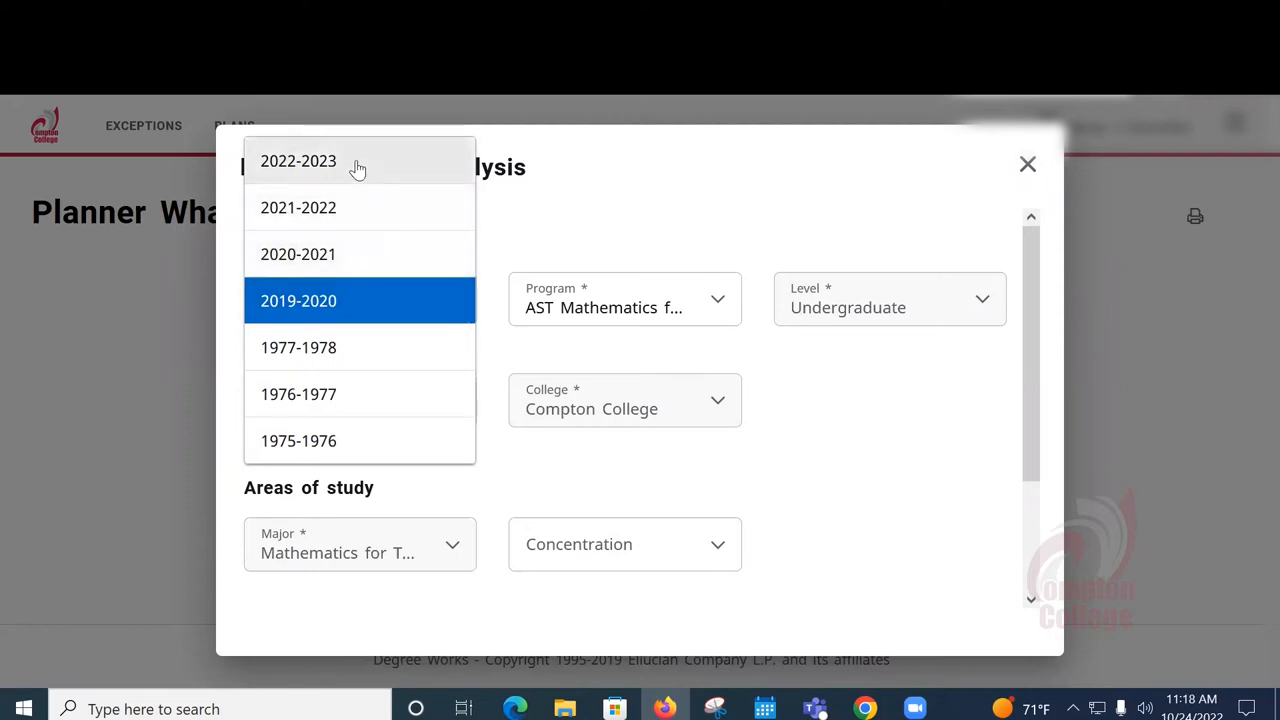
Set the catalog year to 2022-2023 and browse the programs for AAT Political Science Transfer.
click(298, 161)
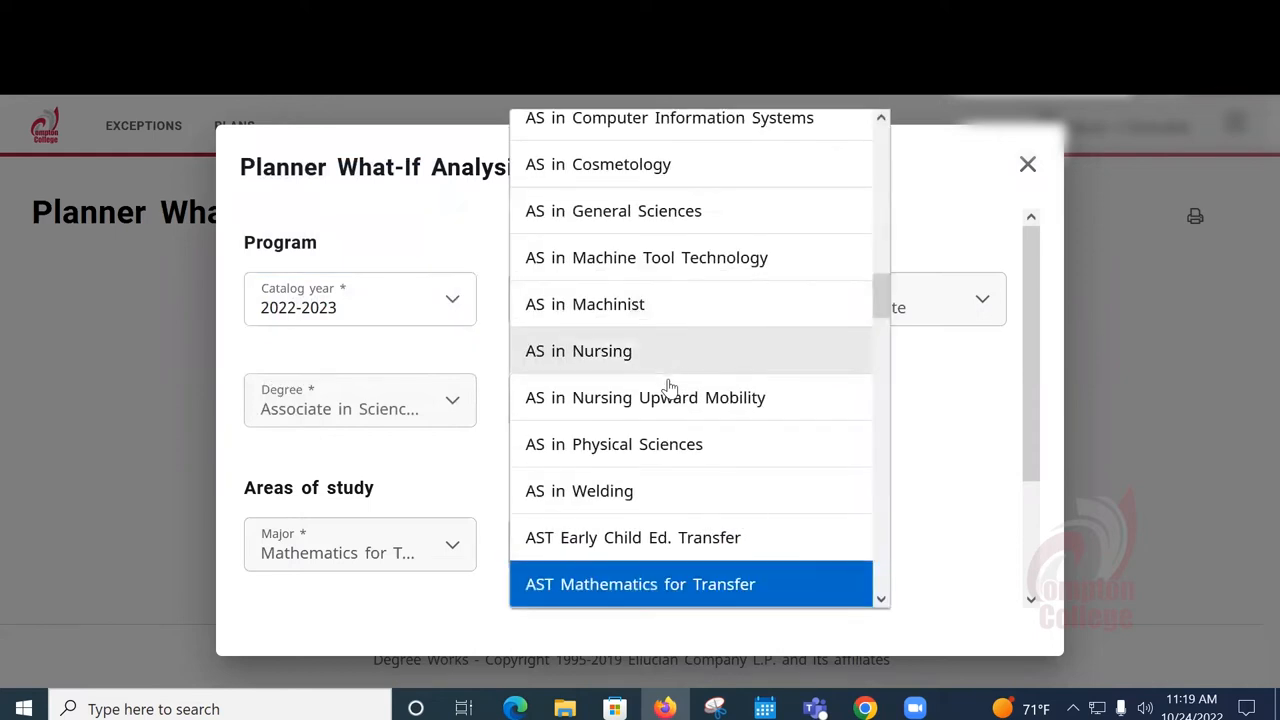
scroll(up, 3)
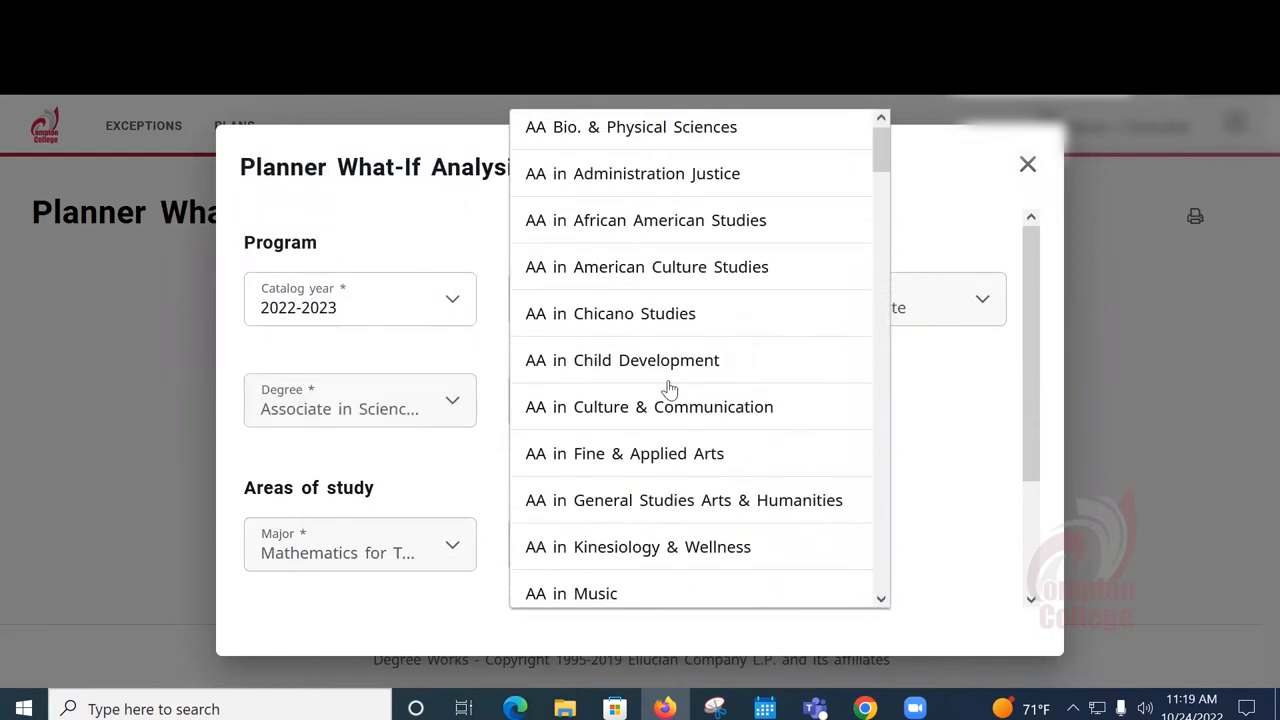
scroll(down, 3)
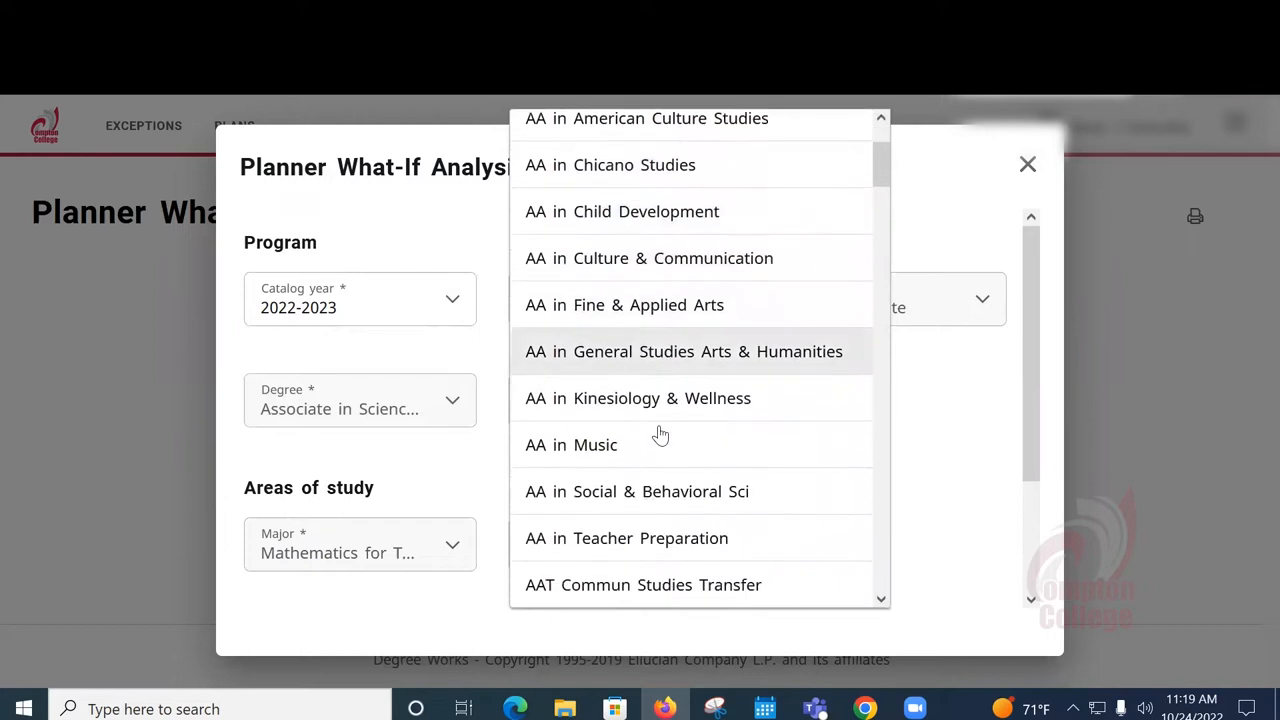
scroll(down, 3)
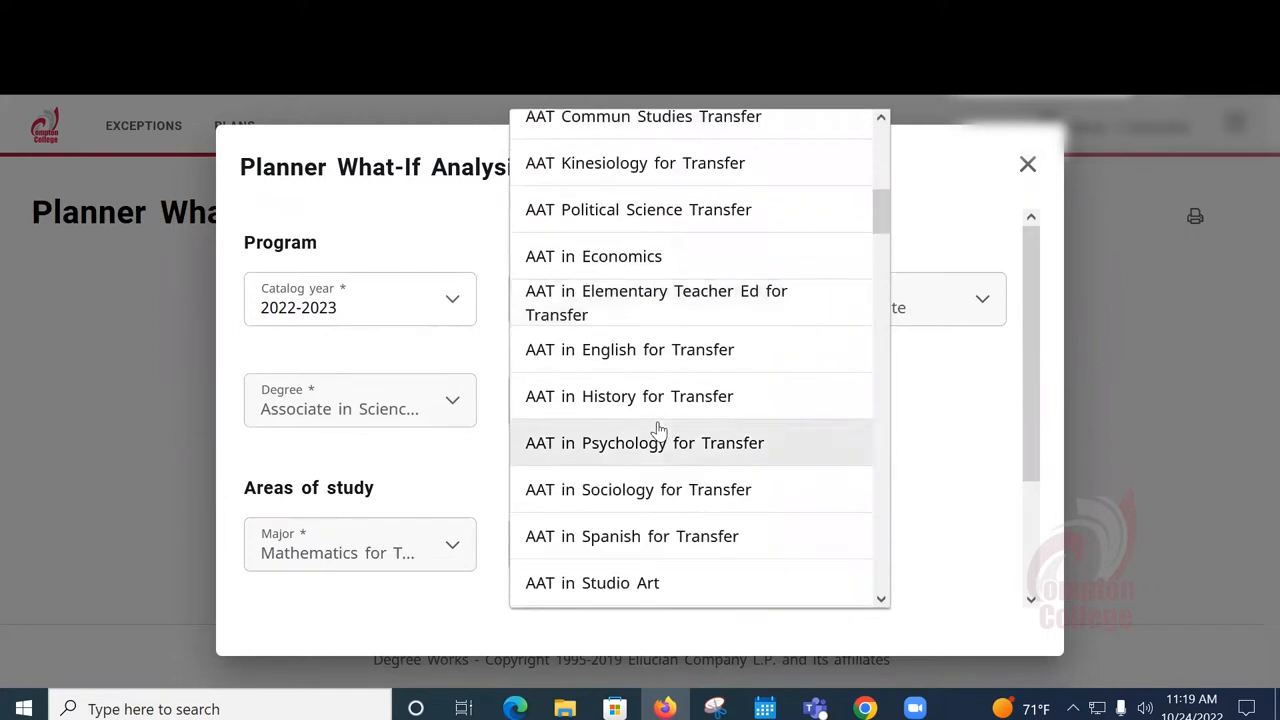
scroll(down, 3)
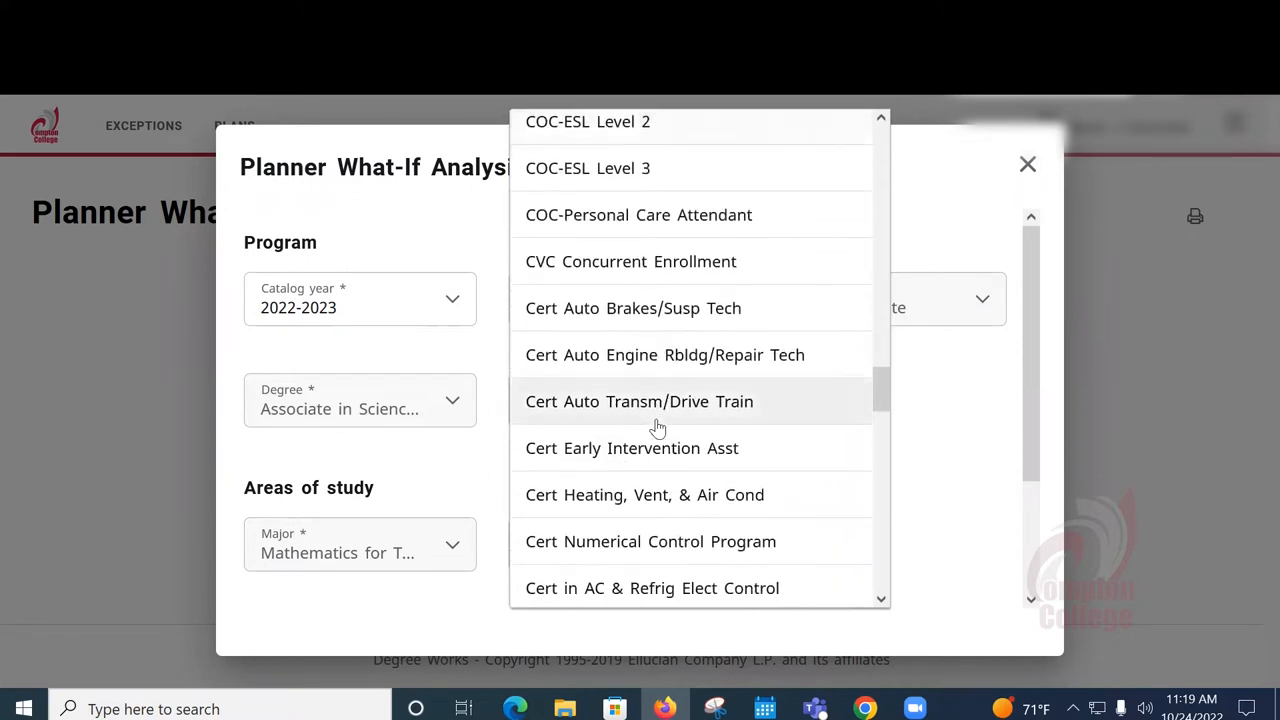
scroll(down, 3)
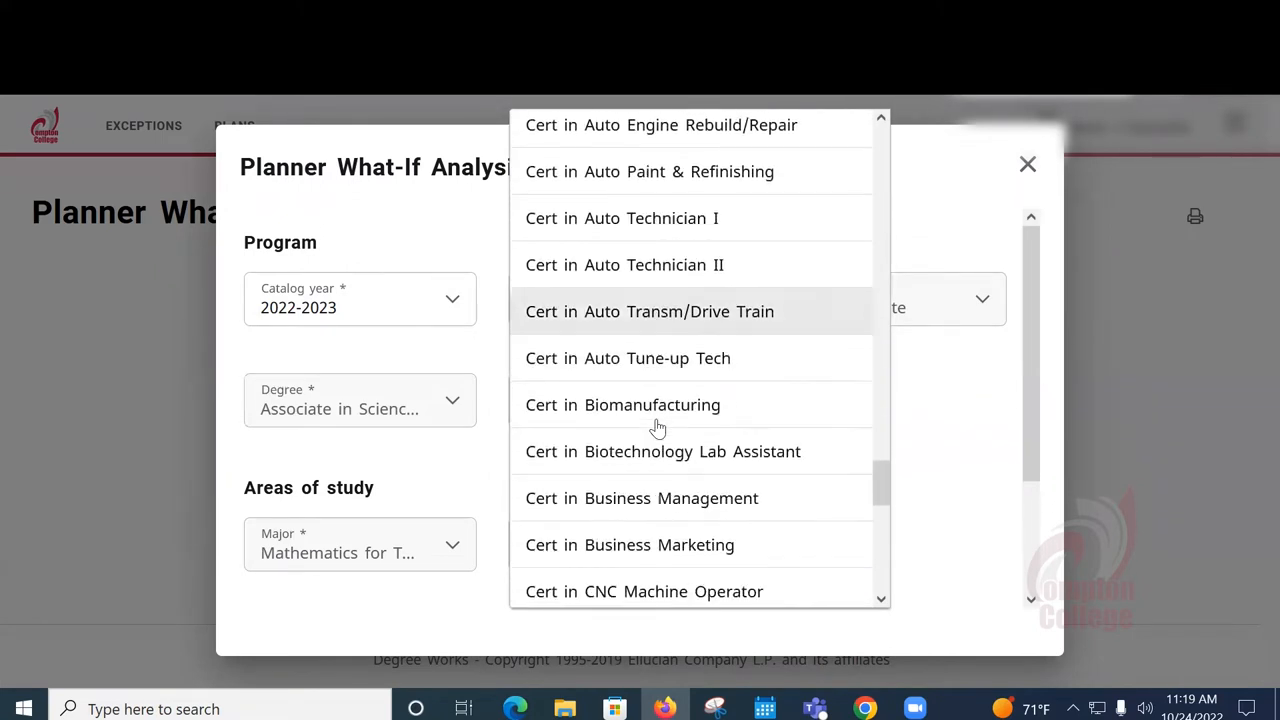
scroll(down, 3)
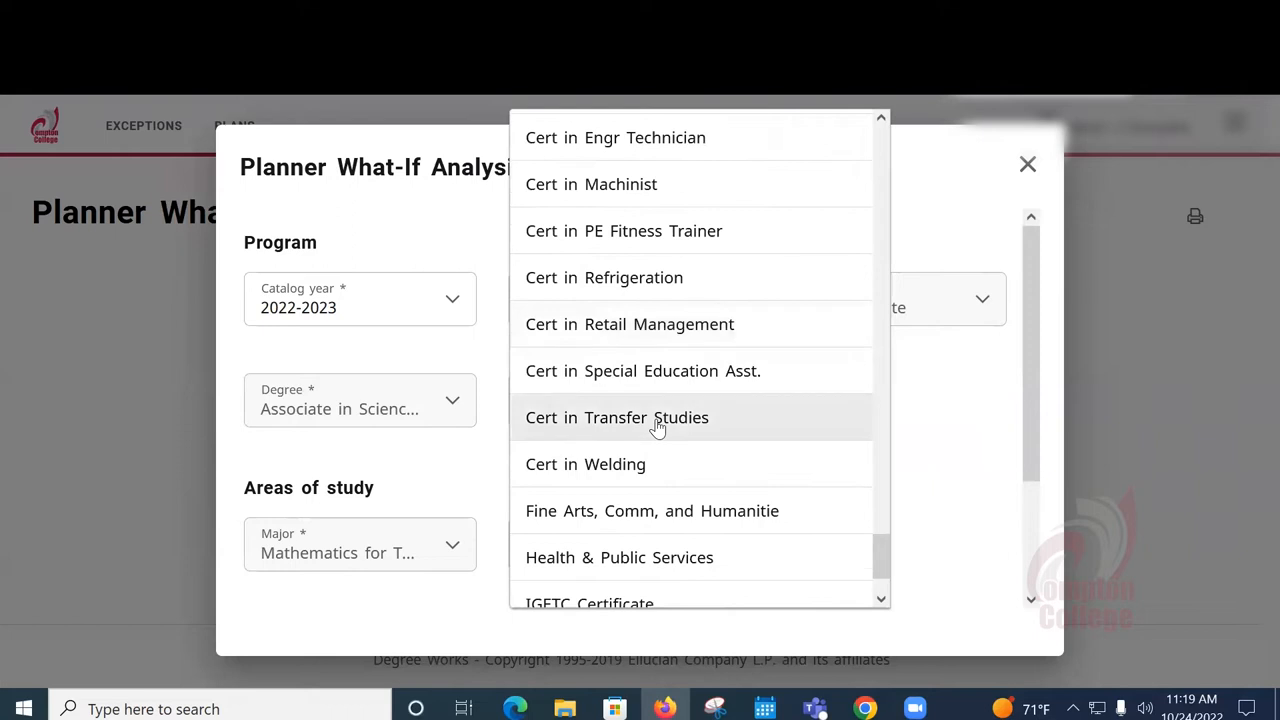
scroll(up, 3)
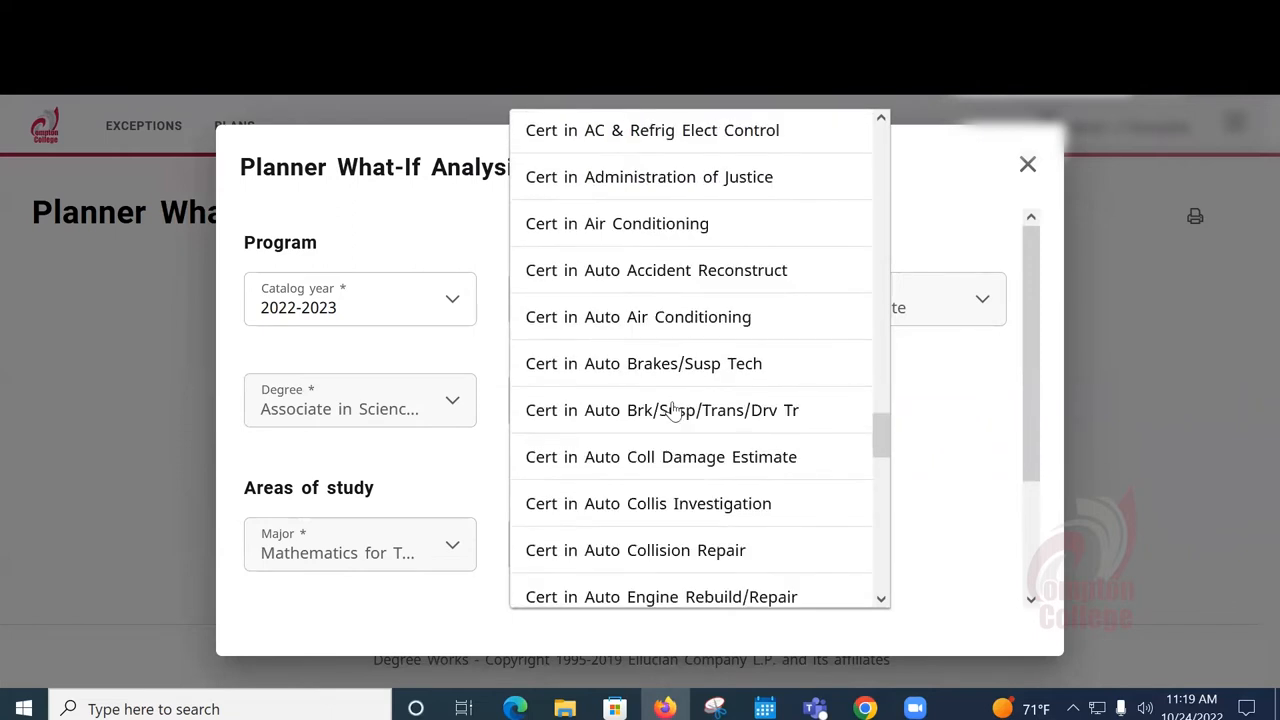
scroll(up, 3)
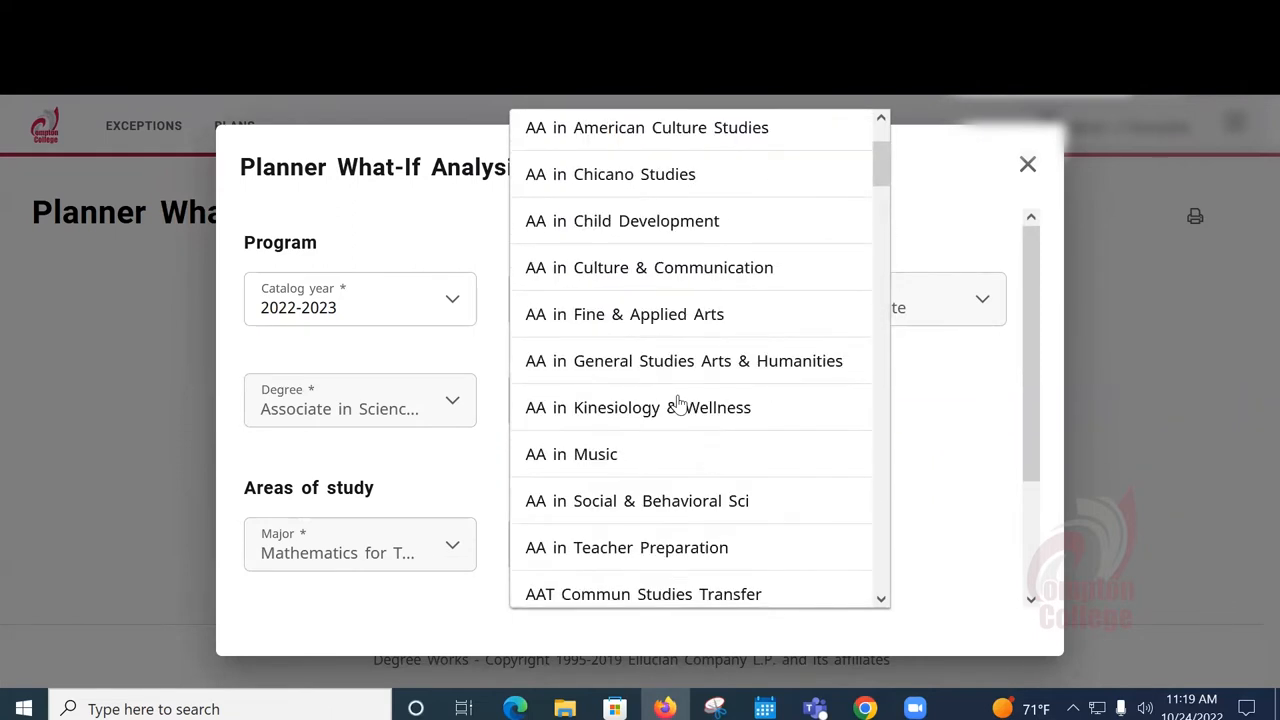
scroll(down, 3)
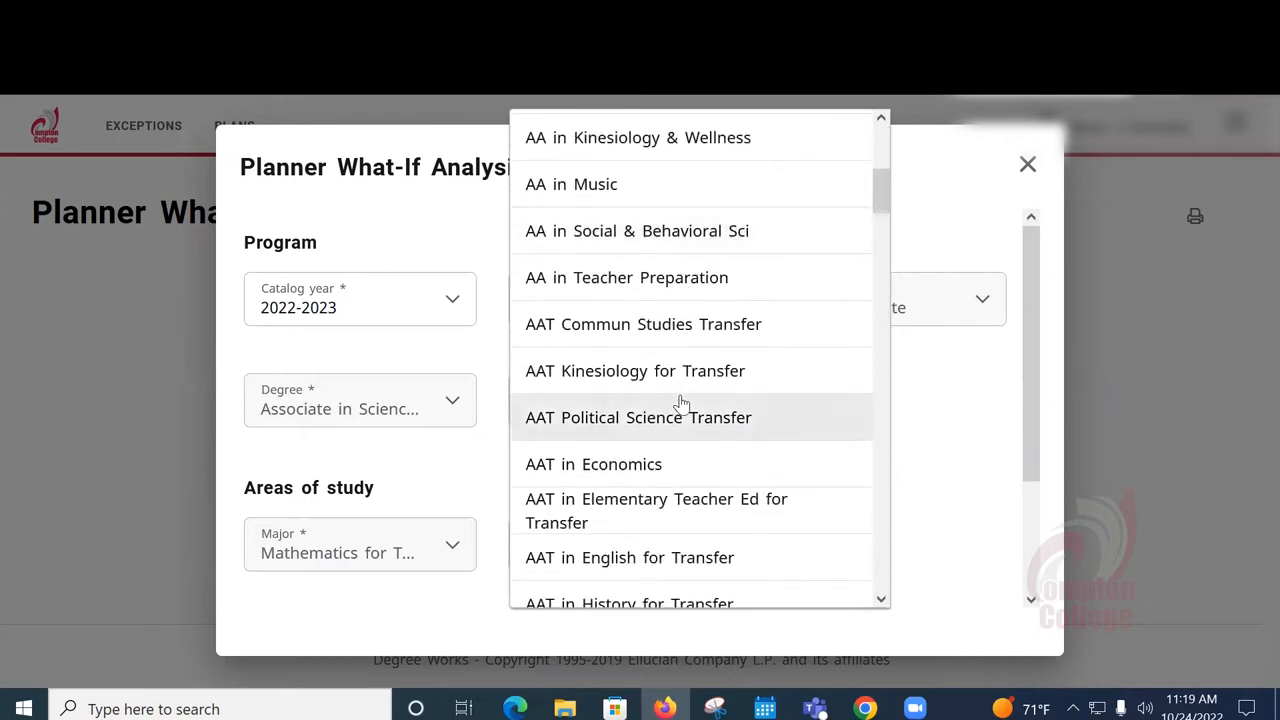
scroll(down, 3)
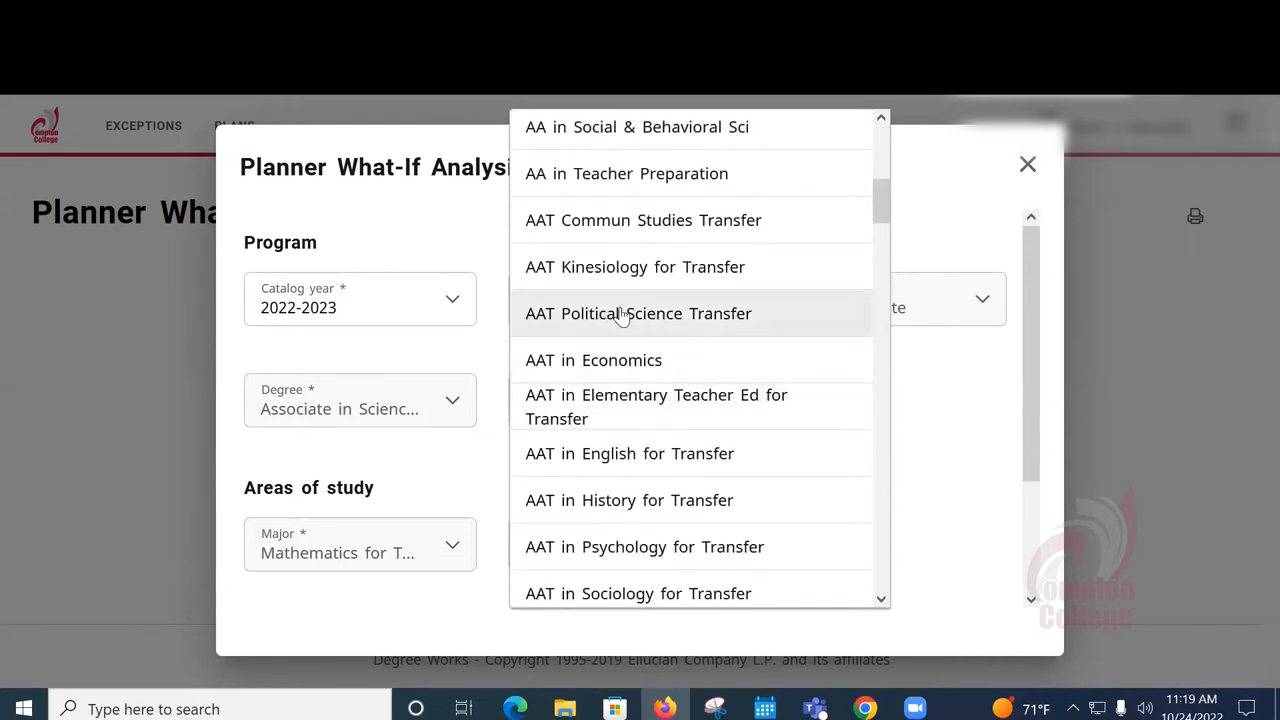
Choose AAT Political Science Transfer as the program and IGETC as the concentration.
click(638, 313)
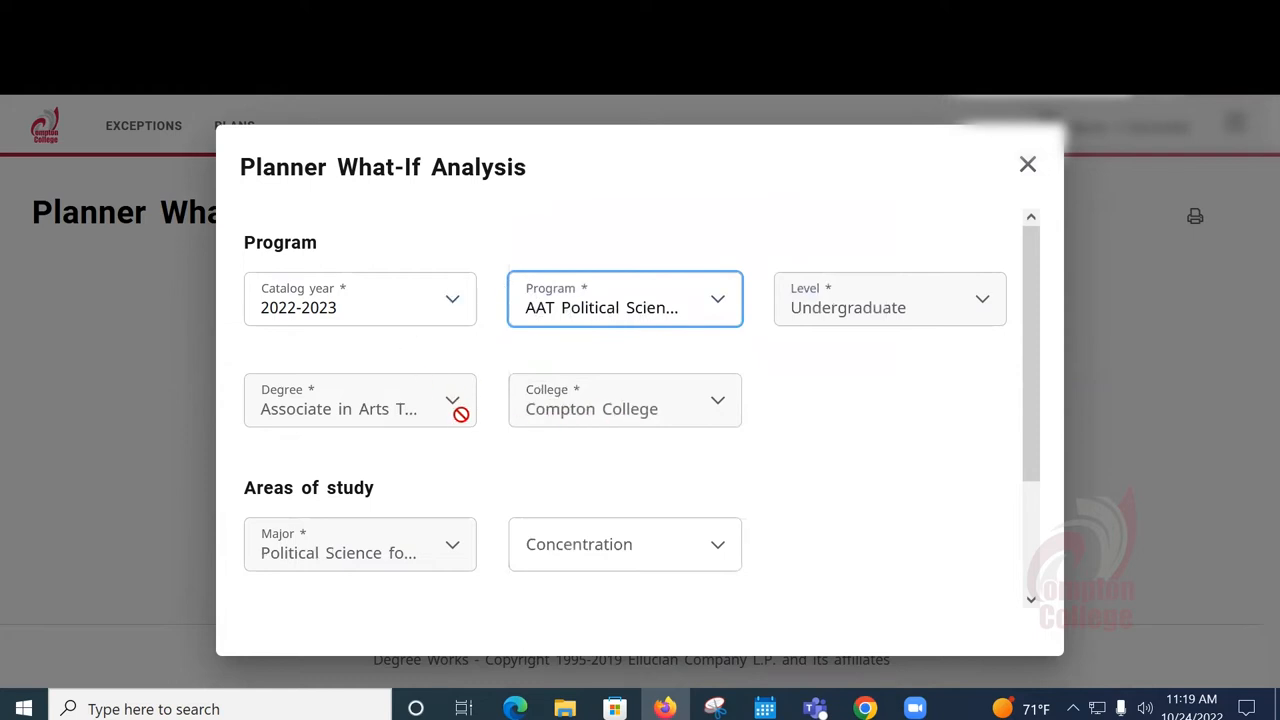
mouse_move(842, 307)
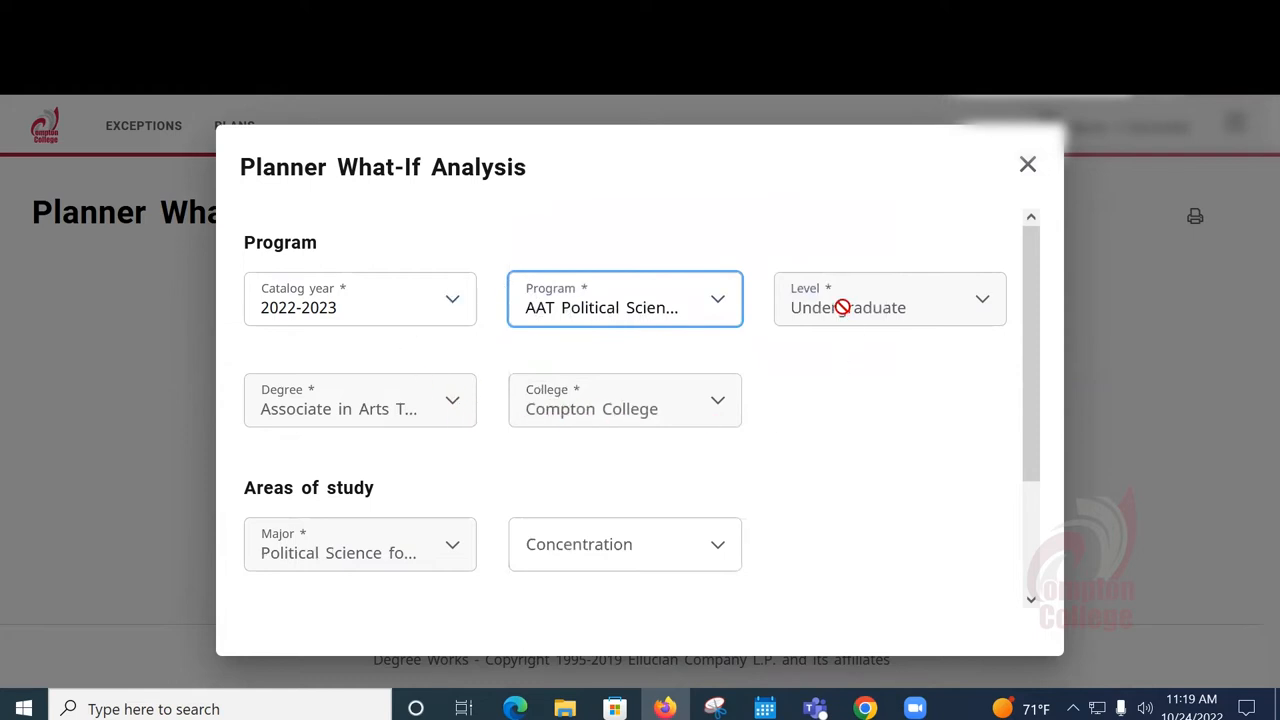
mouse_move(585, 556)
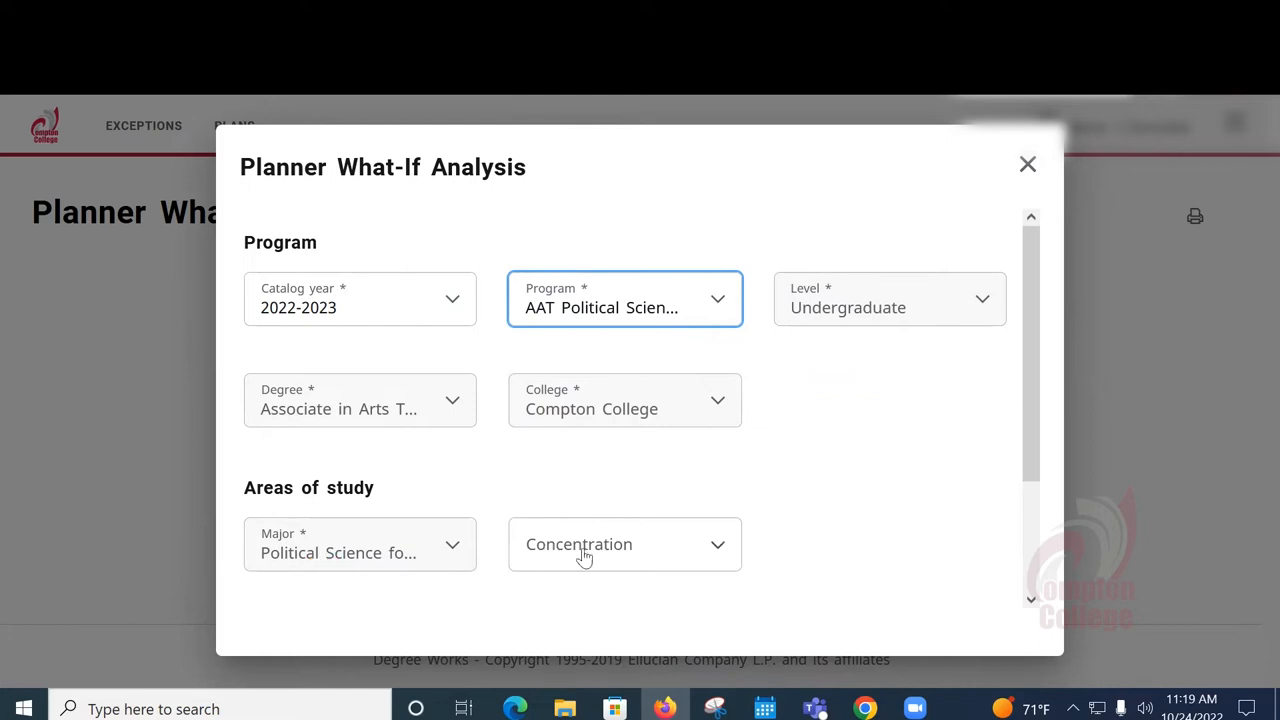
click(624, 544)
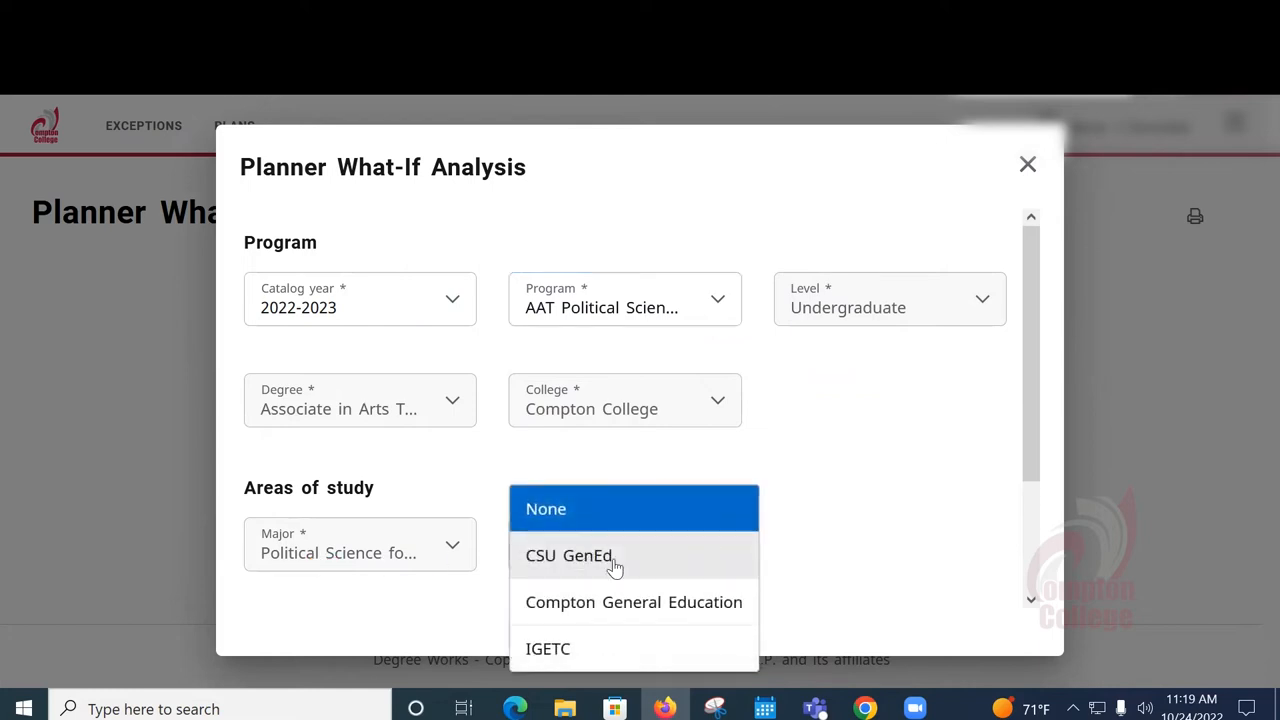
mouse_move(600, 602)
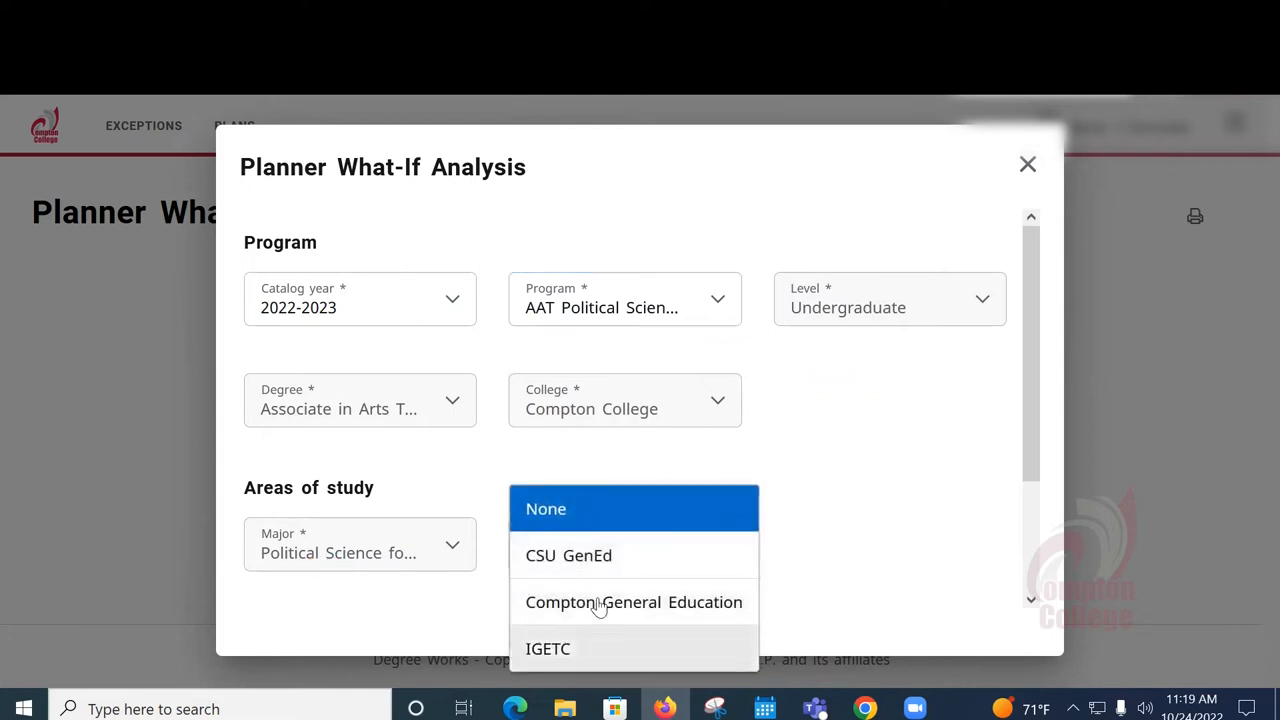
mouse_move(599, 651)
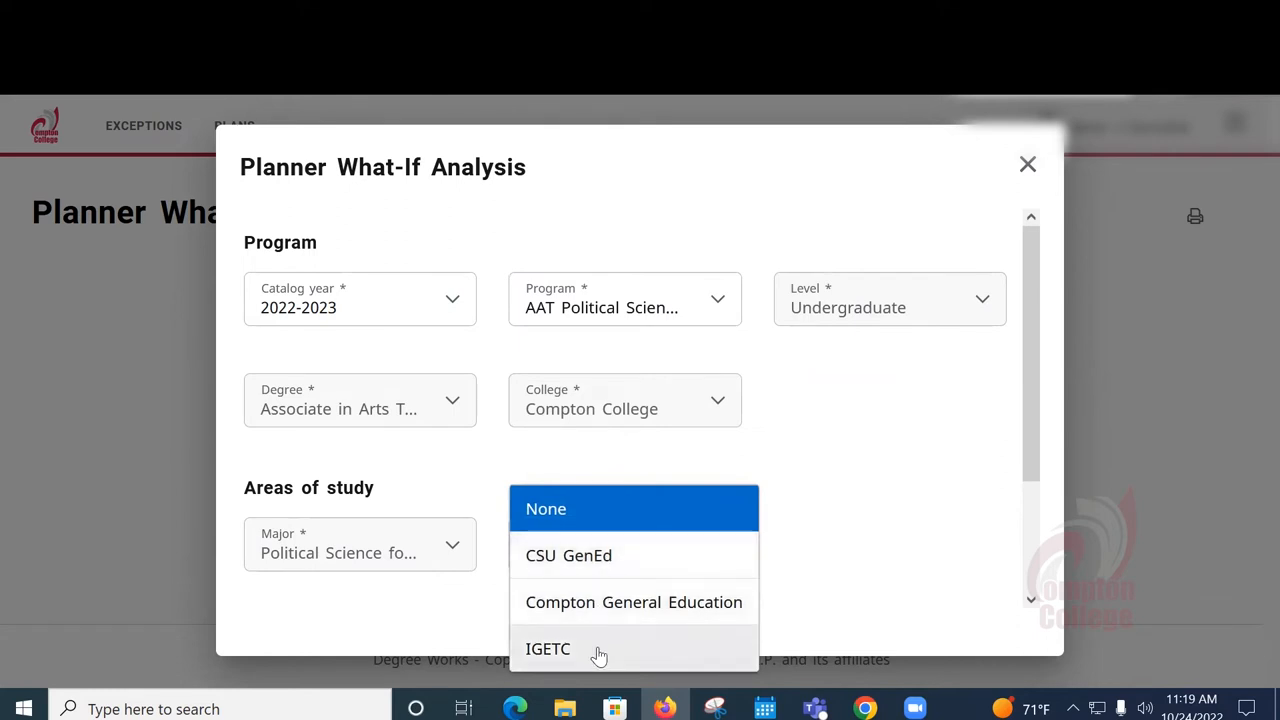
click(548, 648)
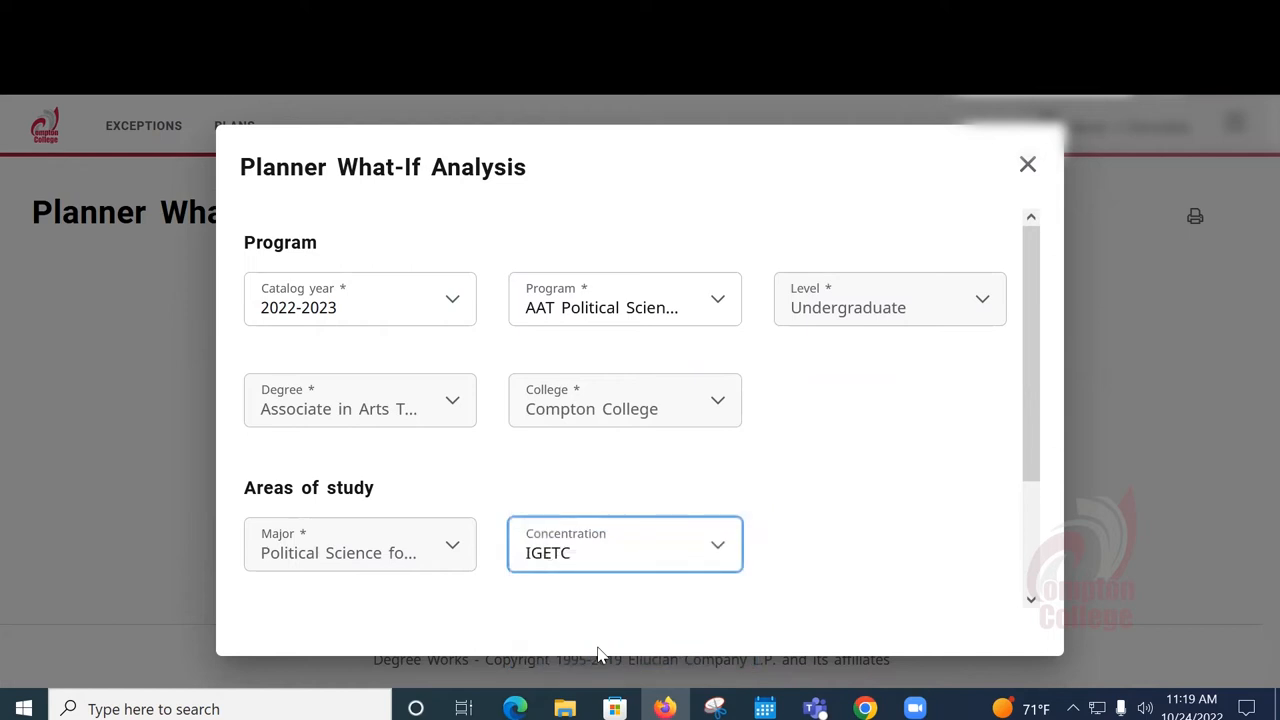
scroll(down, 3)
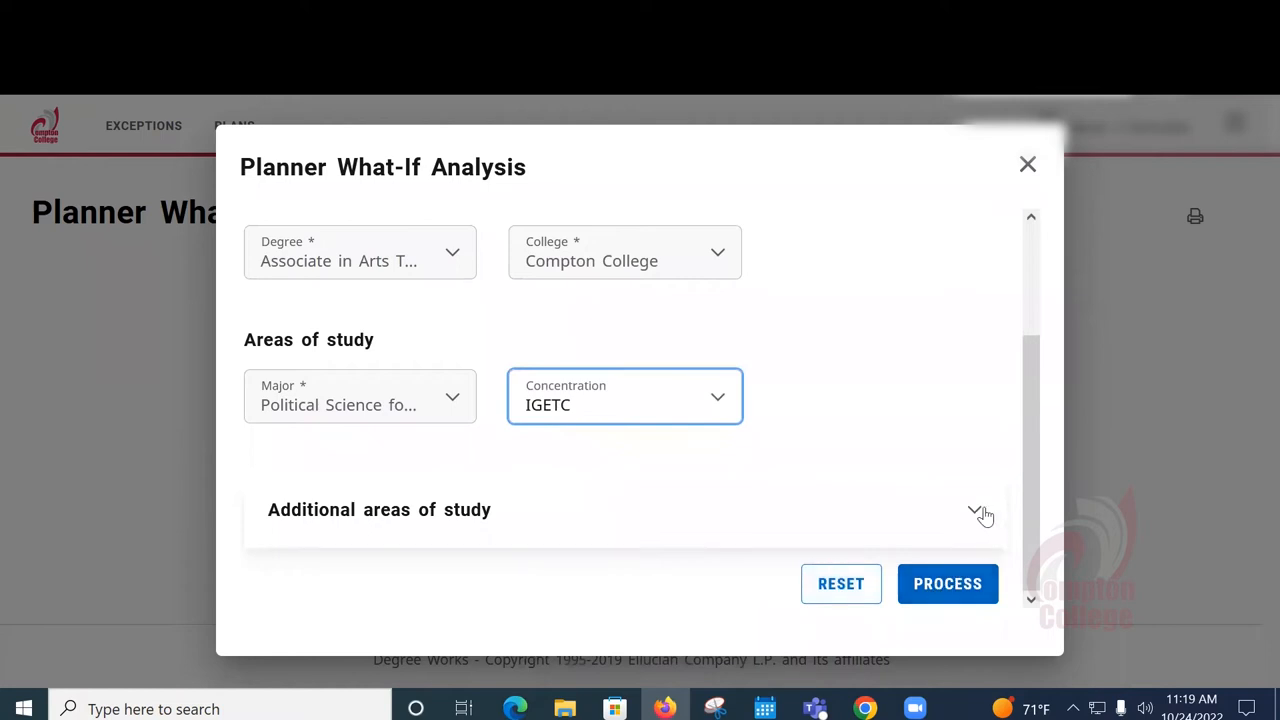
Process the What-If analysis for AAT Political Science Transfer with IGETC.
click(975, 513)
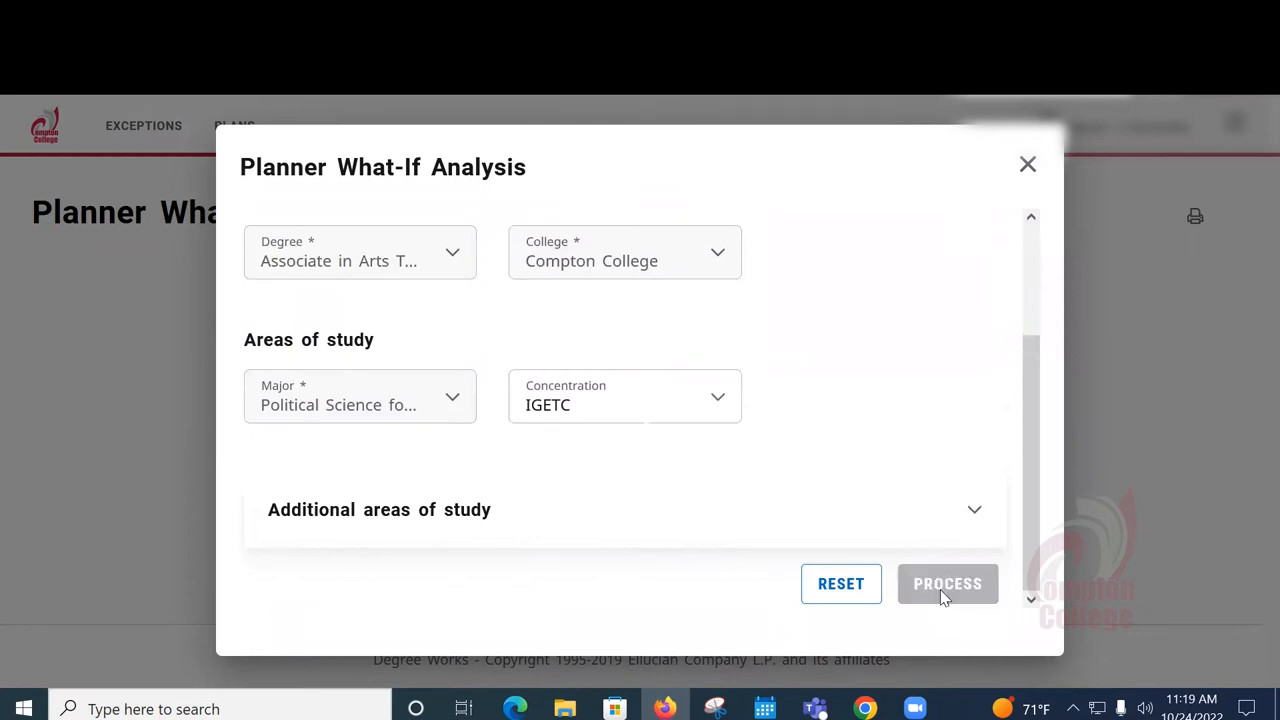
mouse_move(938, 627)
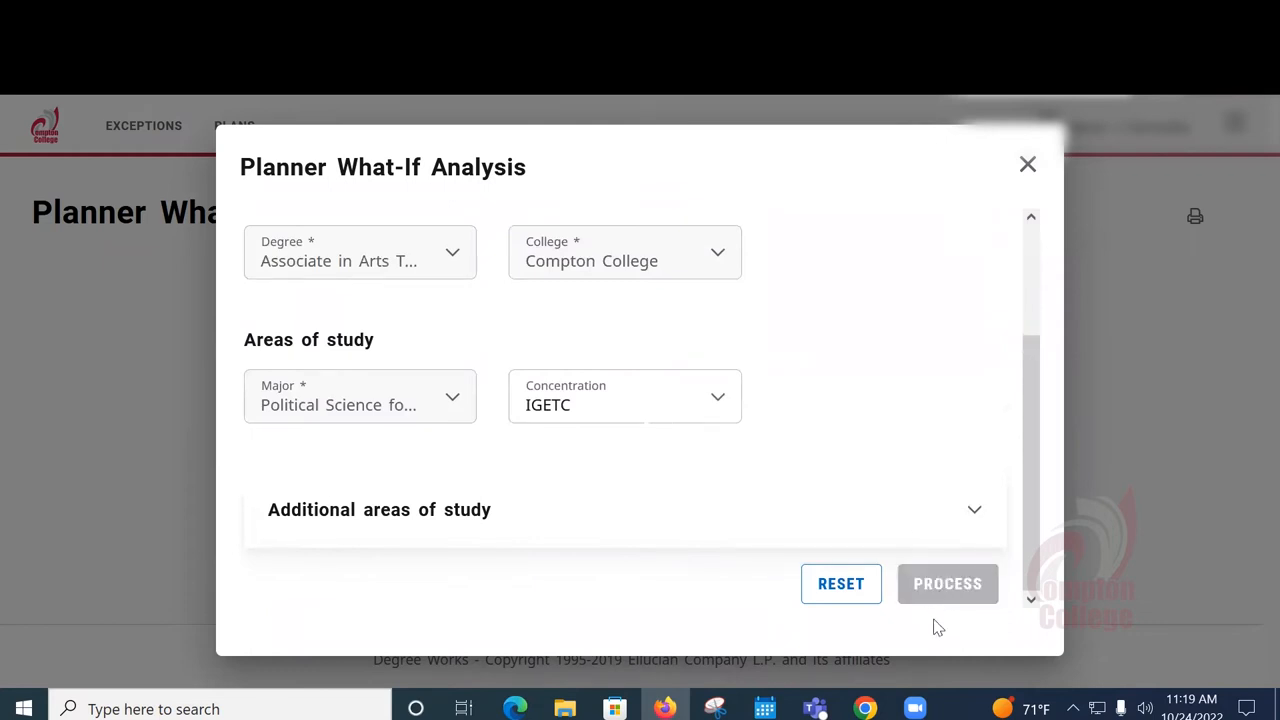
Review the Degree progress summary: 96% requirements, 100% units, 3.19 GPA.
click(947, 583)
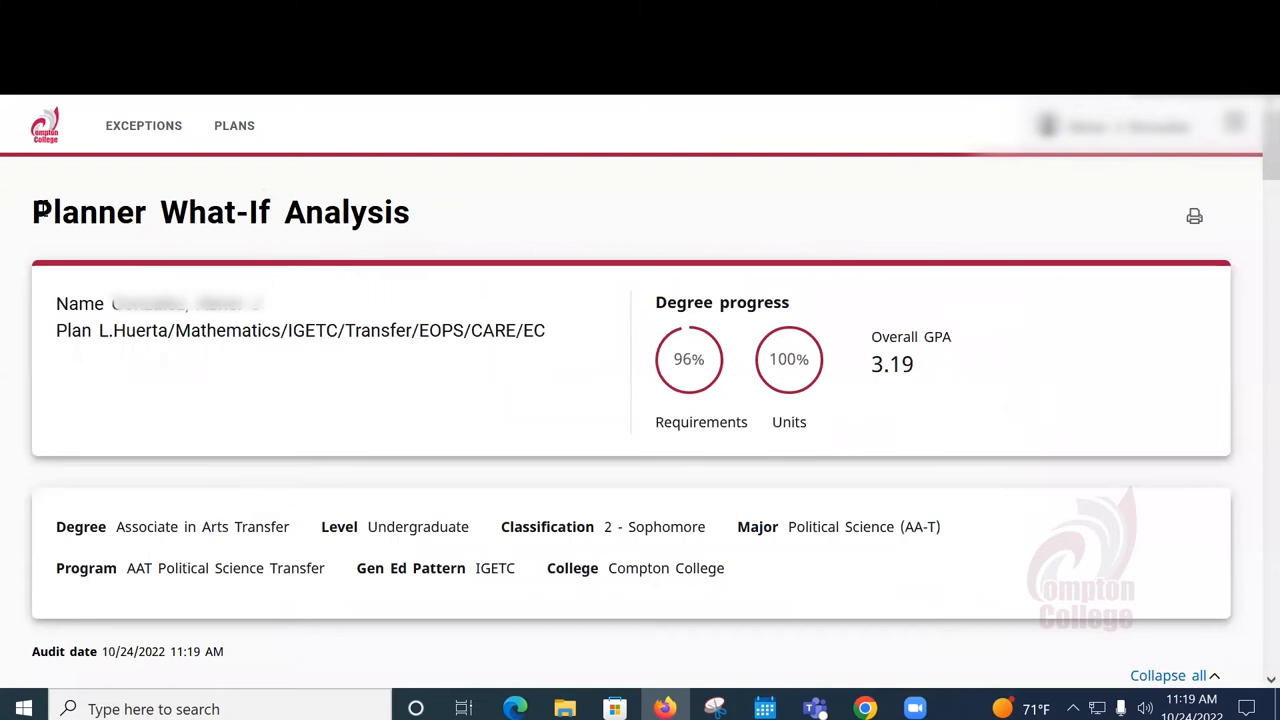
mouse_move(630, 370)
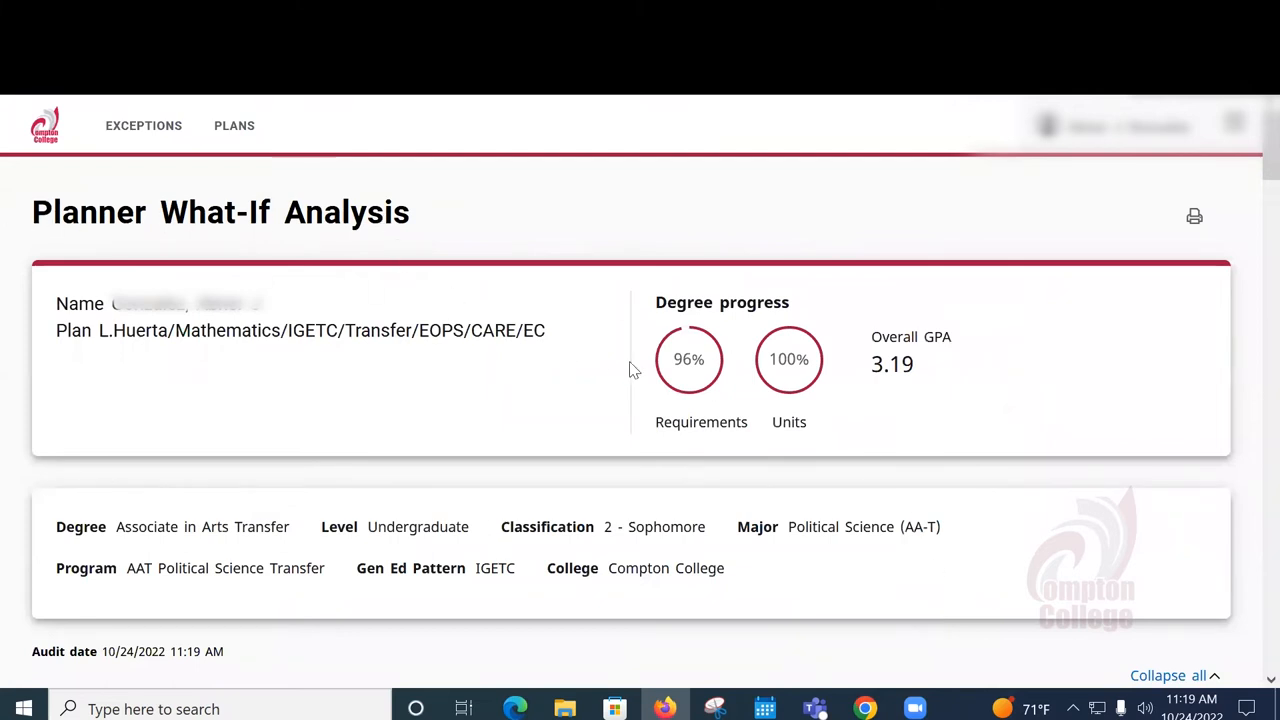
mouse_move(790, 357)
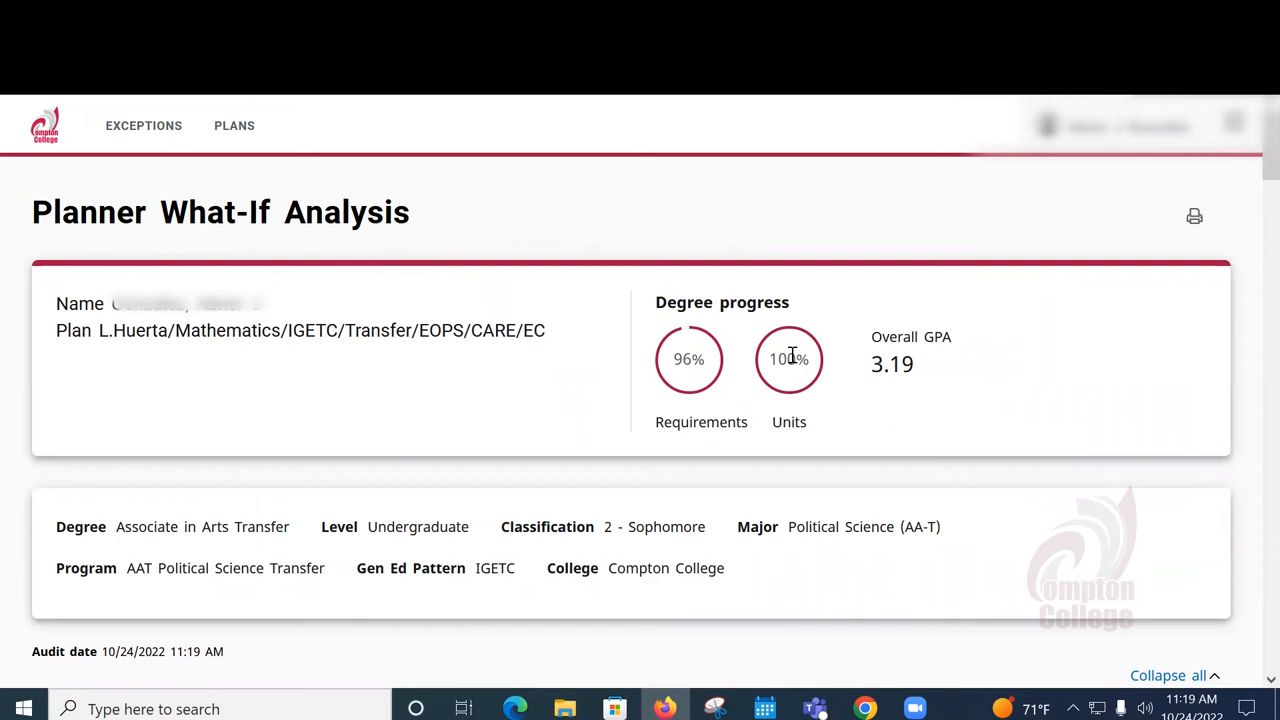
mouse_move(668, 427)
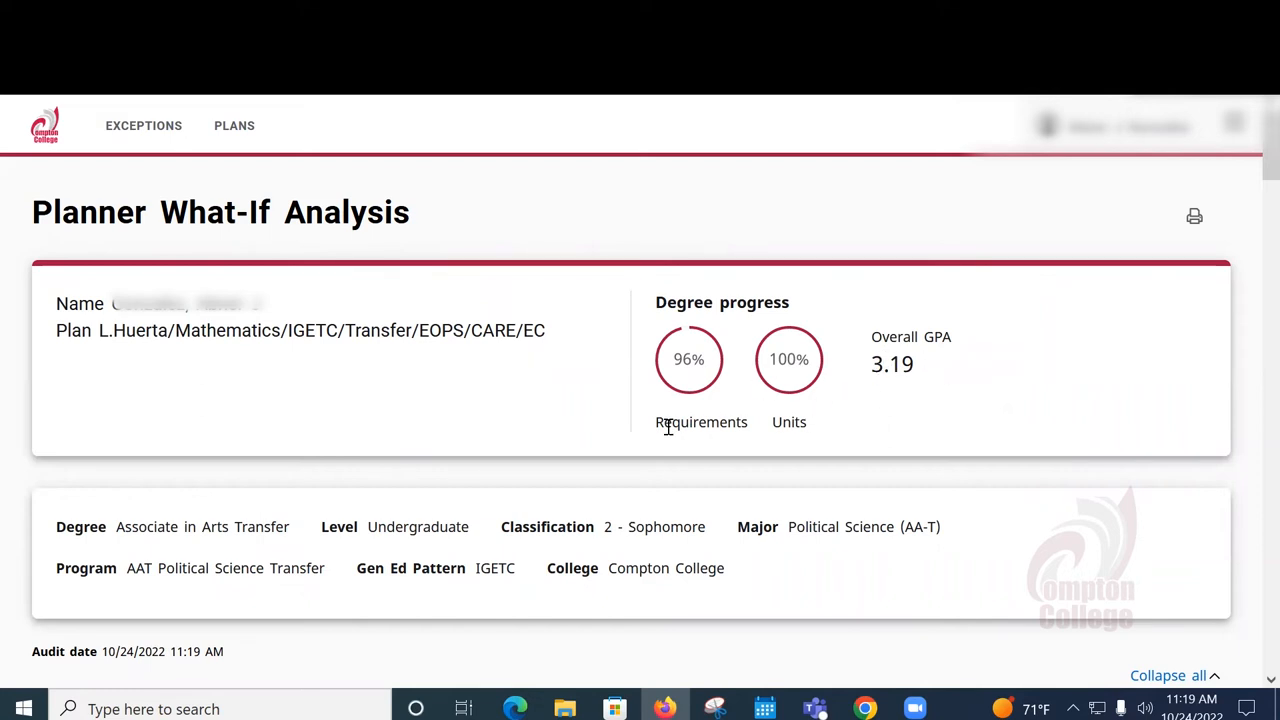
Review the incomplete Associate of Arts-Transfer block (81 of 60 units, 3.26 GPA), then the IGETC block.
scroll(down, 3)
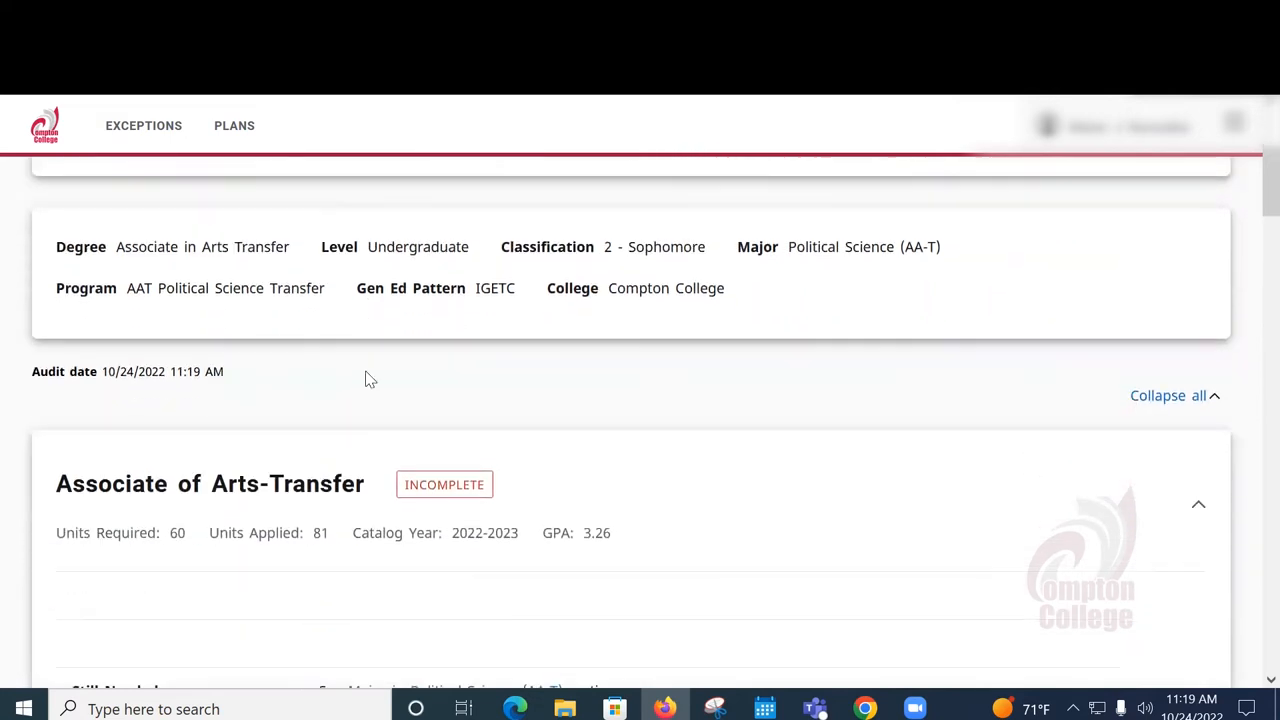
scroll(down, 3)
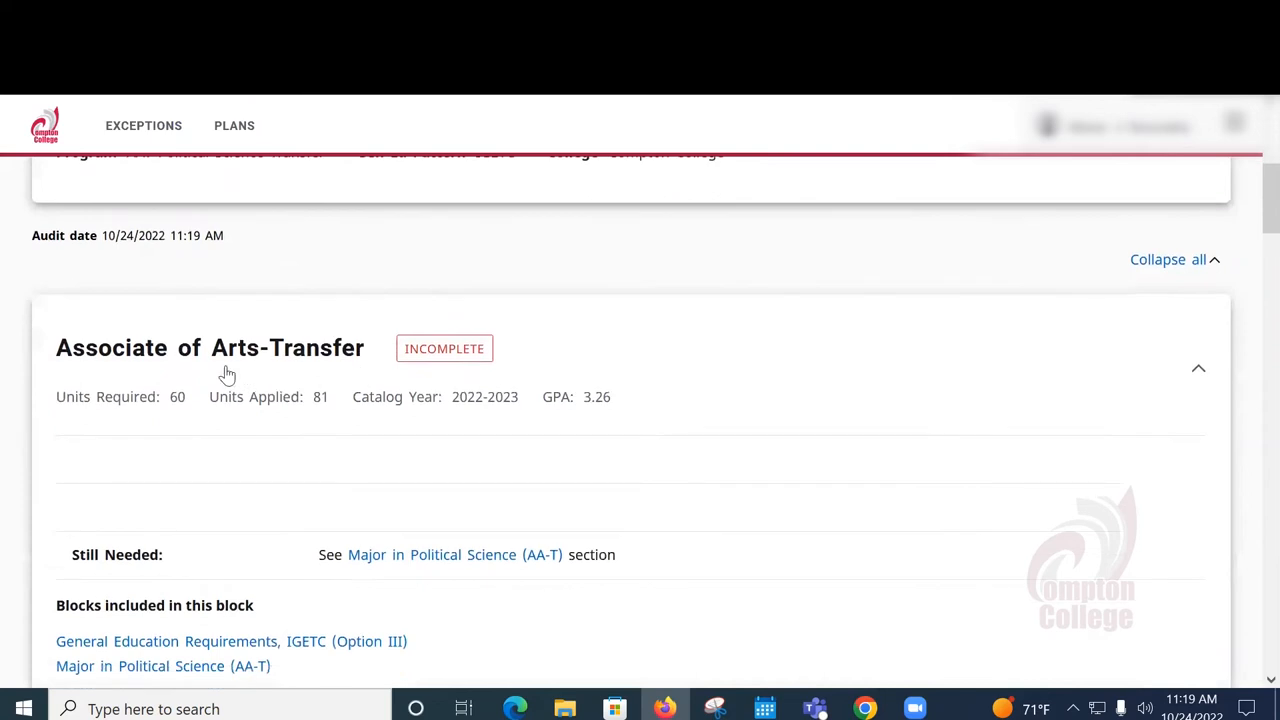
mouse_move(444, 348)
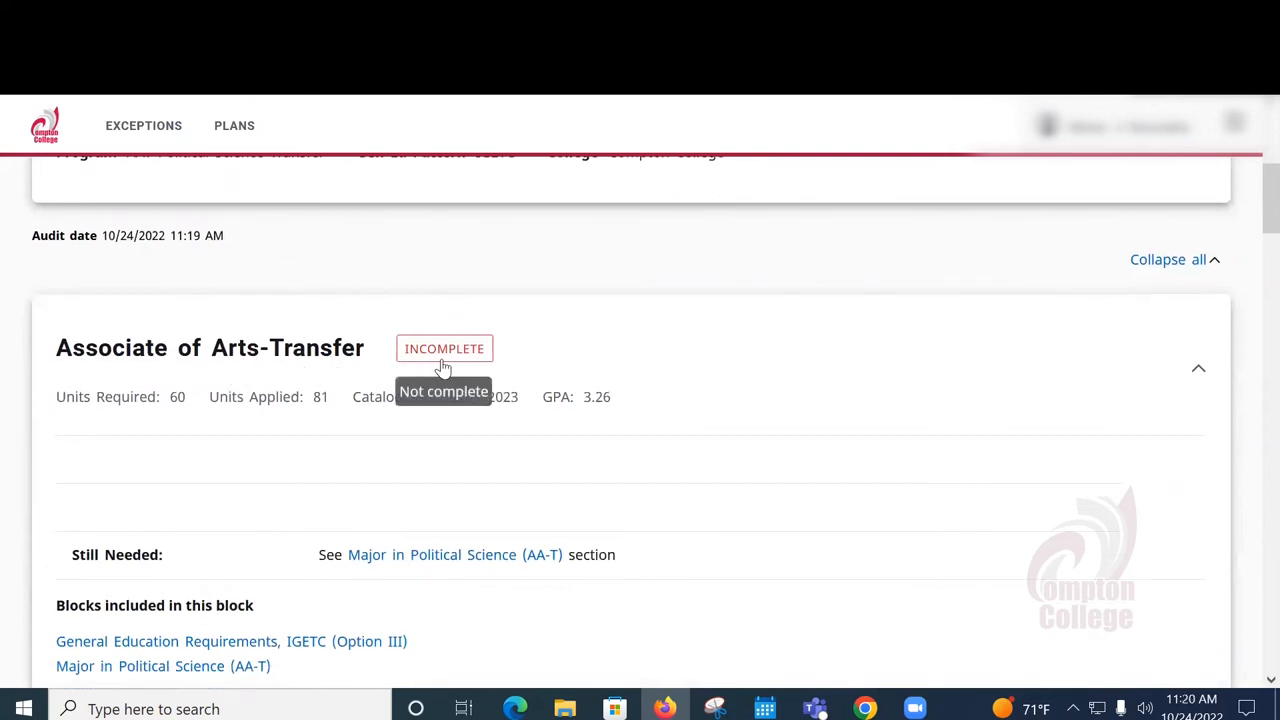
mouse_move(556, 452)
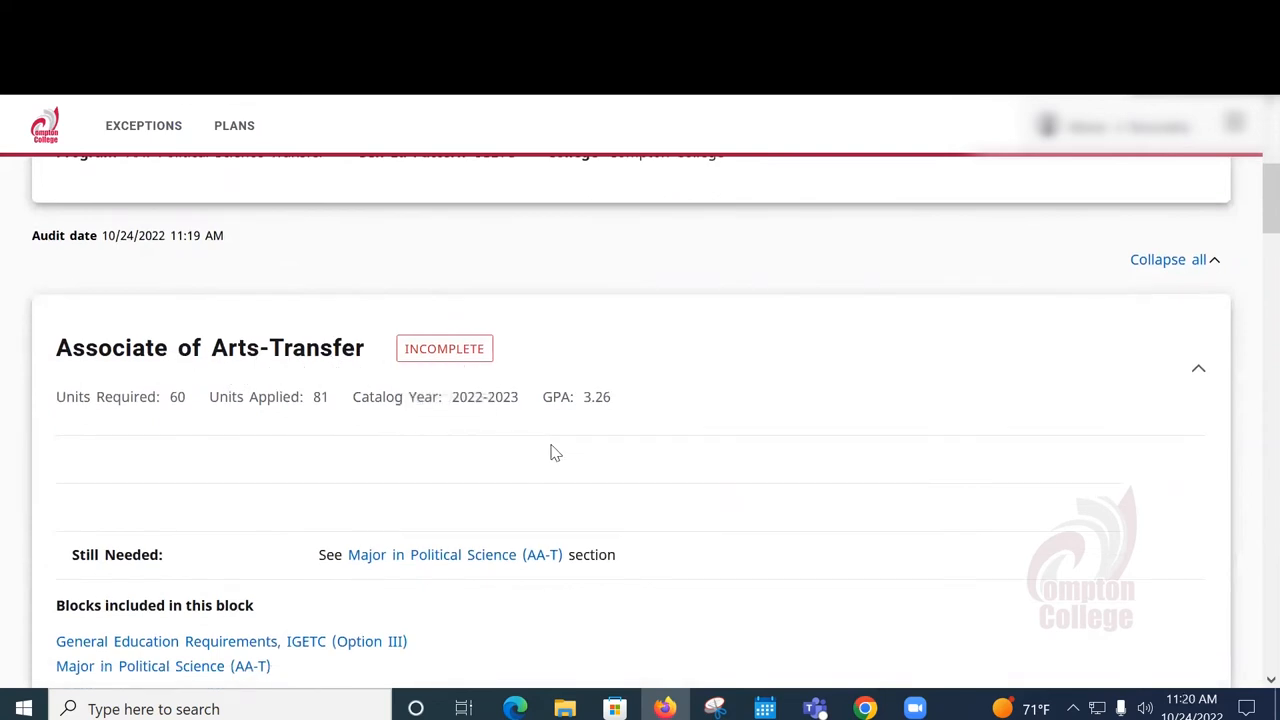
scroll(down, 3)
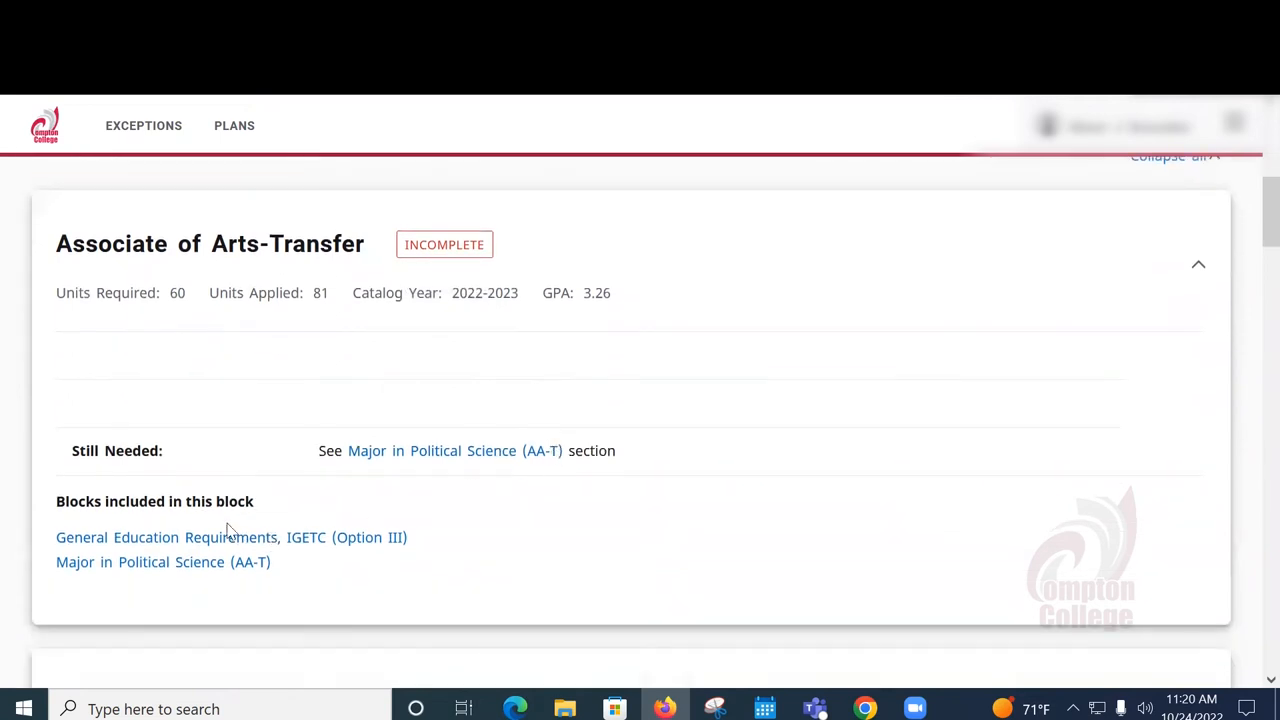
mouse_move(450, 507)
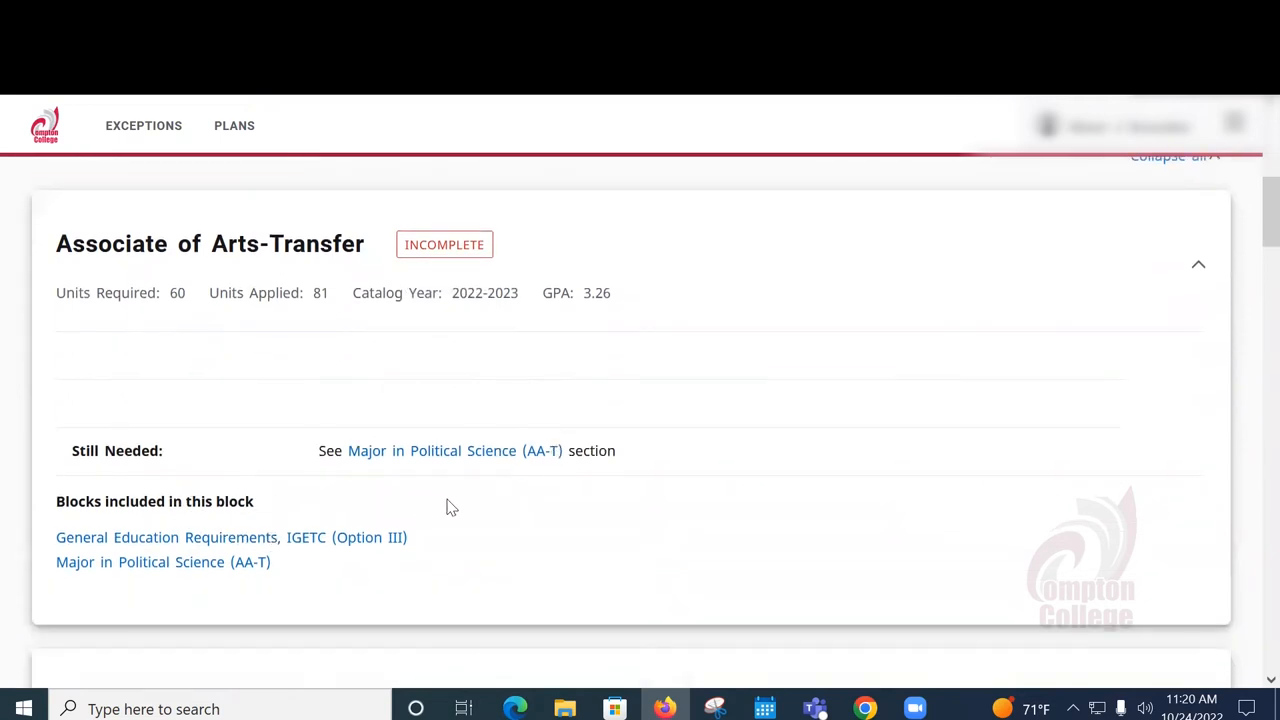
mouse_move(487, 471)
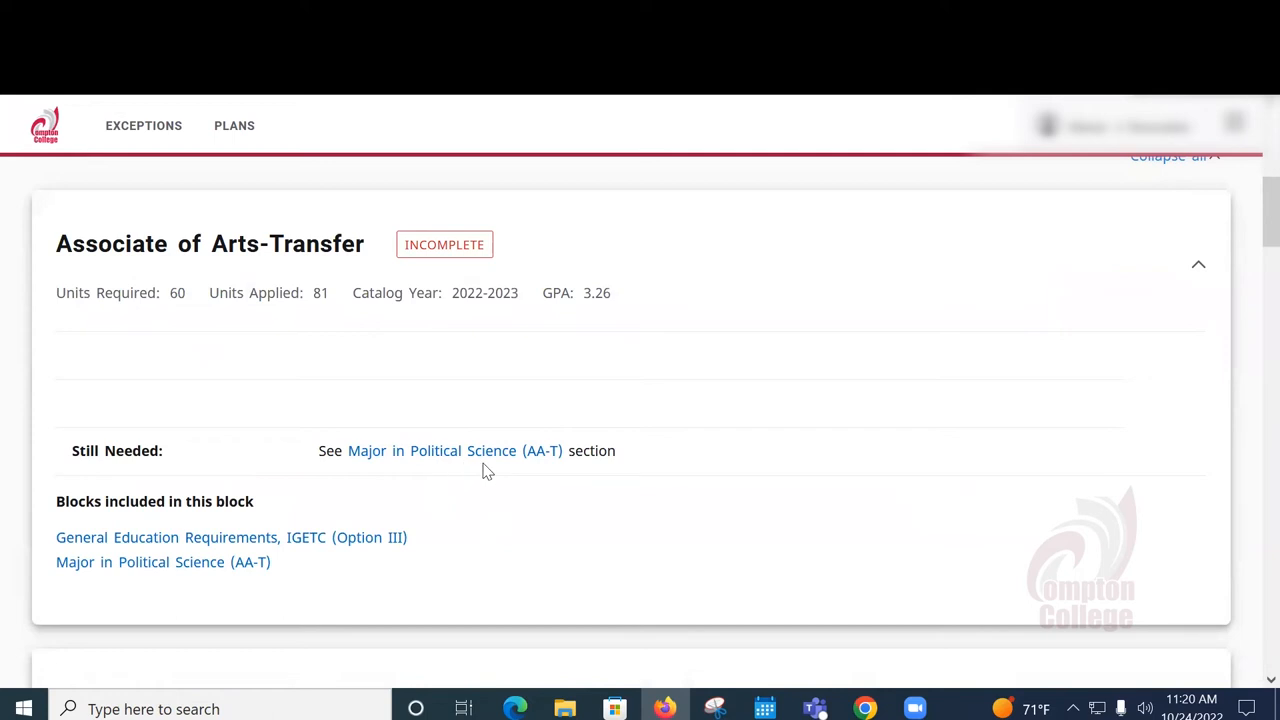
mouse_move(518, 465)
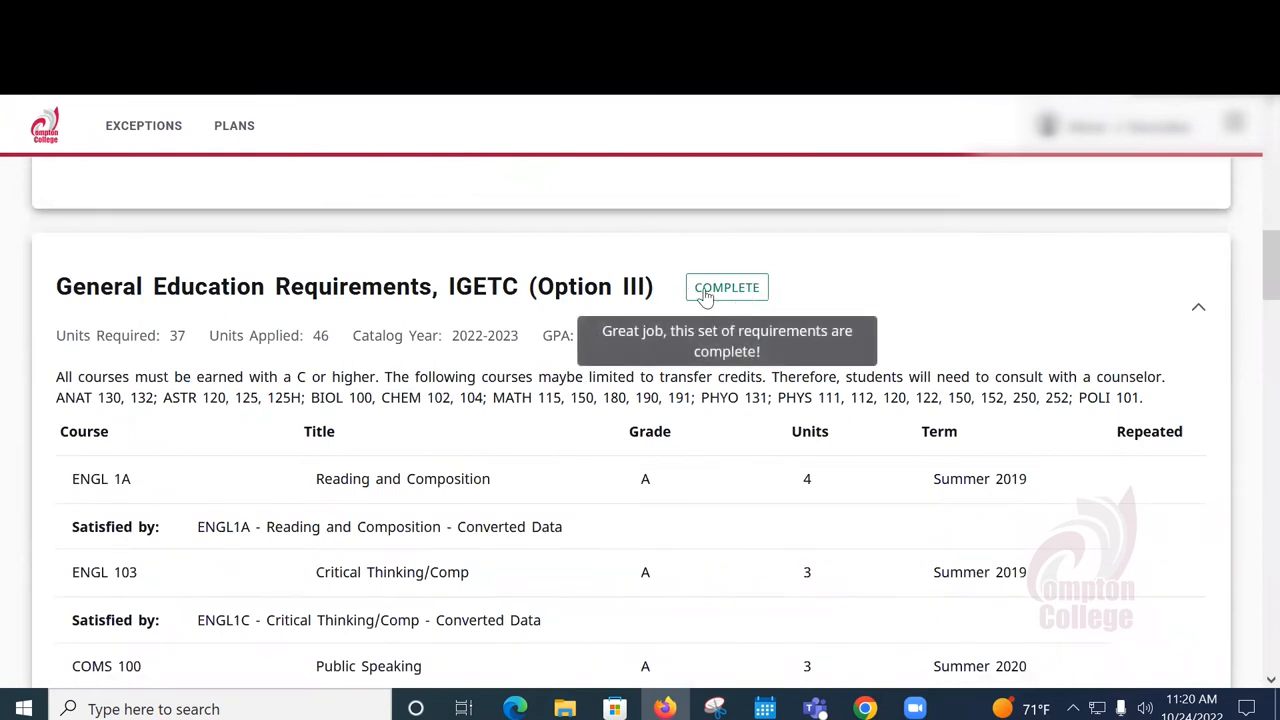
Scroll through the IGETC course list to the incomplete Political Science major (13 of 18 units).
scroll(down, 3)
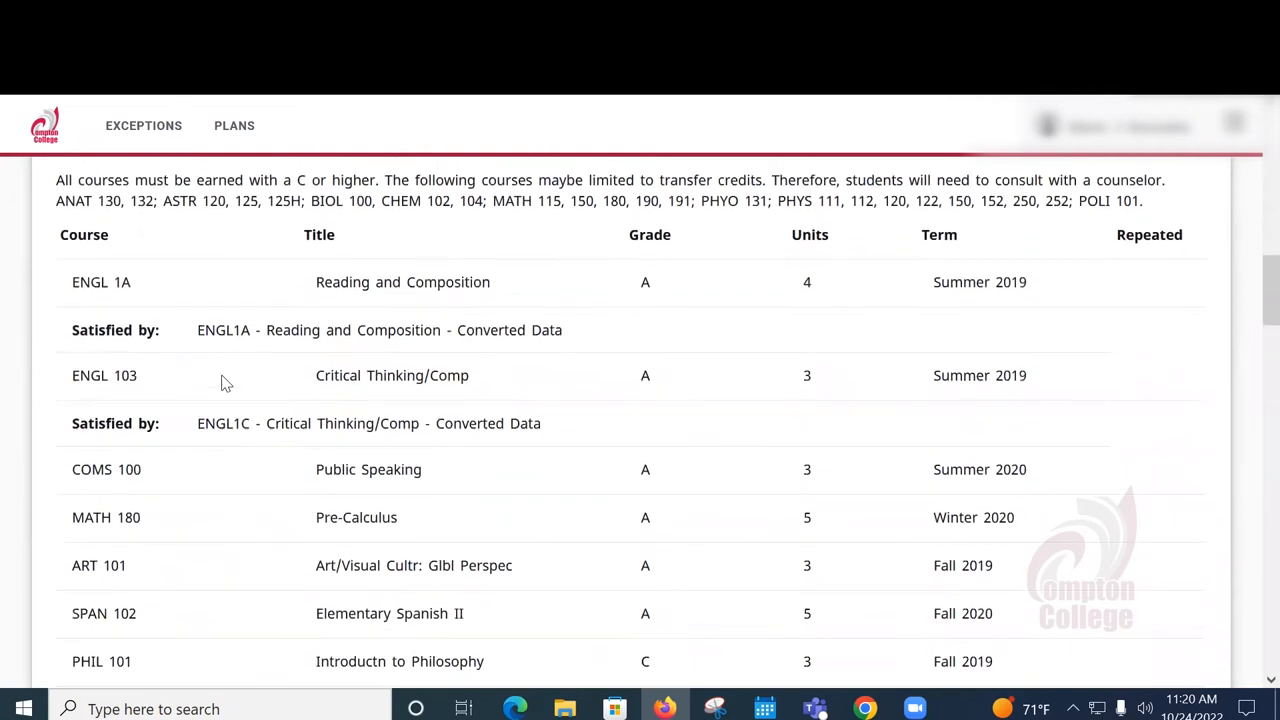
scroll(down, 3)
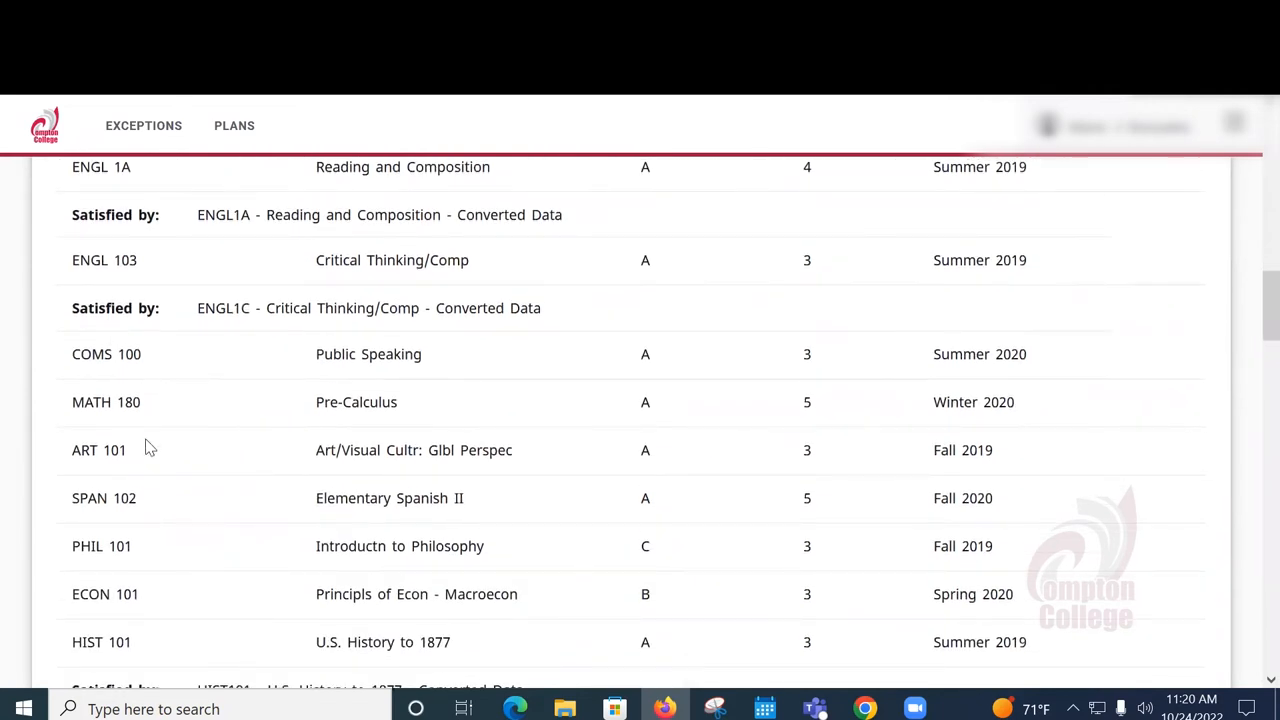
scroll(down, 3)
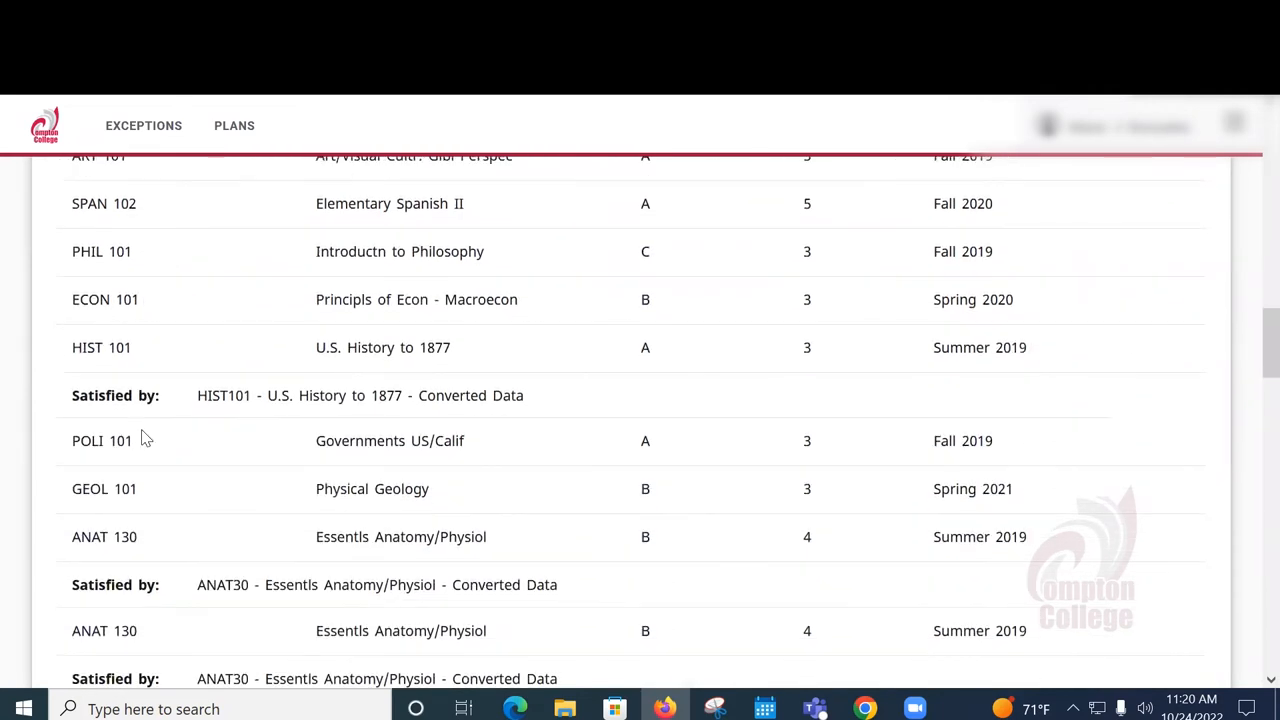
scroll(down, 3)
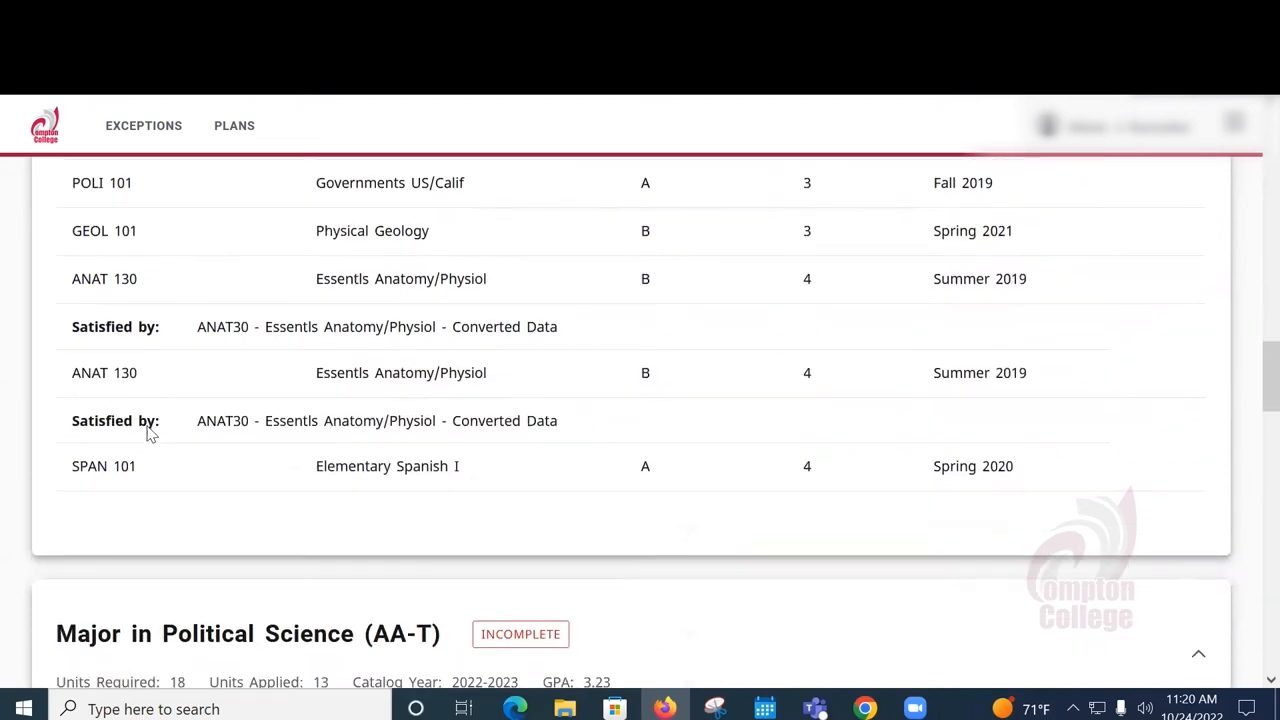
scroll(down, 3)
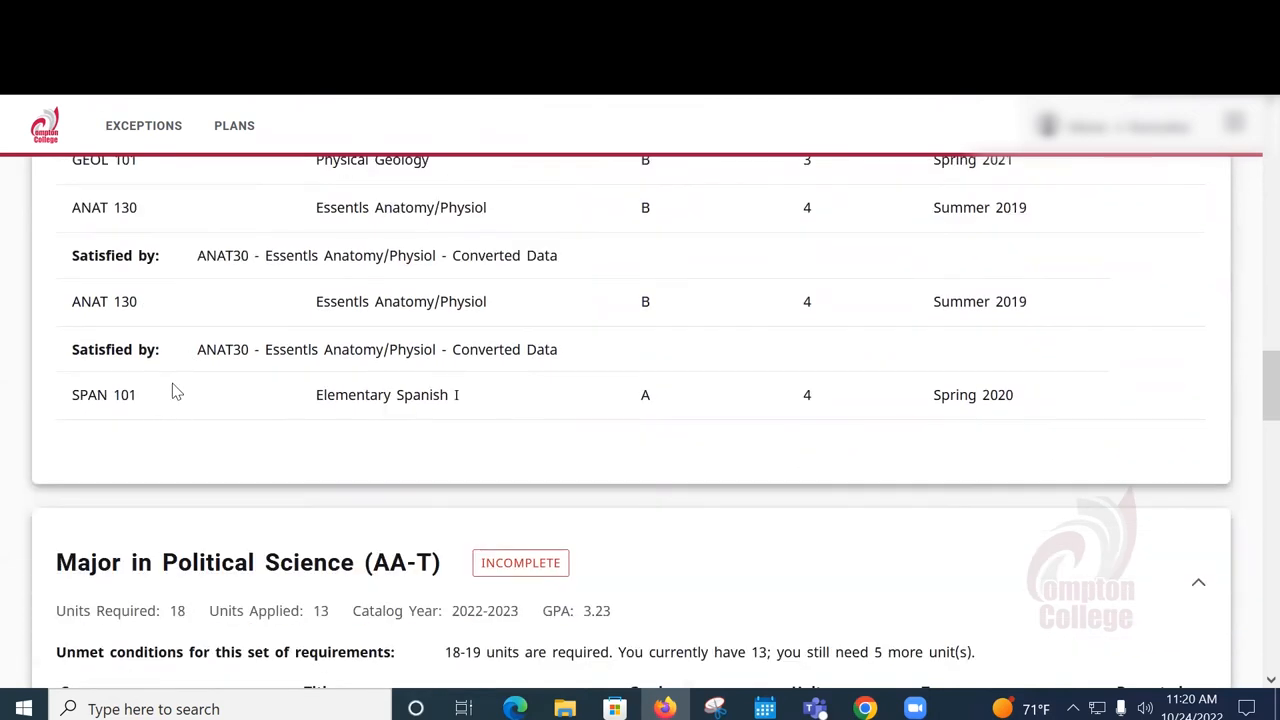
Scroll through the major's course table to the two remaining POLI 102, 103, 107 or 110 classes.
scroll(down, 3)
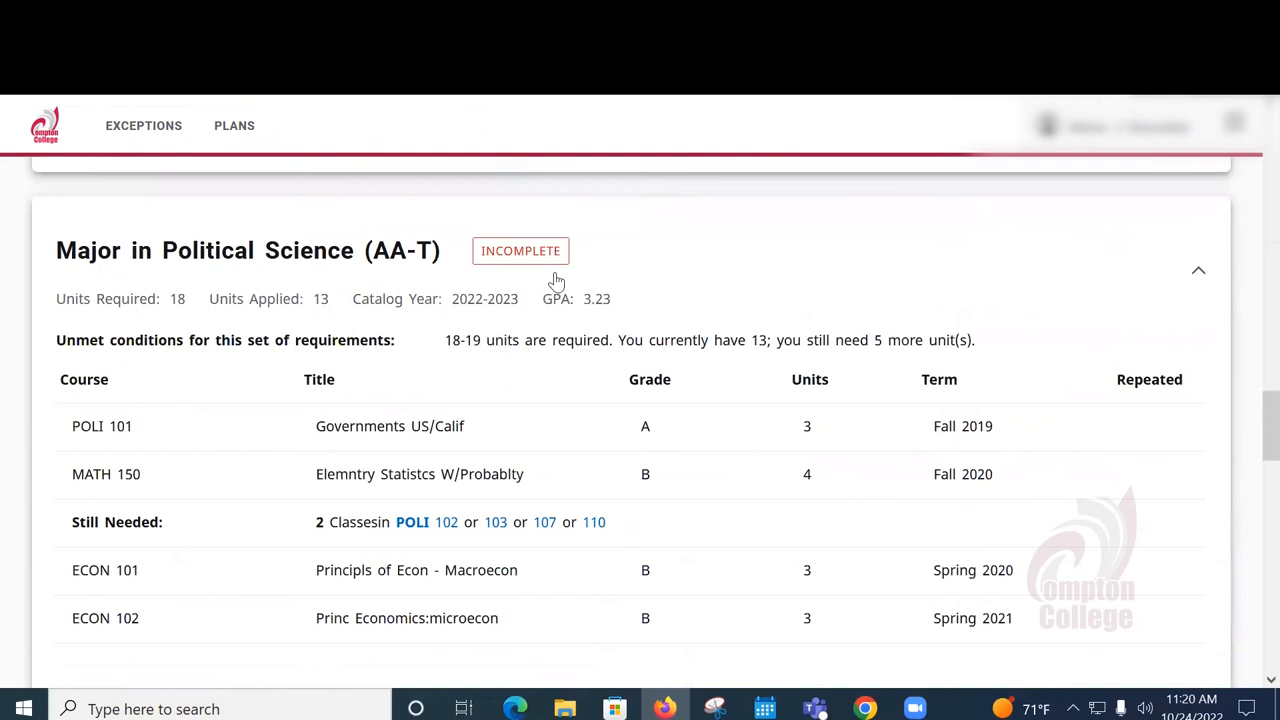
mouse_move(520, 250)
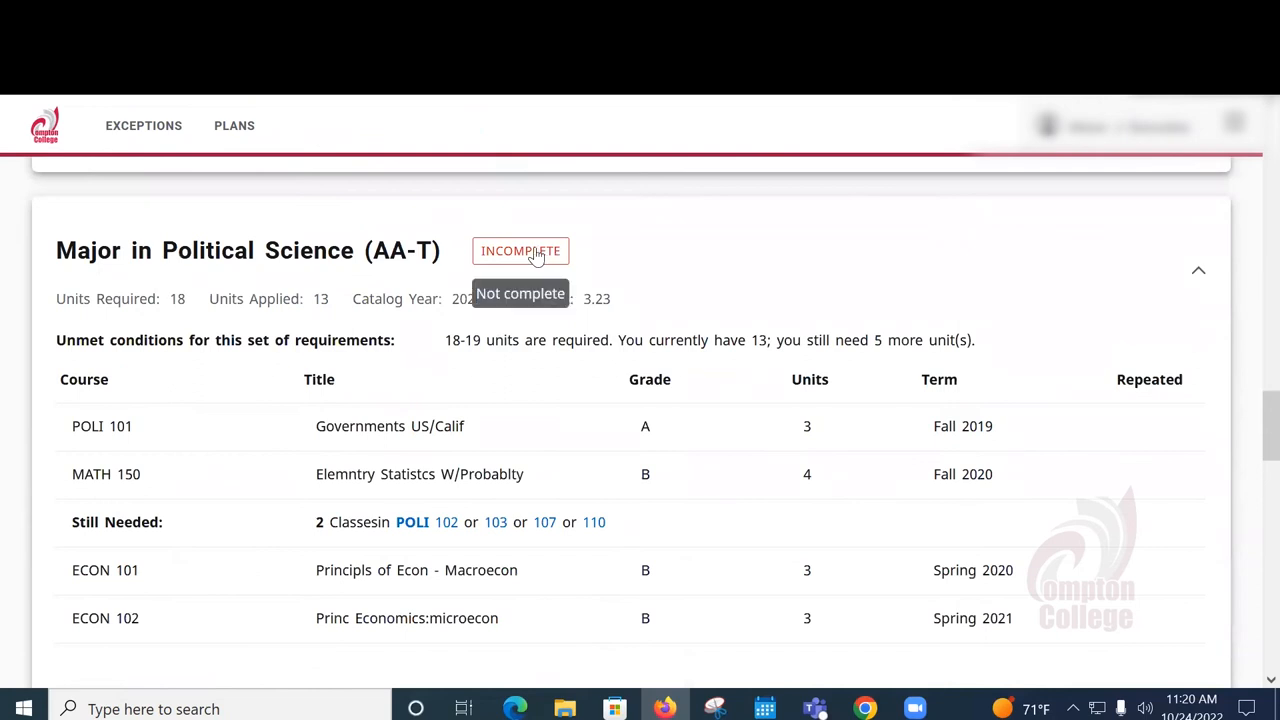
scroll(down, 3)
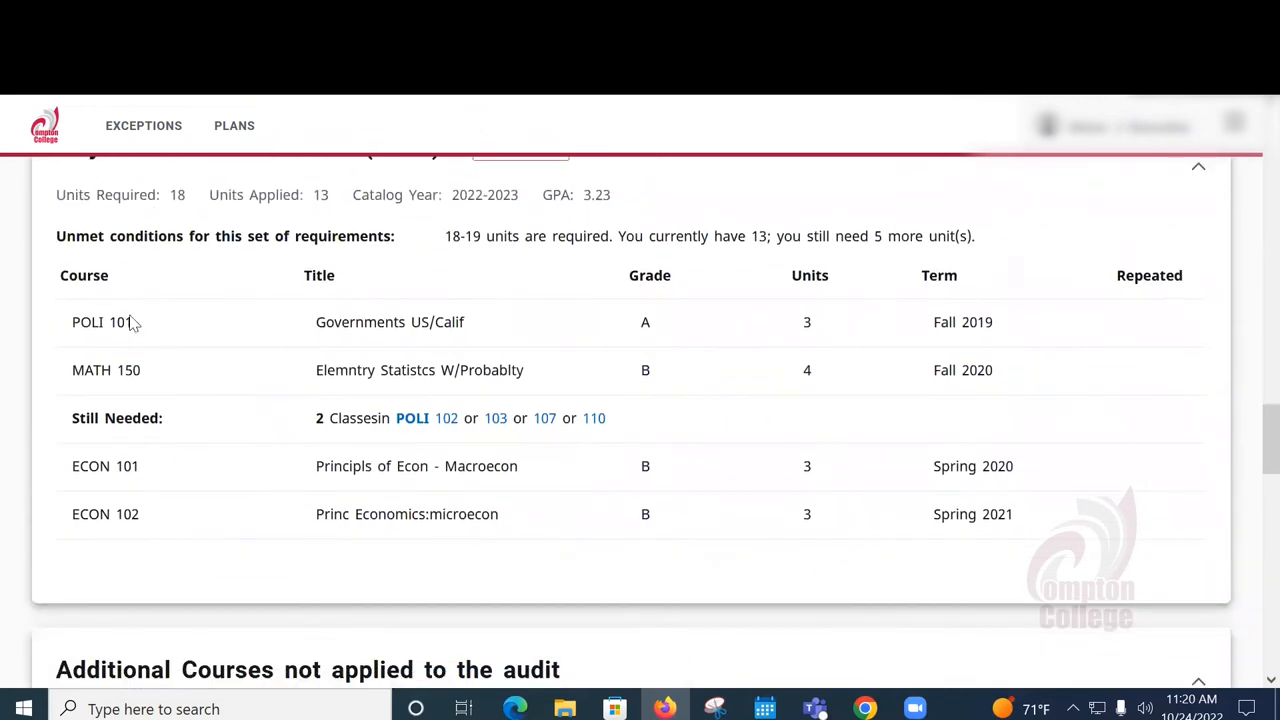
mouse_move(140, 493)
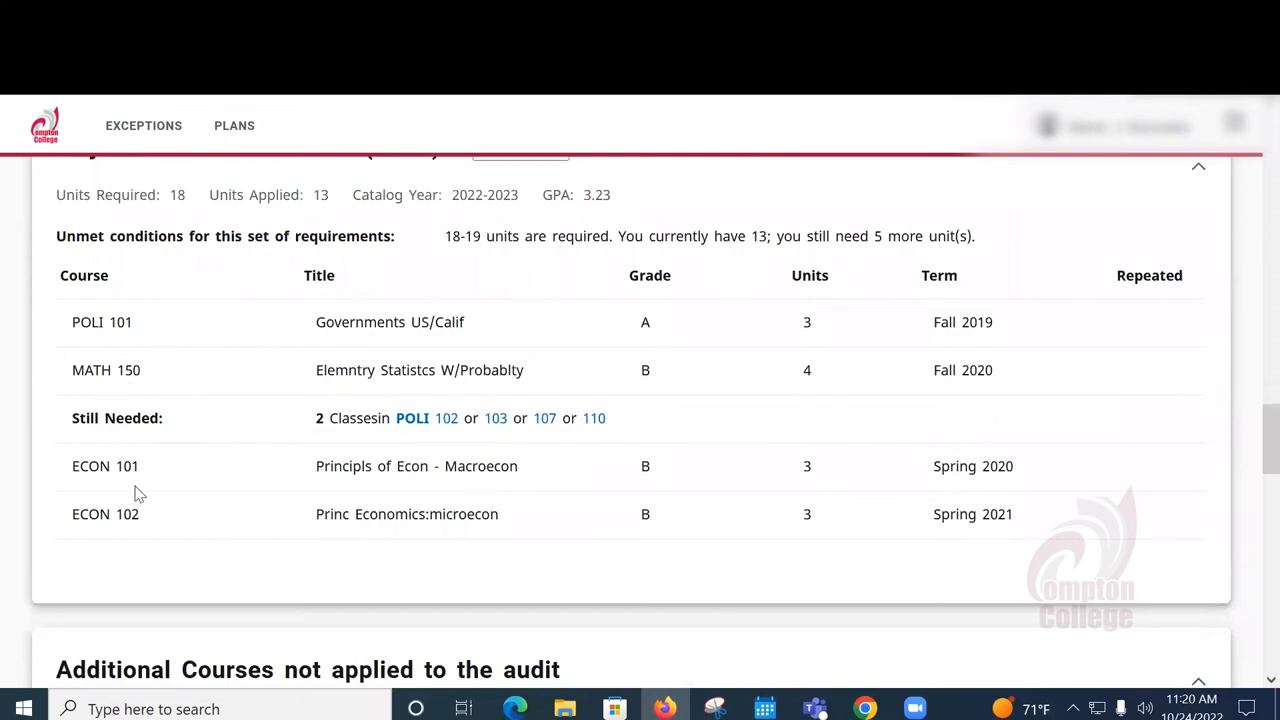
mouse_move(446, 418)
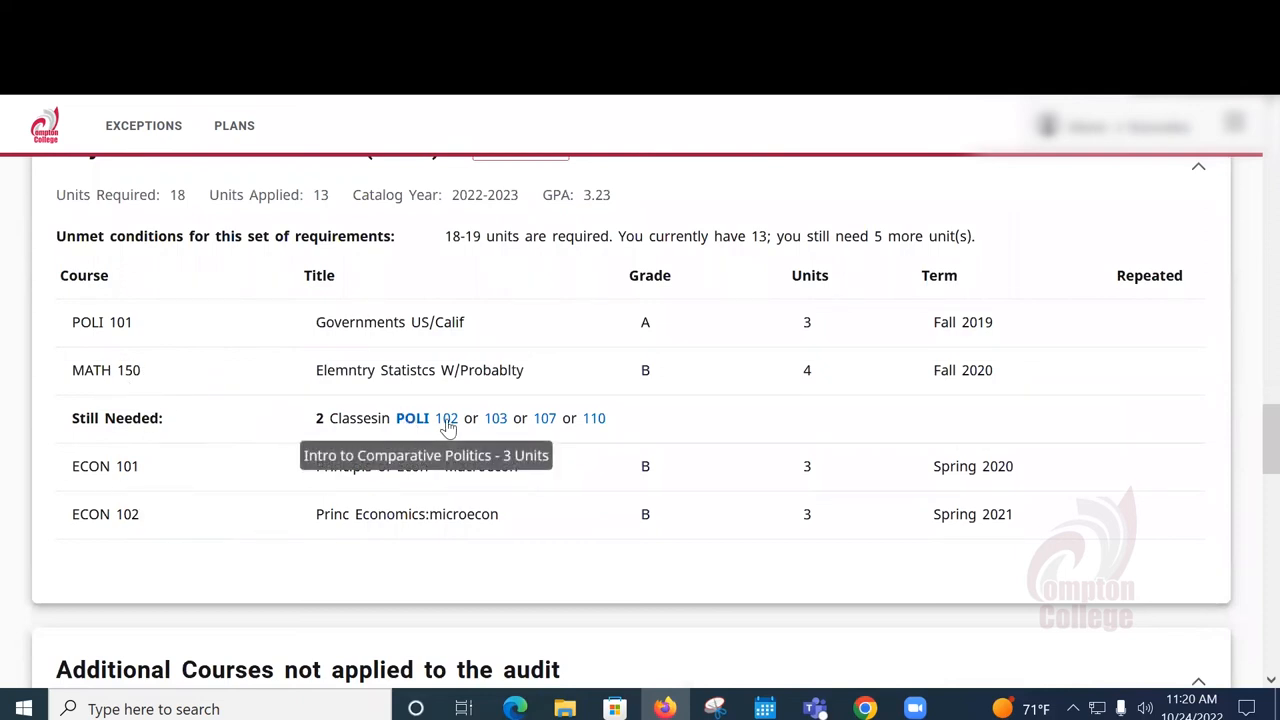
mouse_move(290, 432)
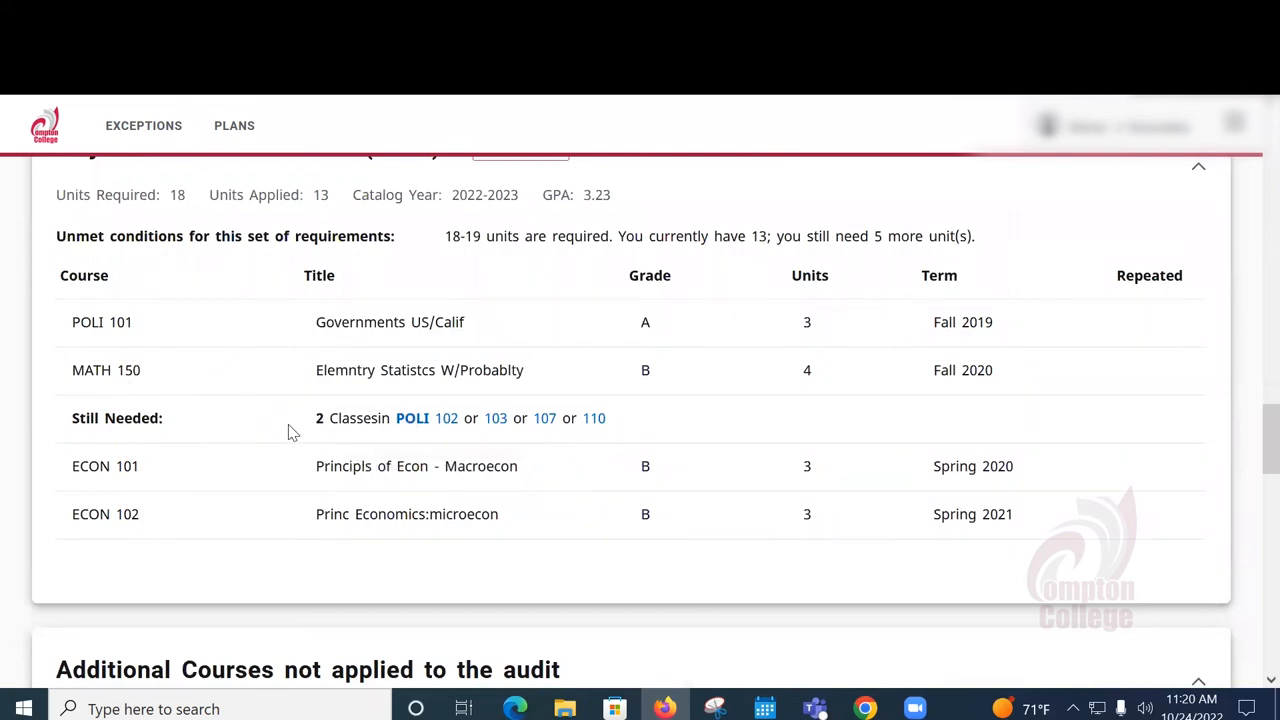
mouse_move(613, 428)
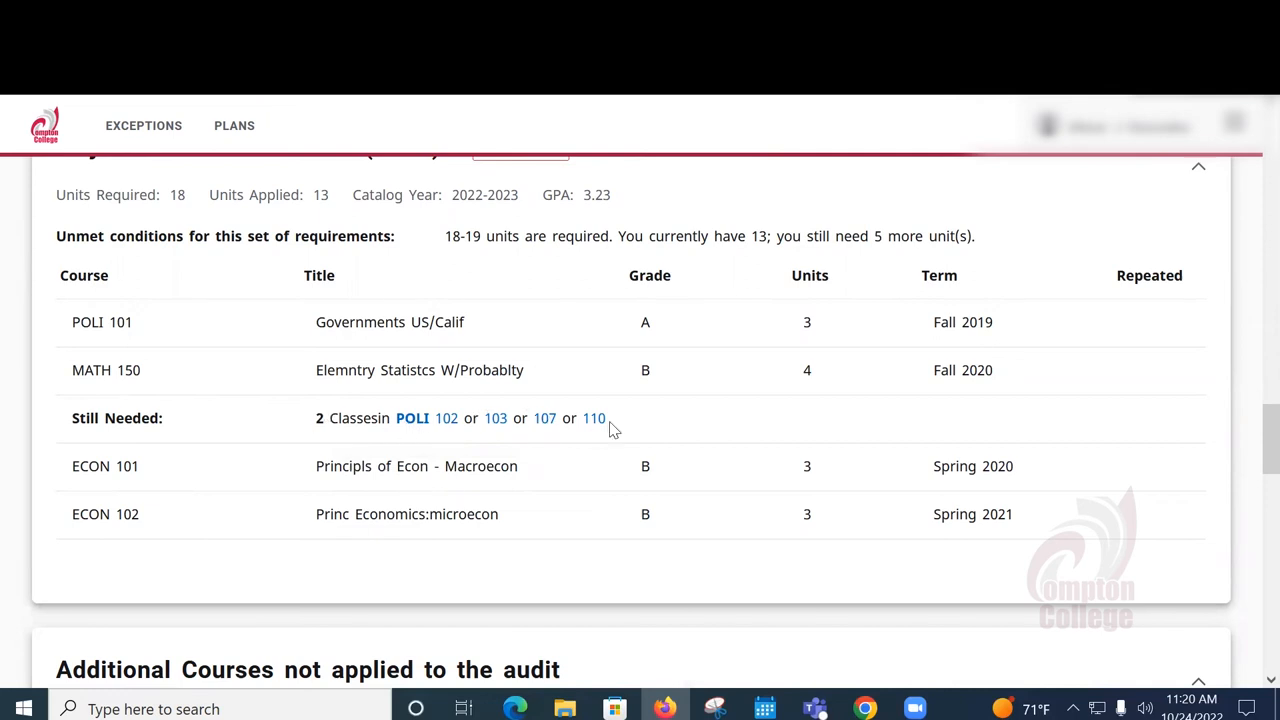
Scroll to Additional Courses not applied to the audit, listing 8 MATH classes and 28 units.
scroll(down, 3)
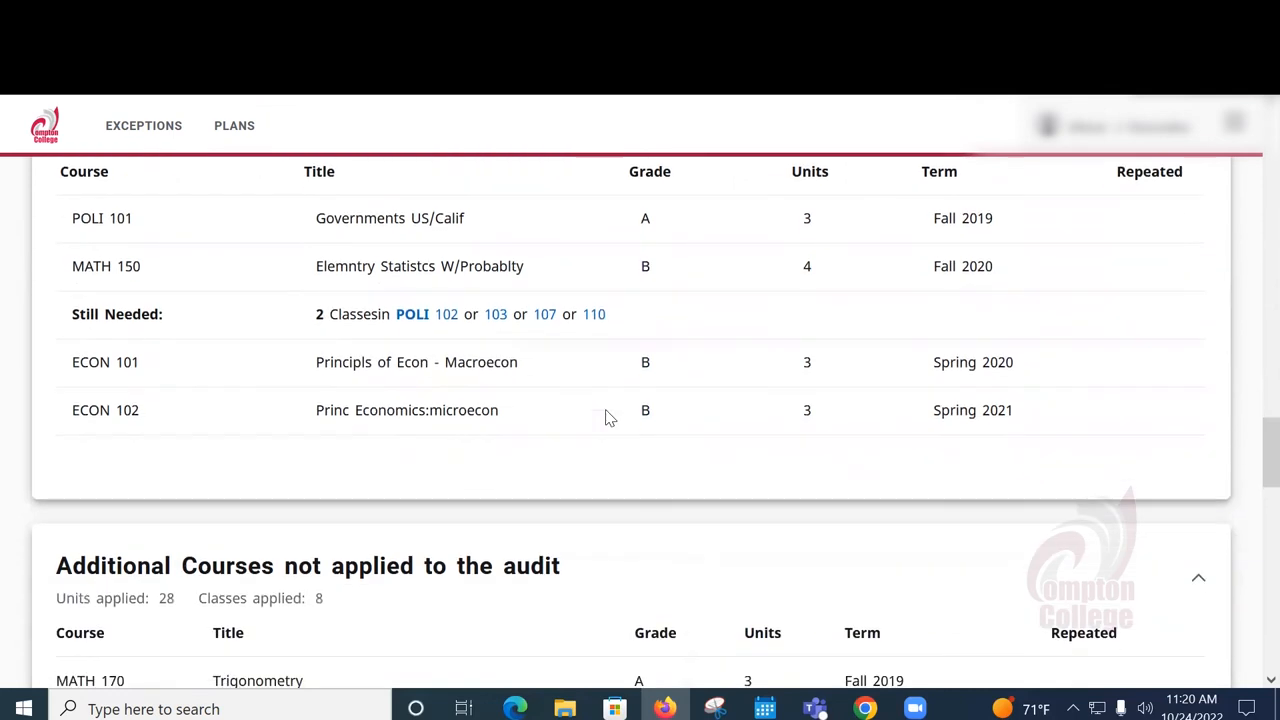
scroll(down, 3)
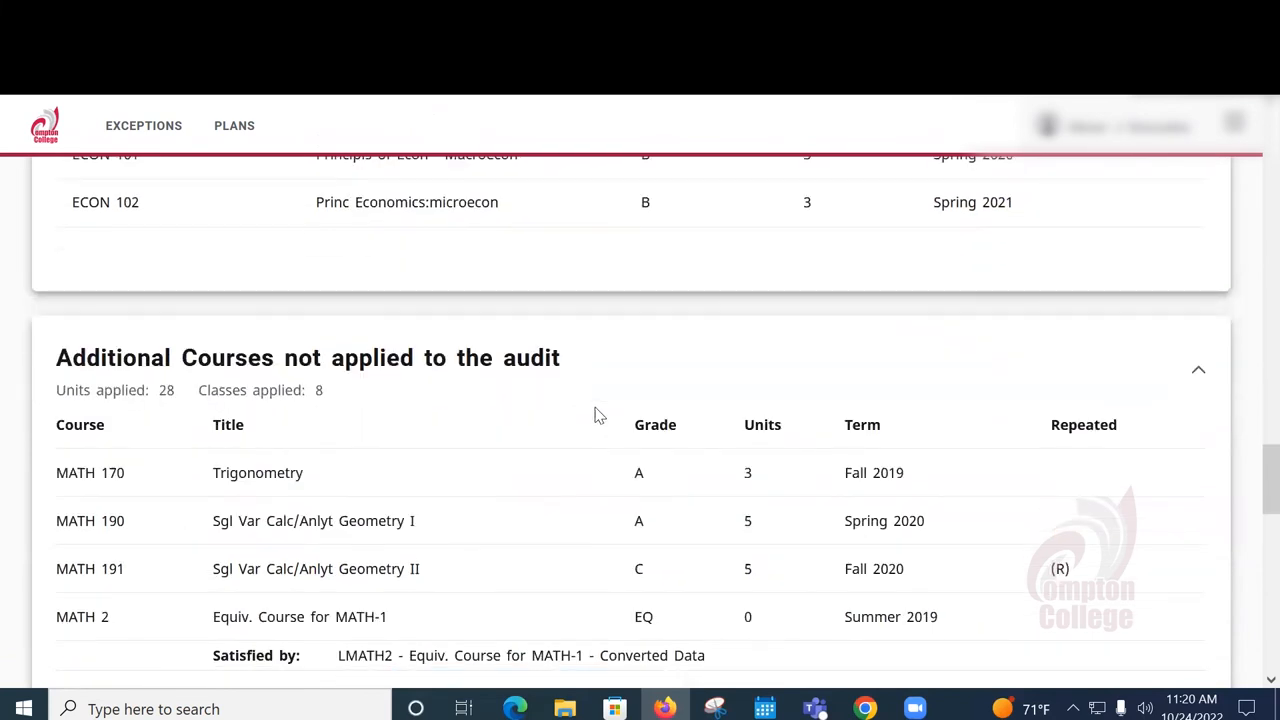
scroll(down, 3)
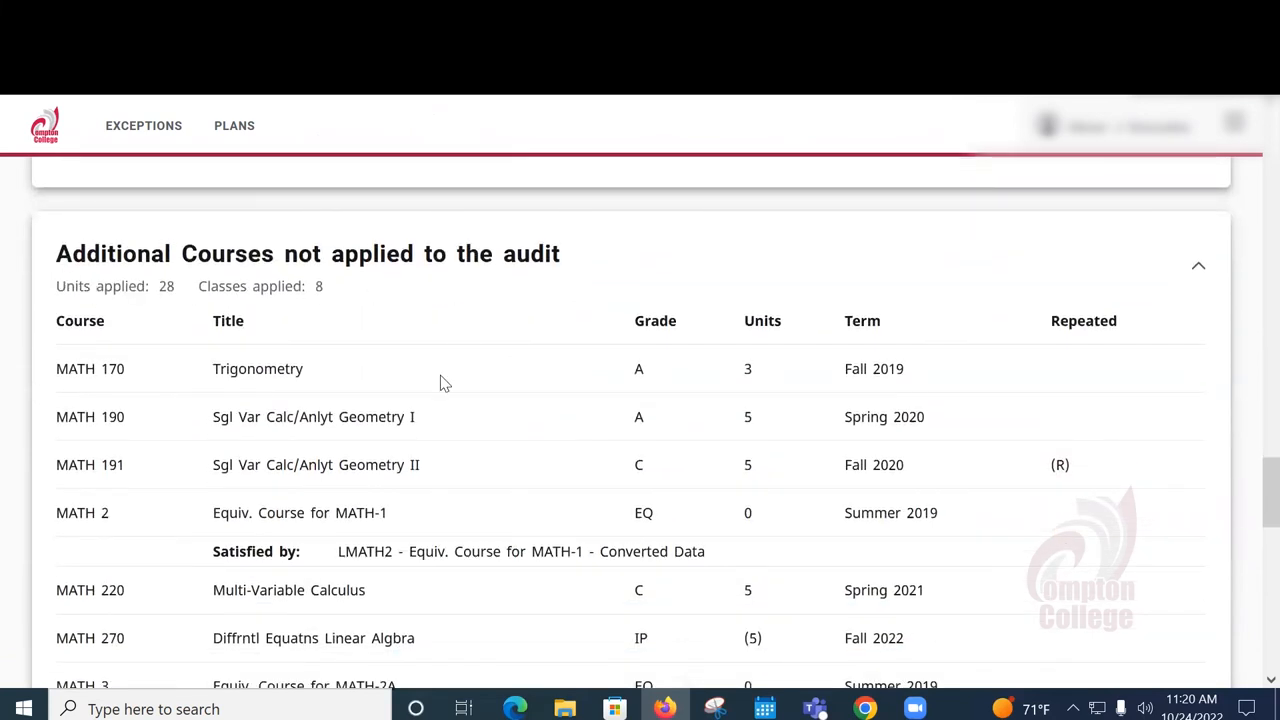
scroll(down, 3)
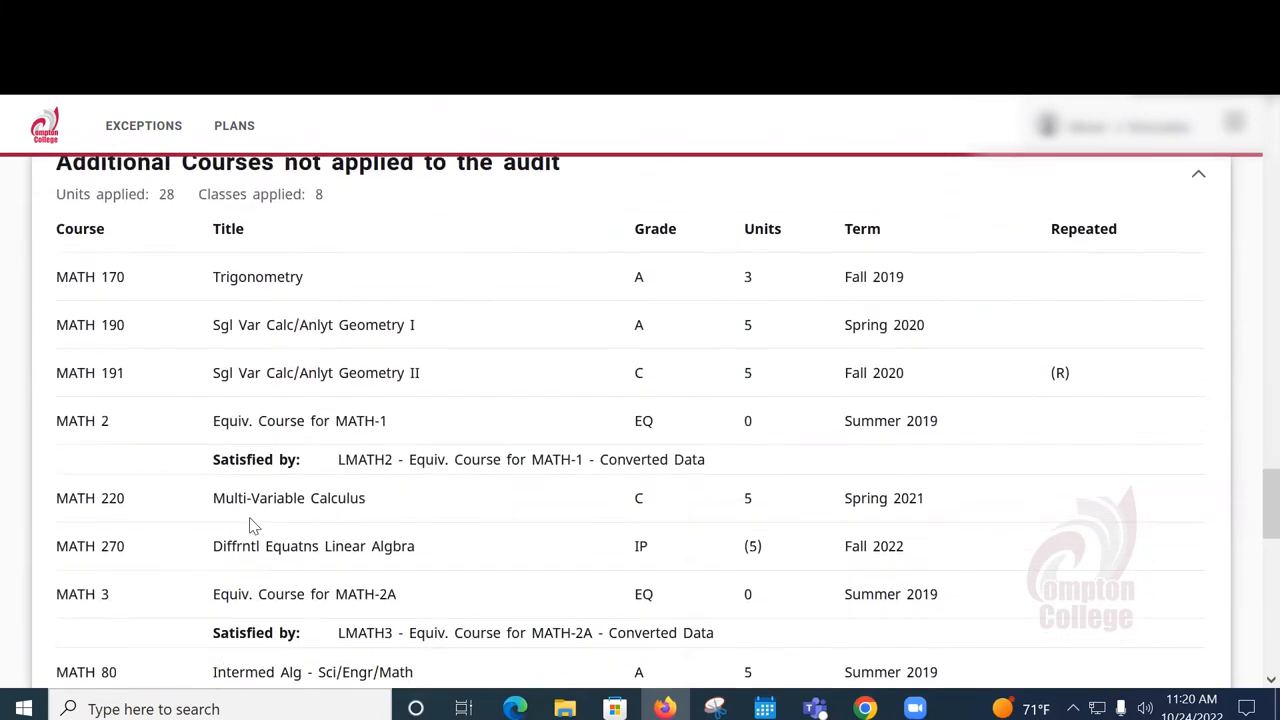
scroll(down, 3)
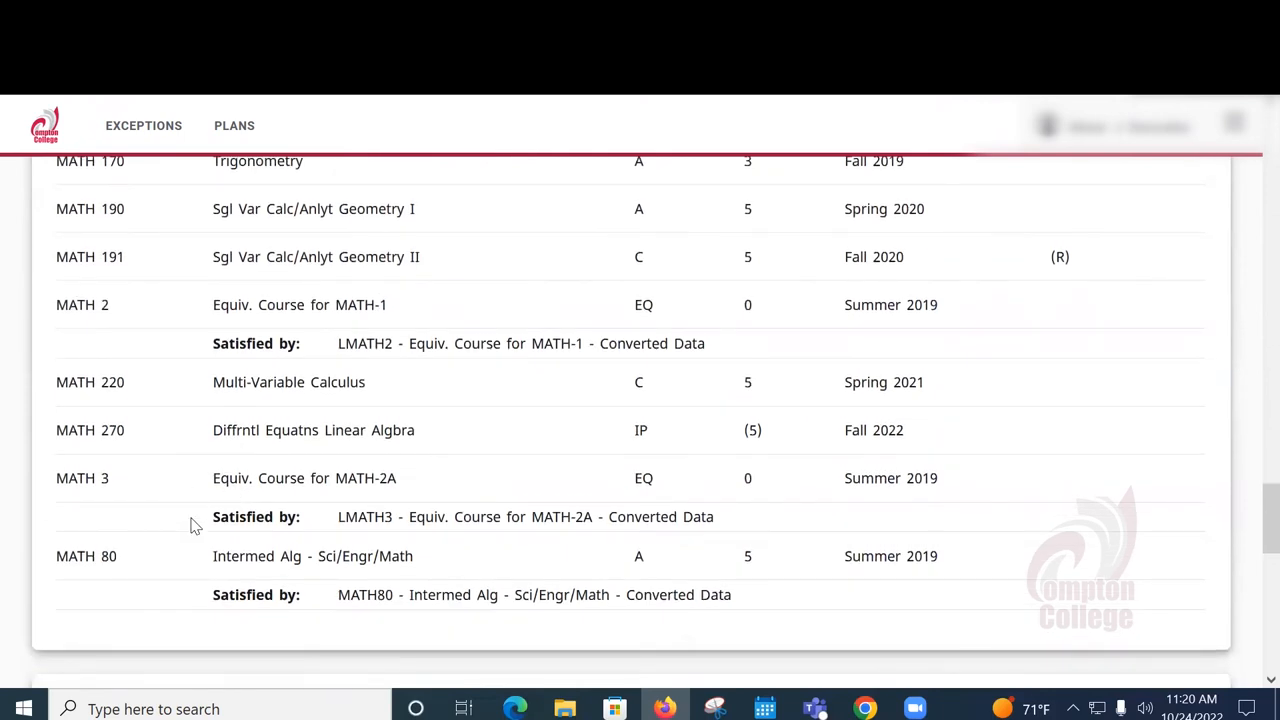
mouse_move(348, 425)
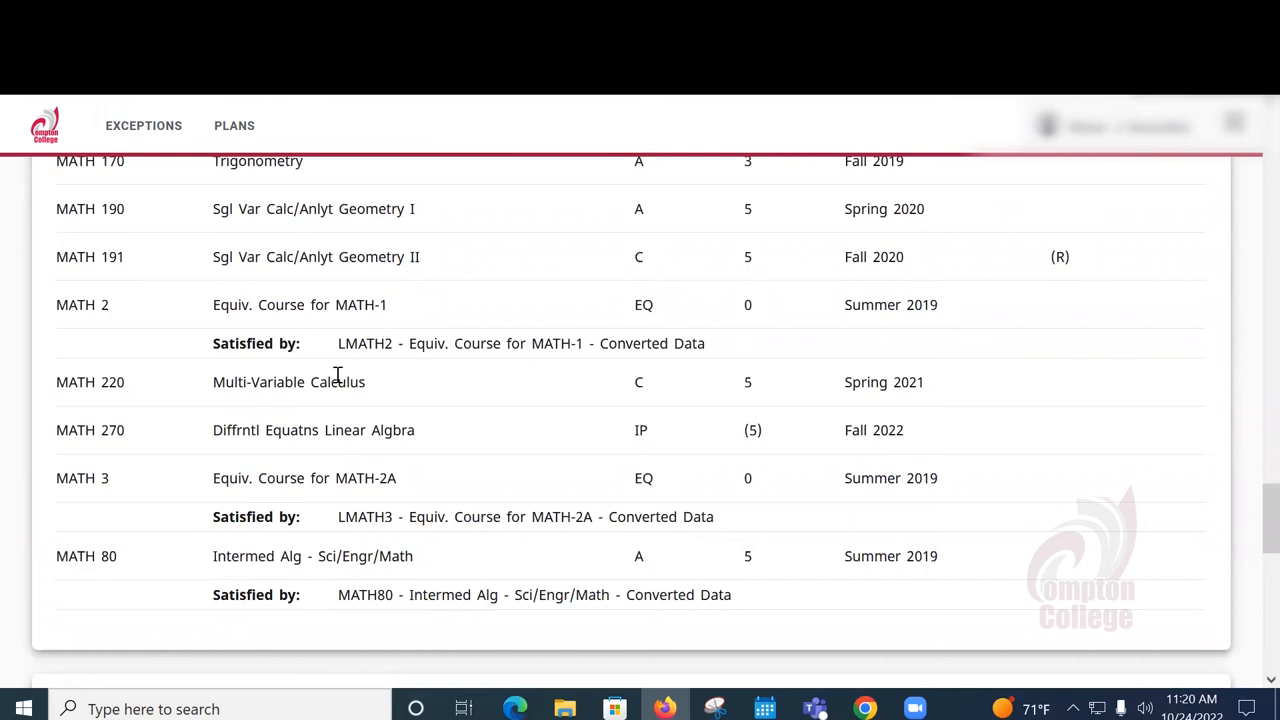
Scroll to the Insufficient section listing MATH 150, MATH 191 and PHYS 150 at 0 units.
scroll(down, 3)
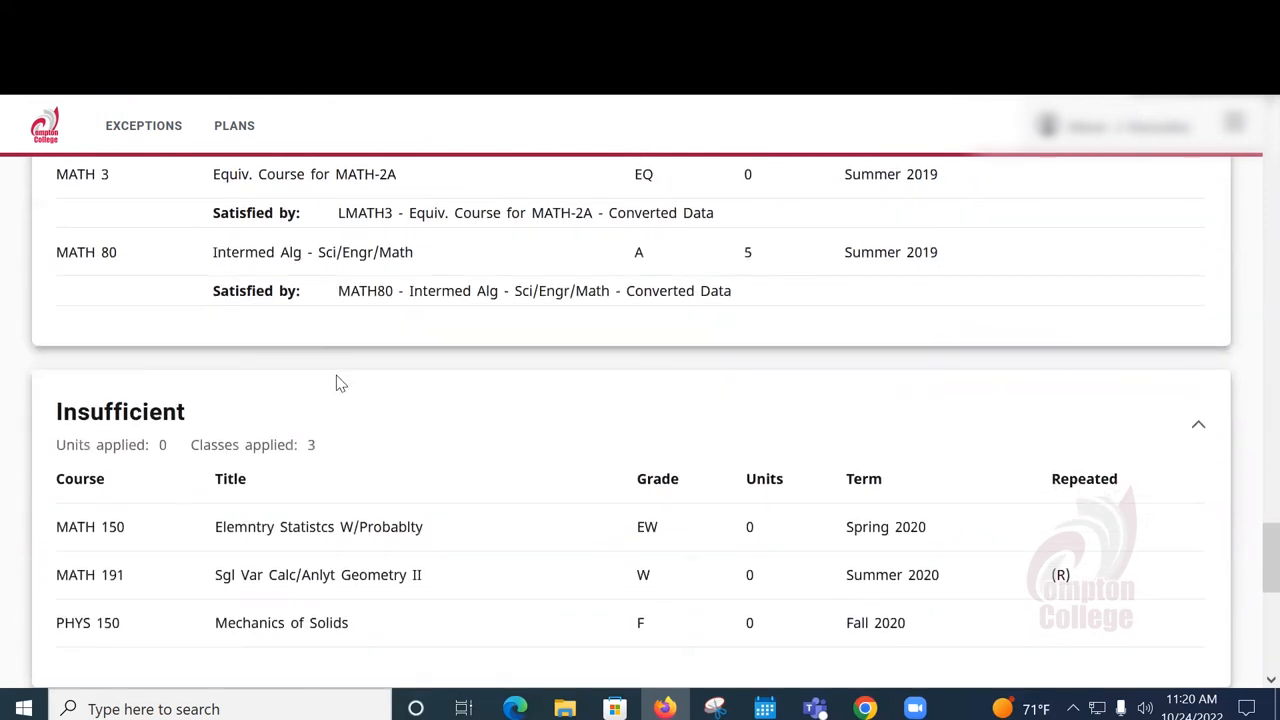
scroll(down, 3)
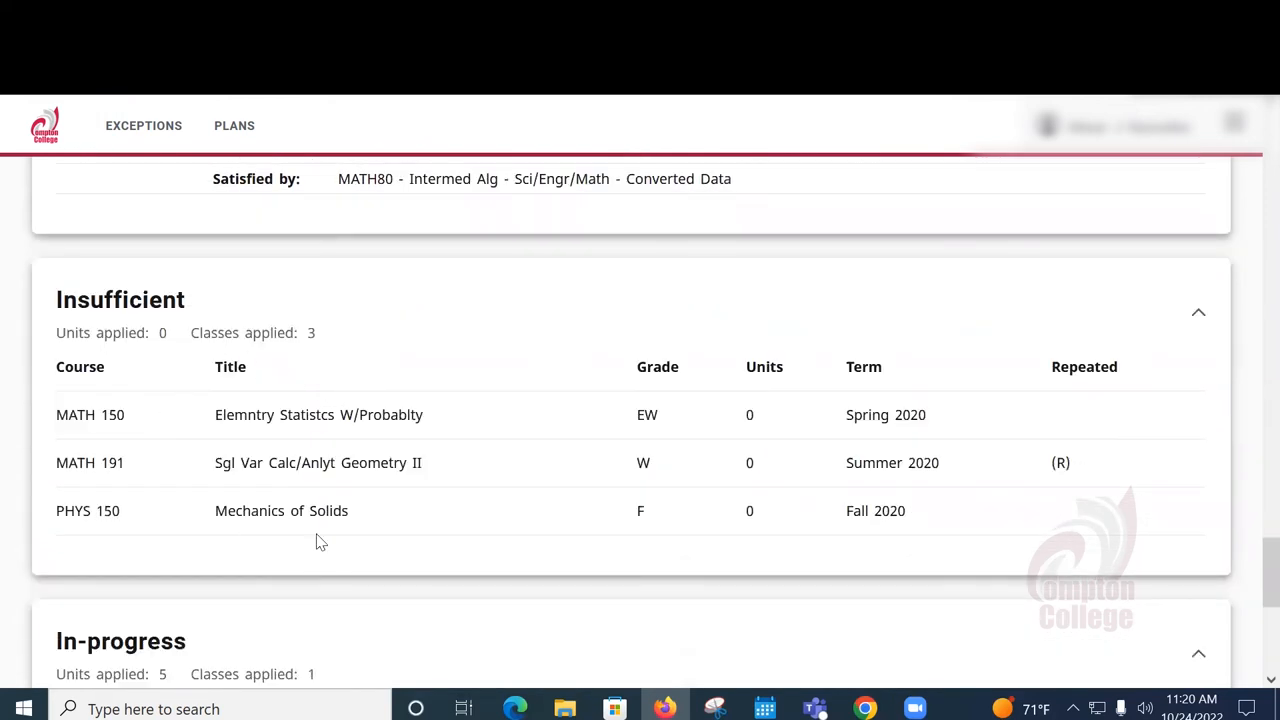
mouse_move(678, 430)
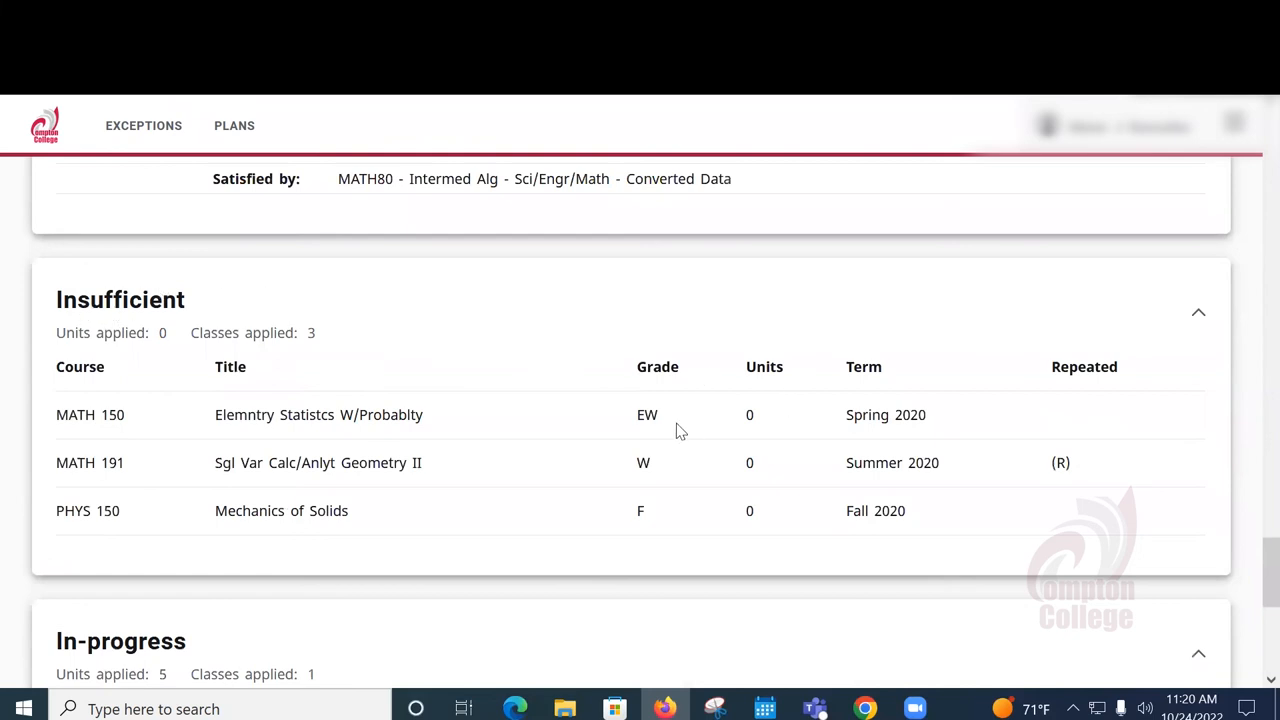
mouse_move(640, 533)
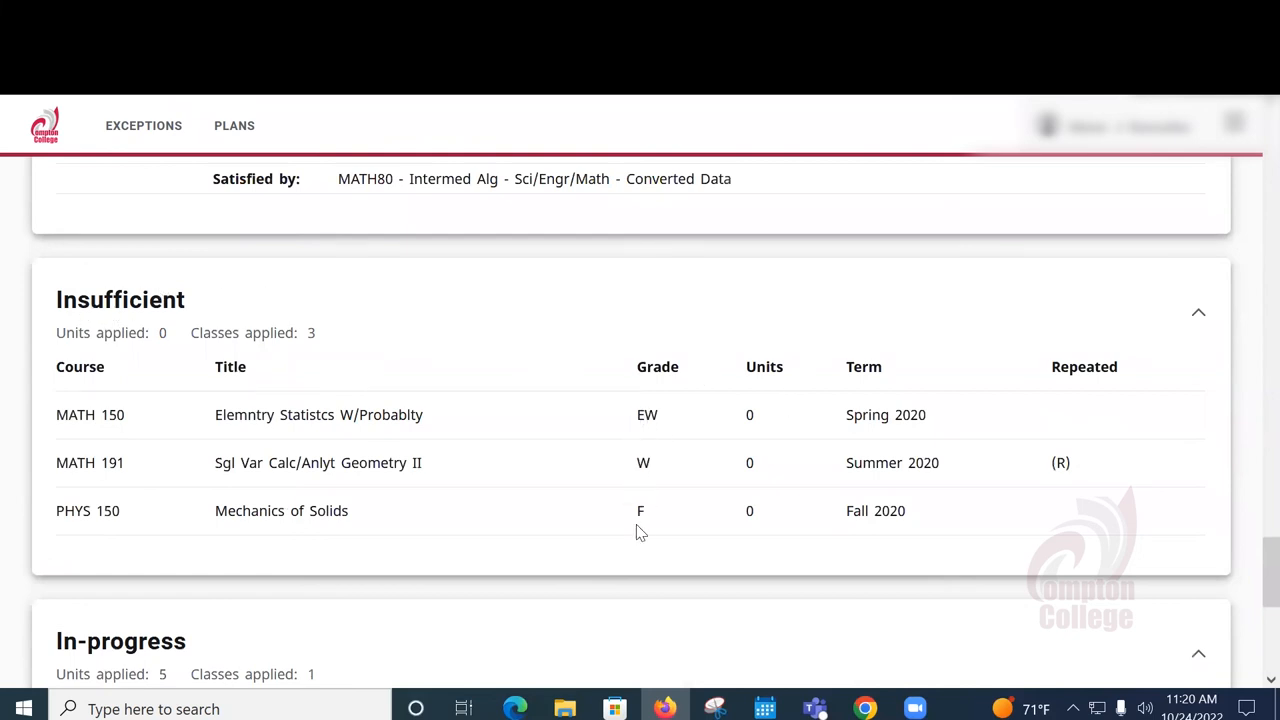
mouse_move(600, 400)
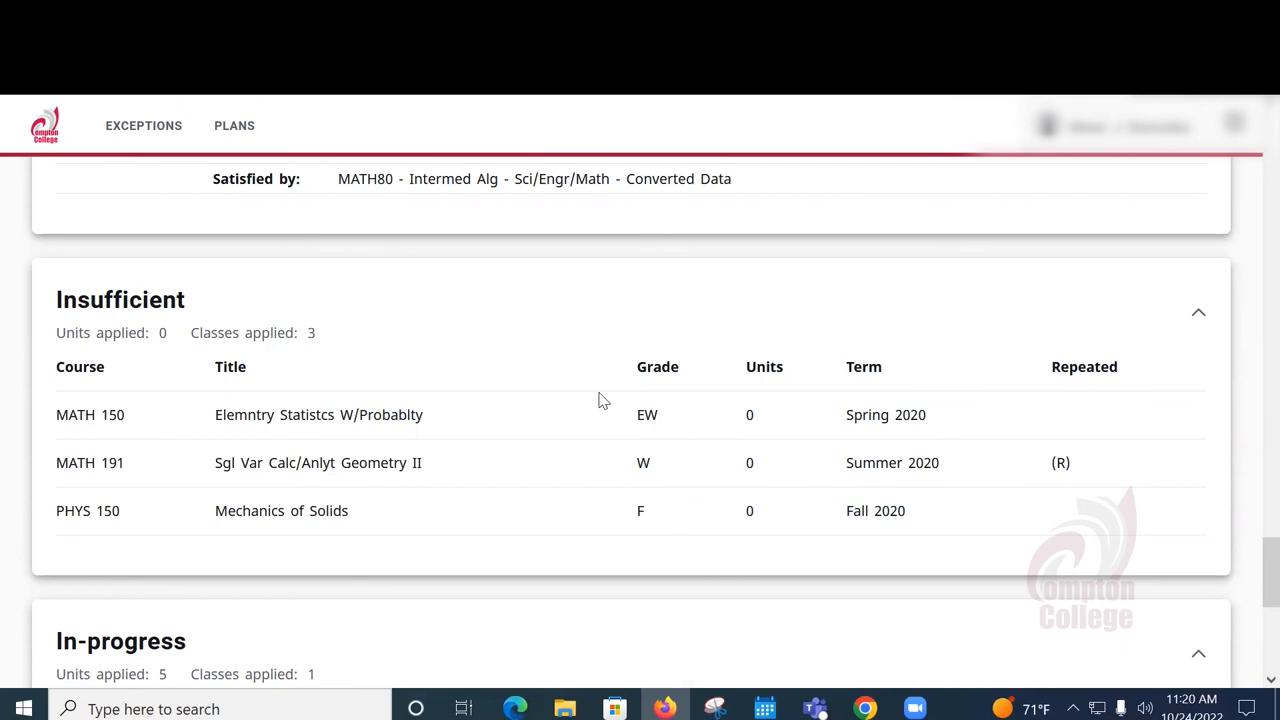
mouse_move(500, 351)
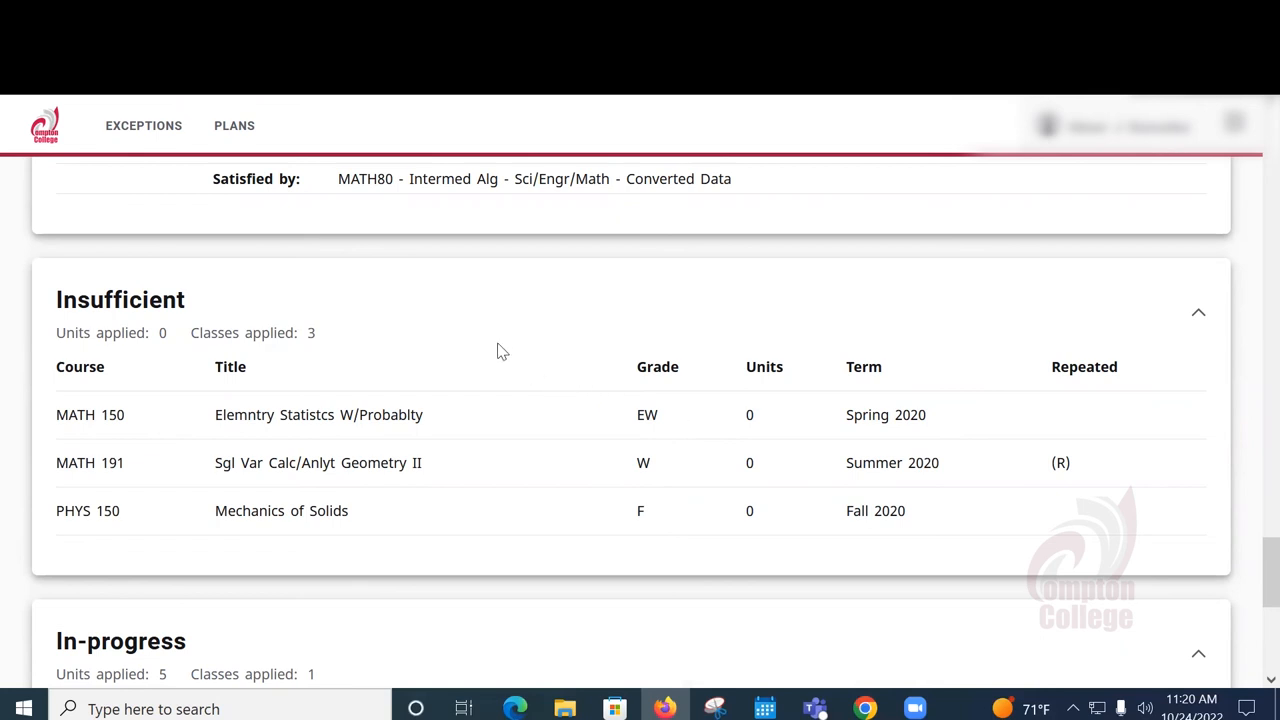
Scroll past In-progress, legend and disclaimer, then back to the 96% / 100% / 3.19 GPA summary.
scroll(down, 3)
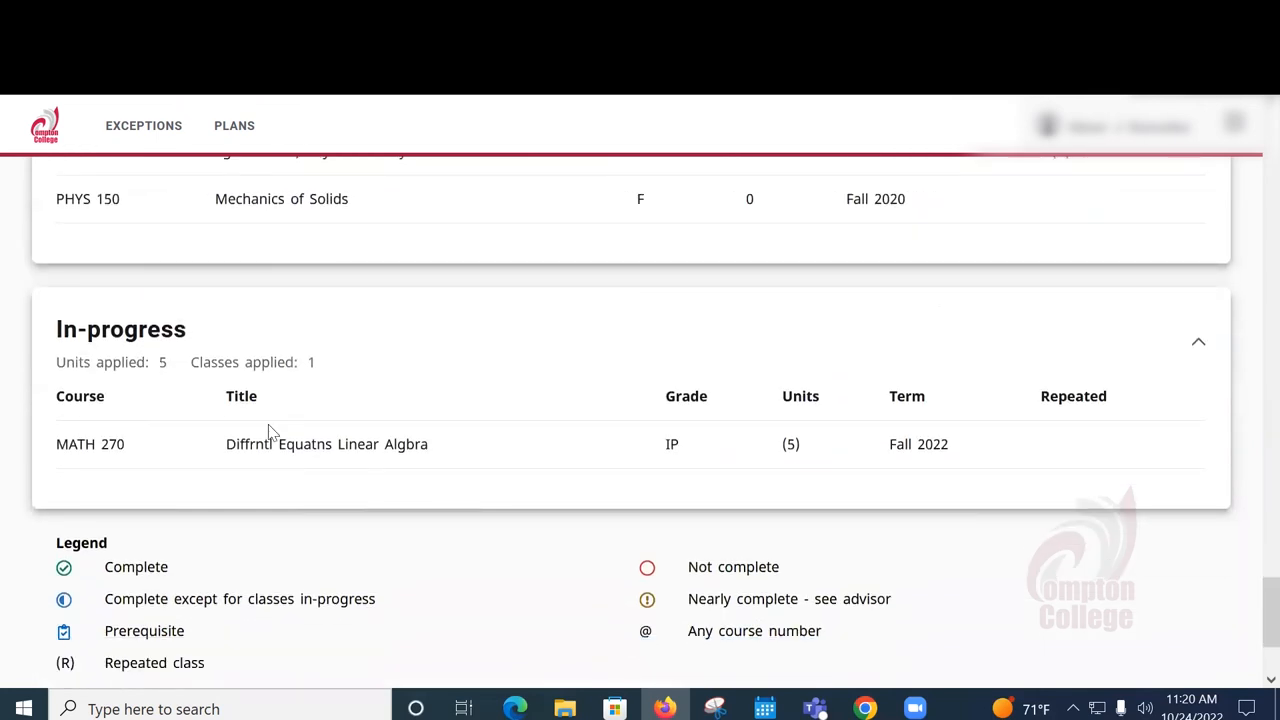
scroll(down, 3)
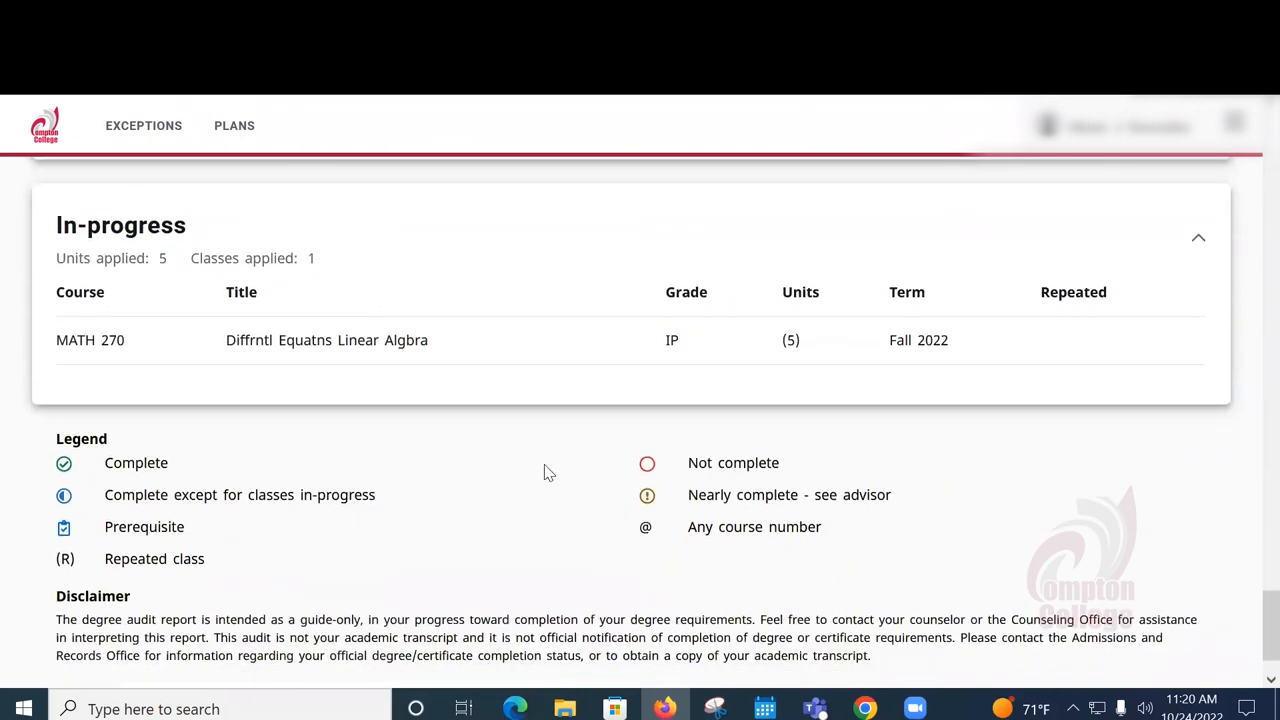
scroll(up, 3)
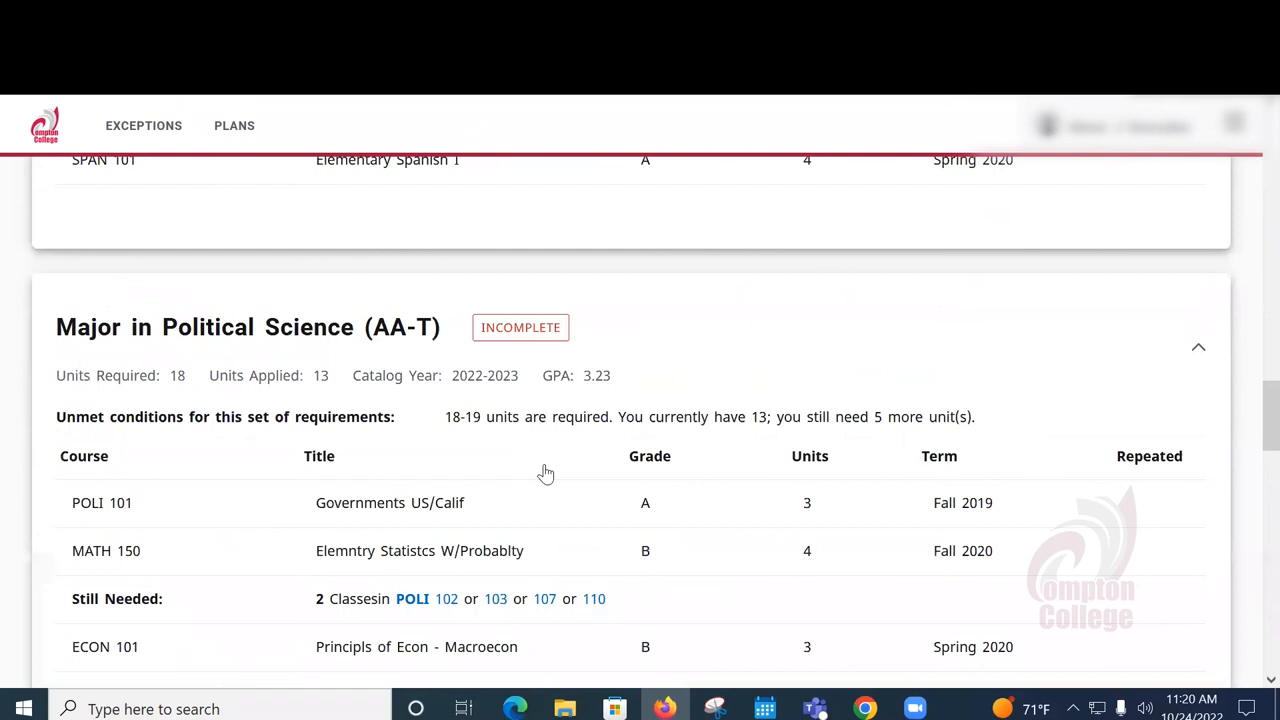
scroll(down, 3)
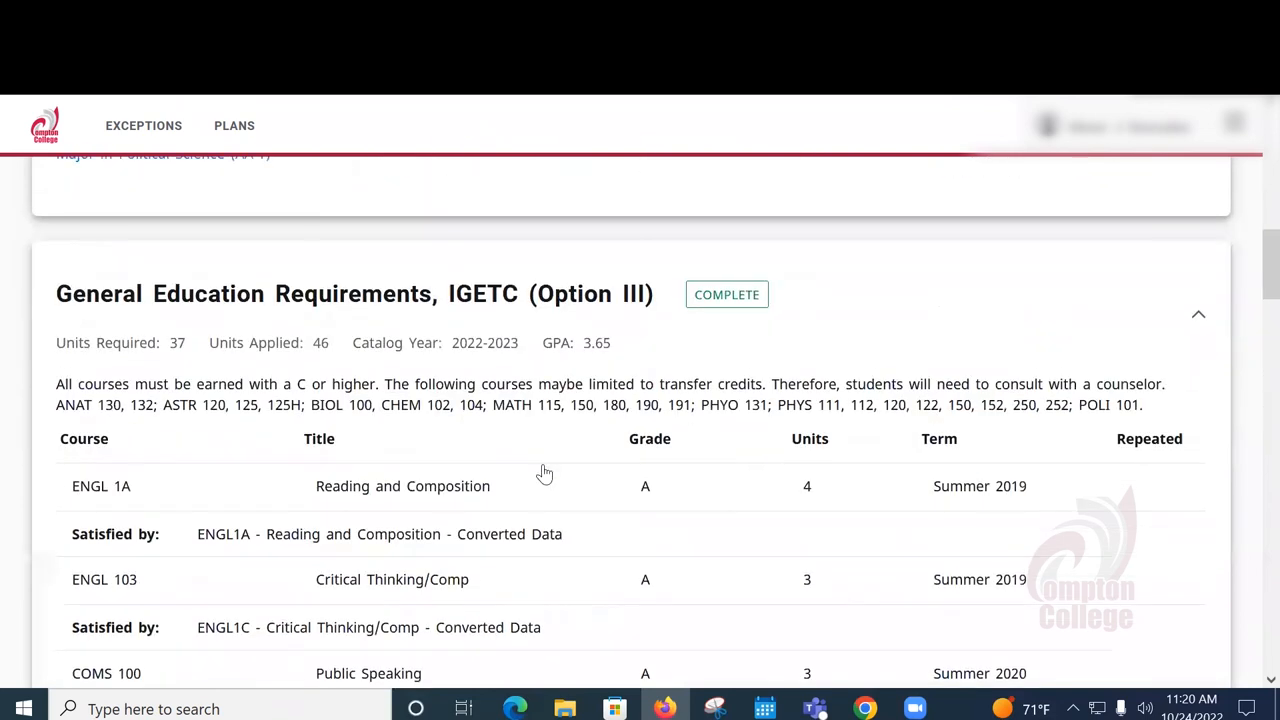
scroll(up, 3)
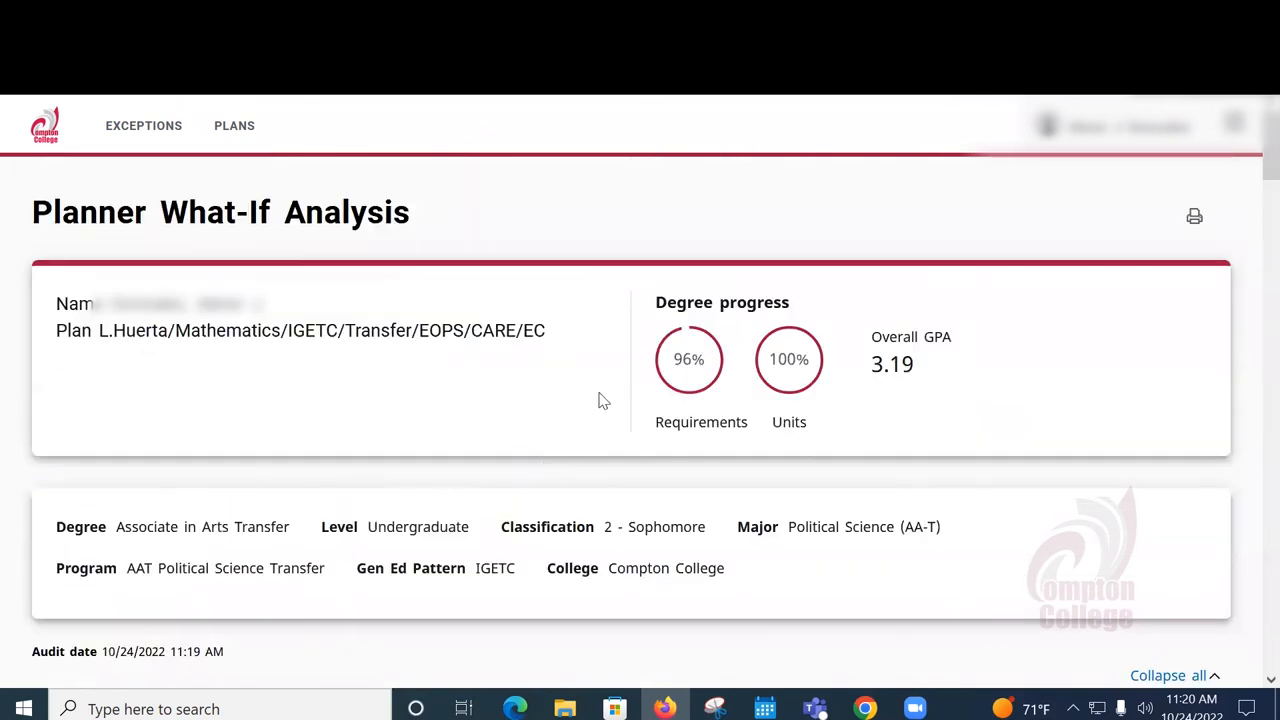
mouse_move(670, 246)
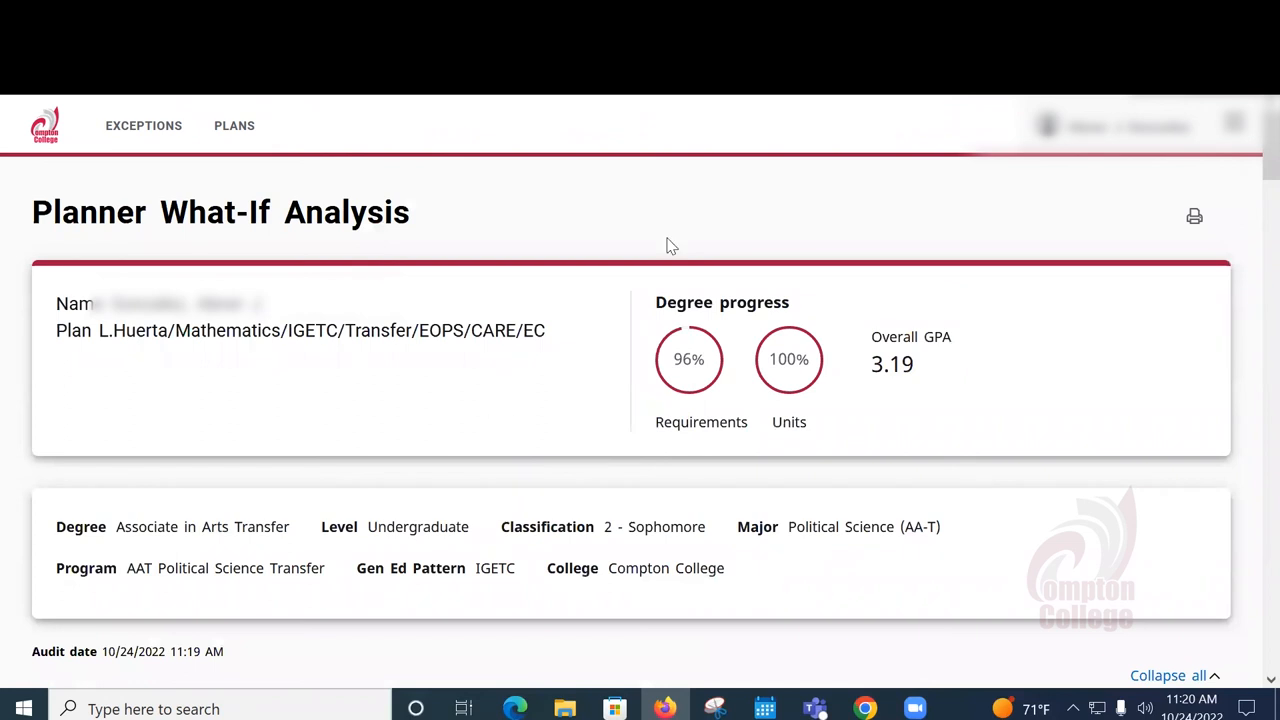